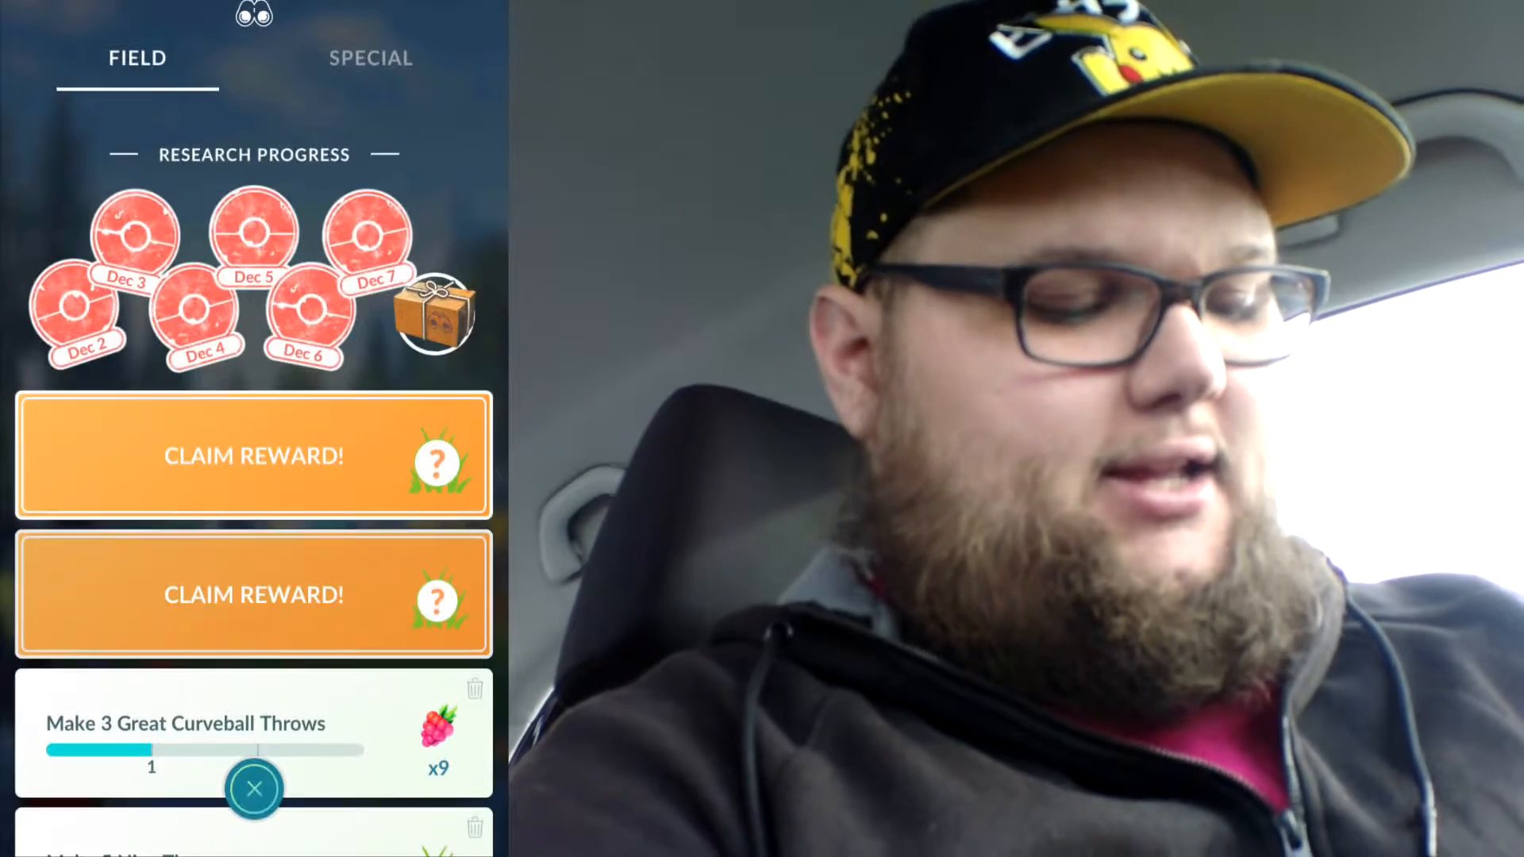
- Claim a finished field research task's reward and dismiss the reward popup
left_click(252, 594)
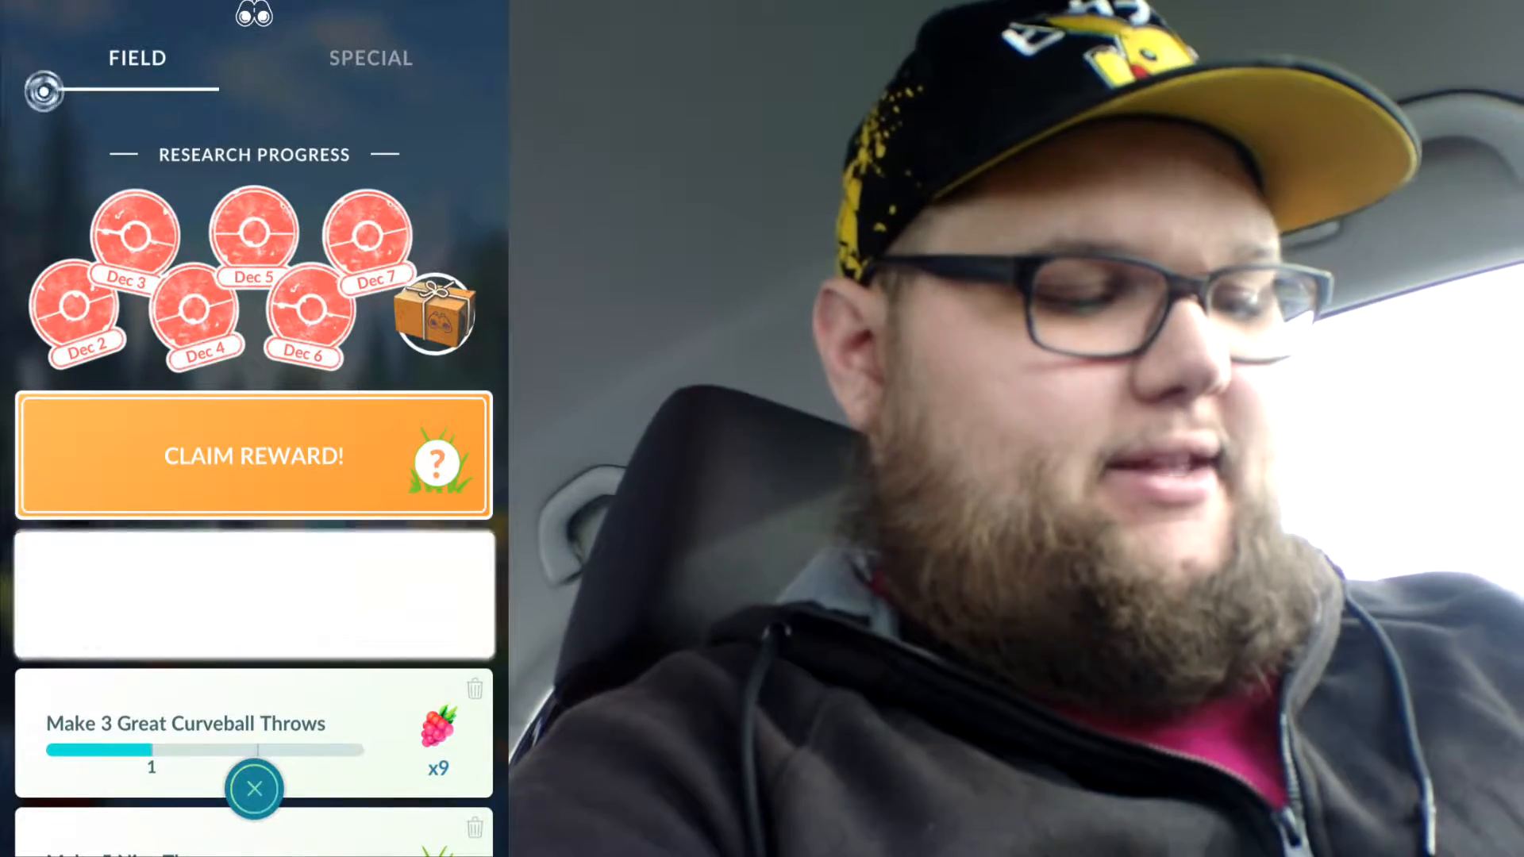
left_click(254, 789)
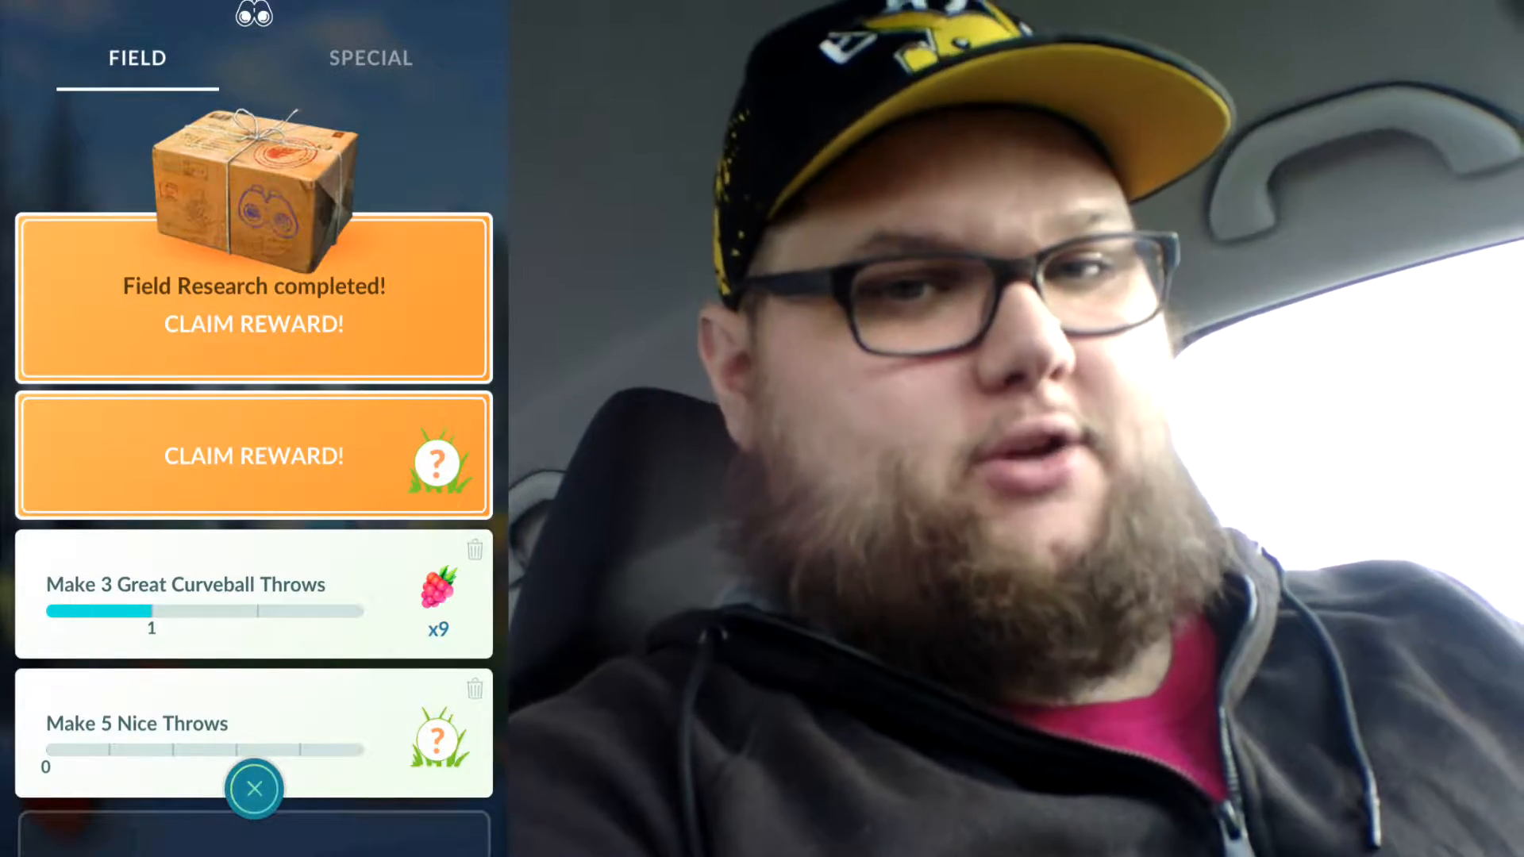
- Claim the seven-day research breakthrough reward and start the mysterious Pokémon encounter
left_click(252, 456)
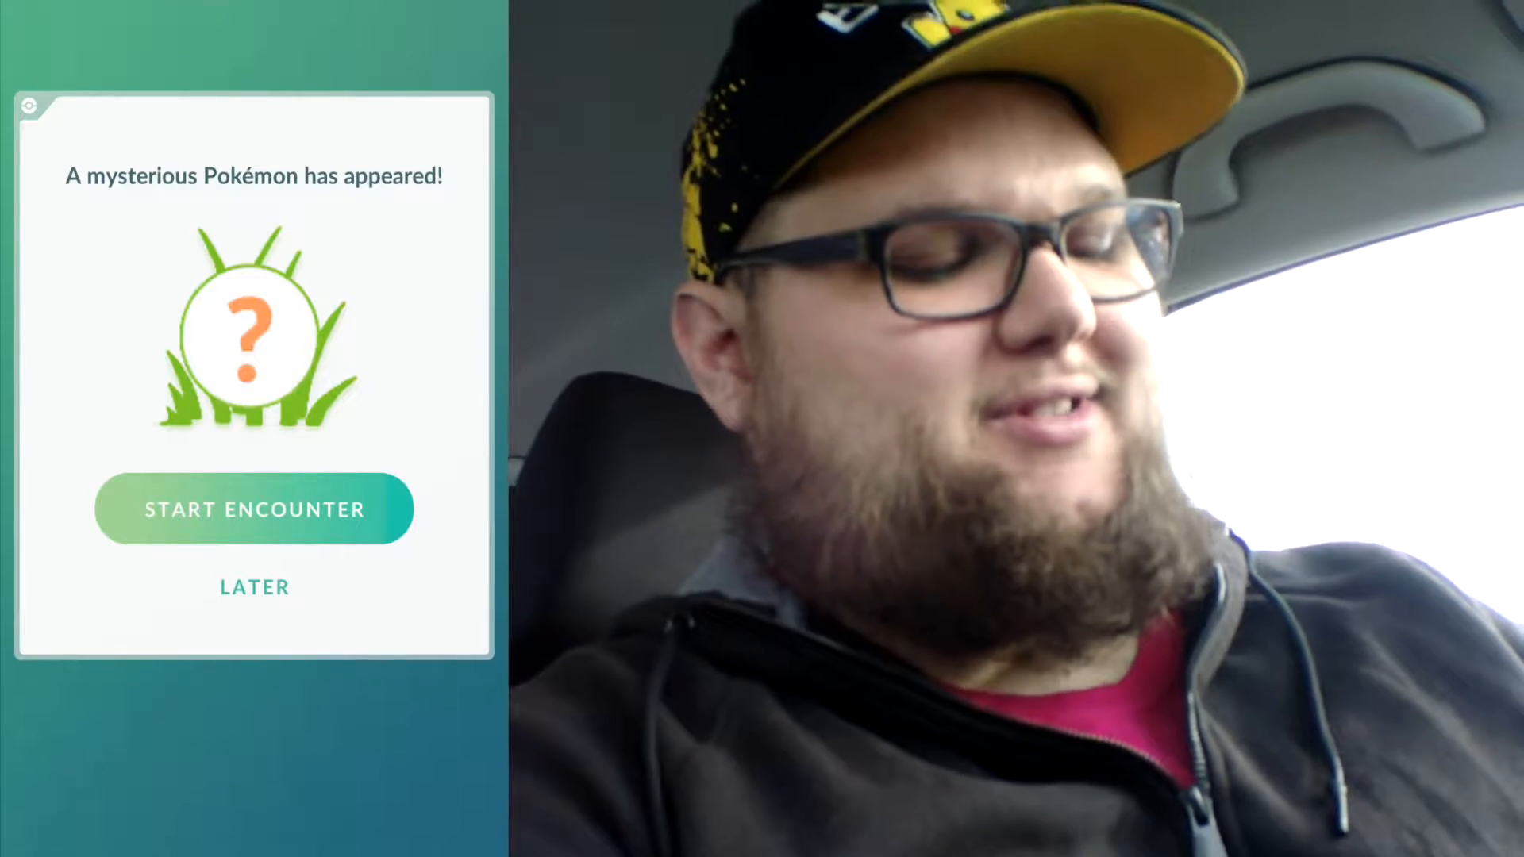
left_click(253, 508)
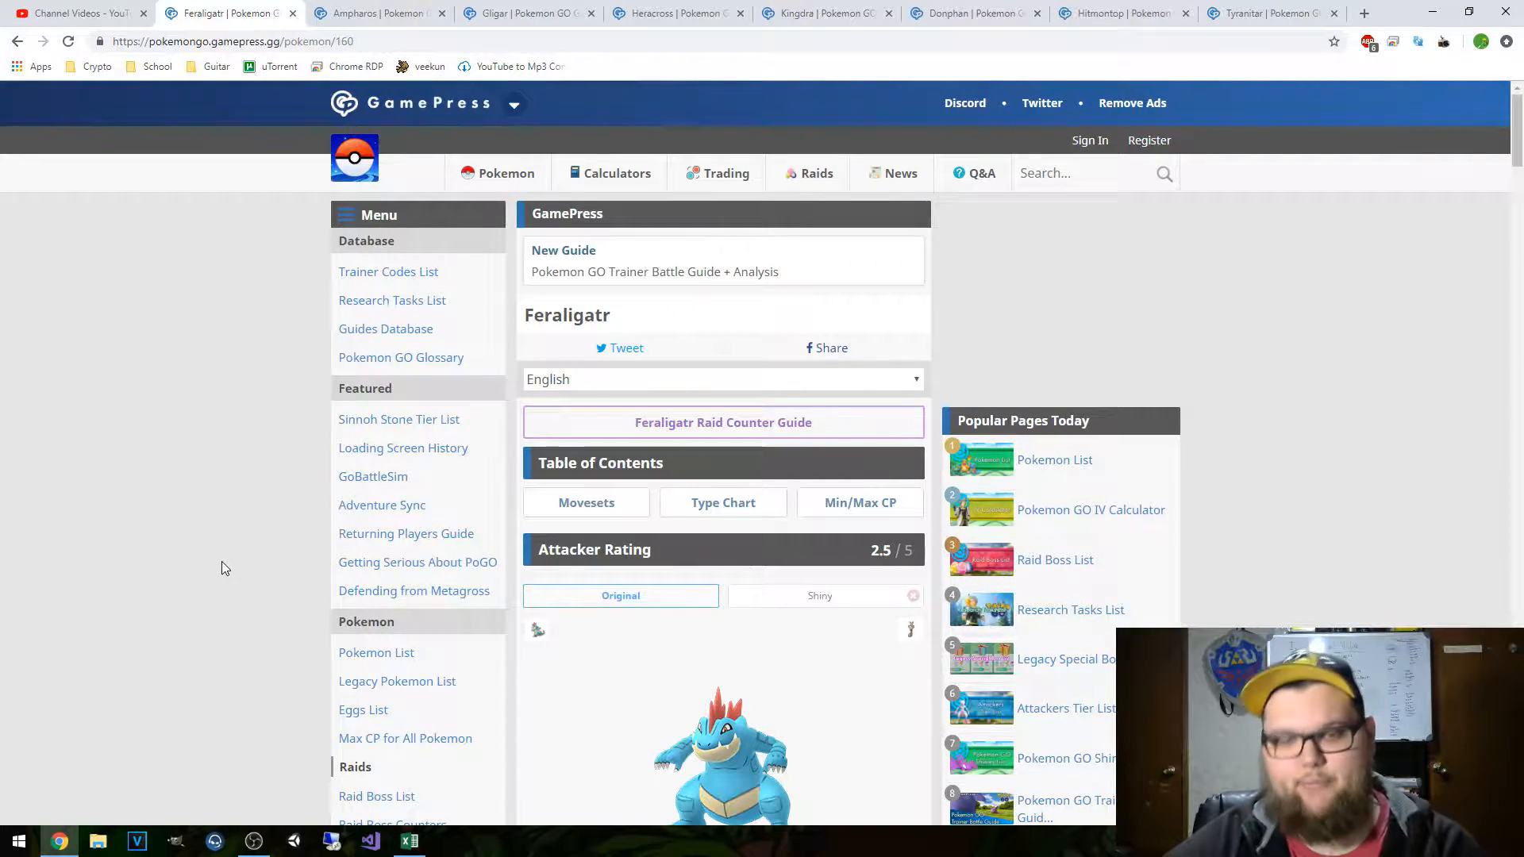
mouse_move(131, 480)
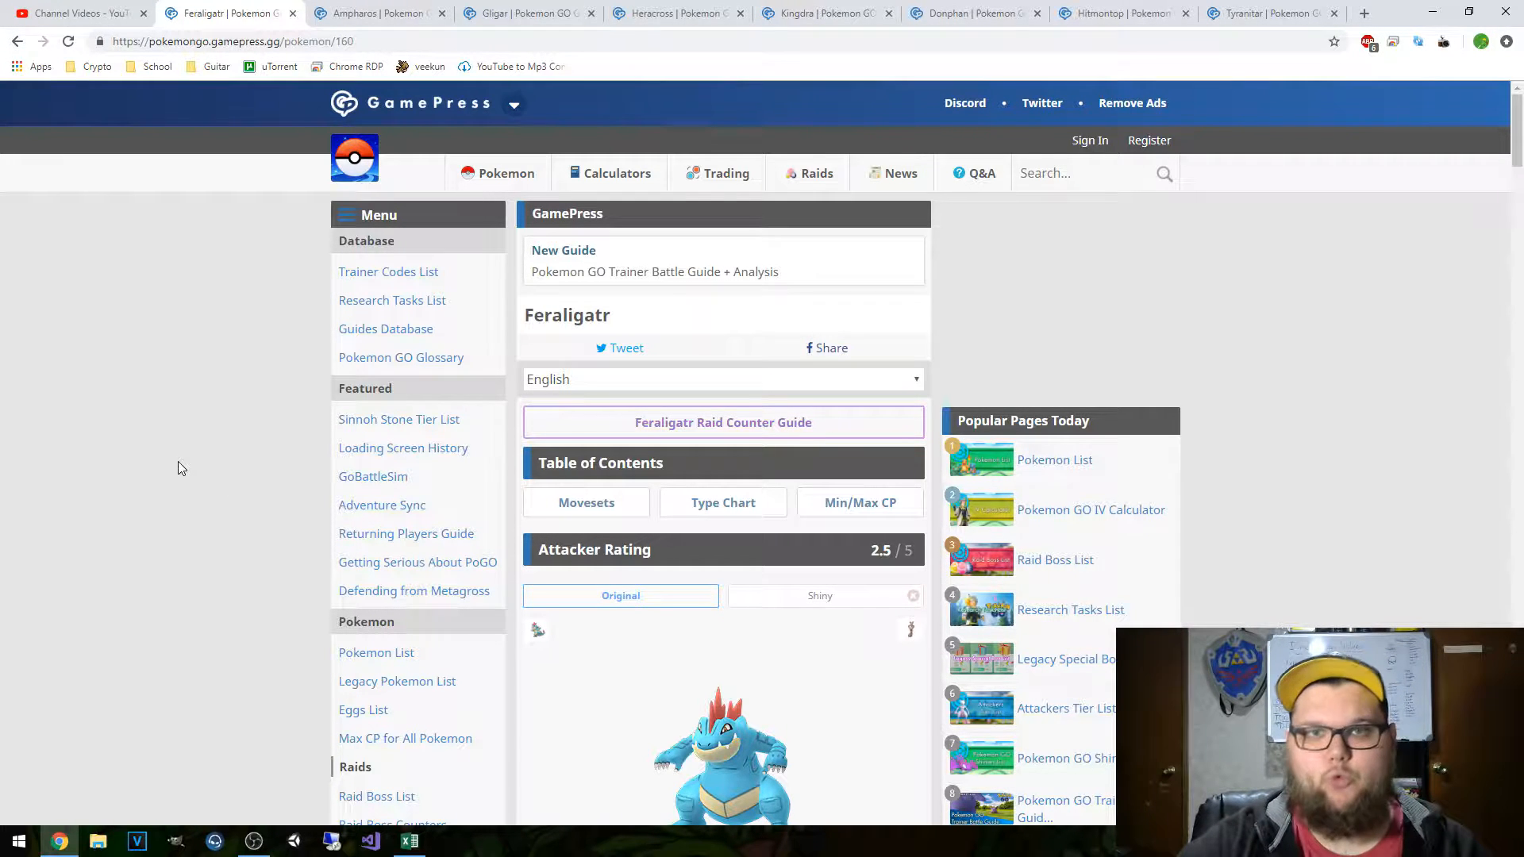
mouse_move(179, 439)
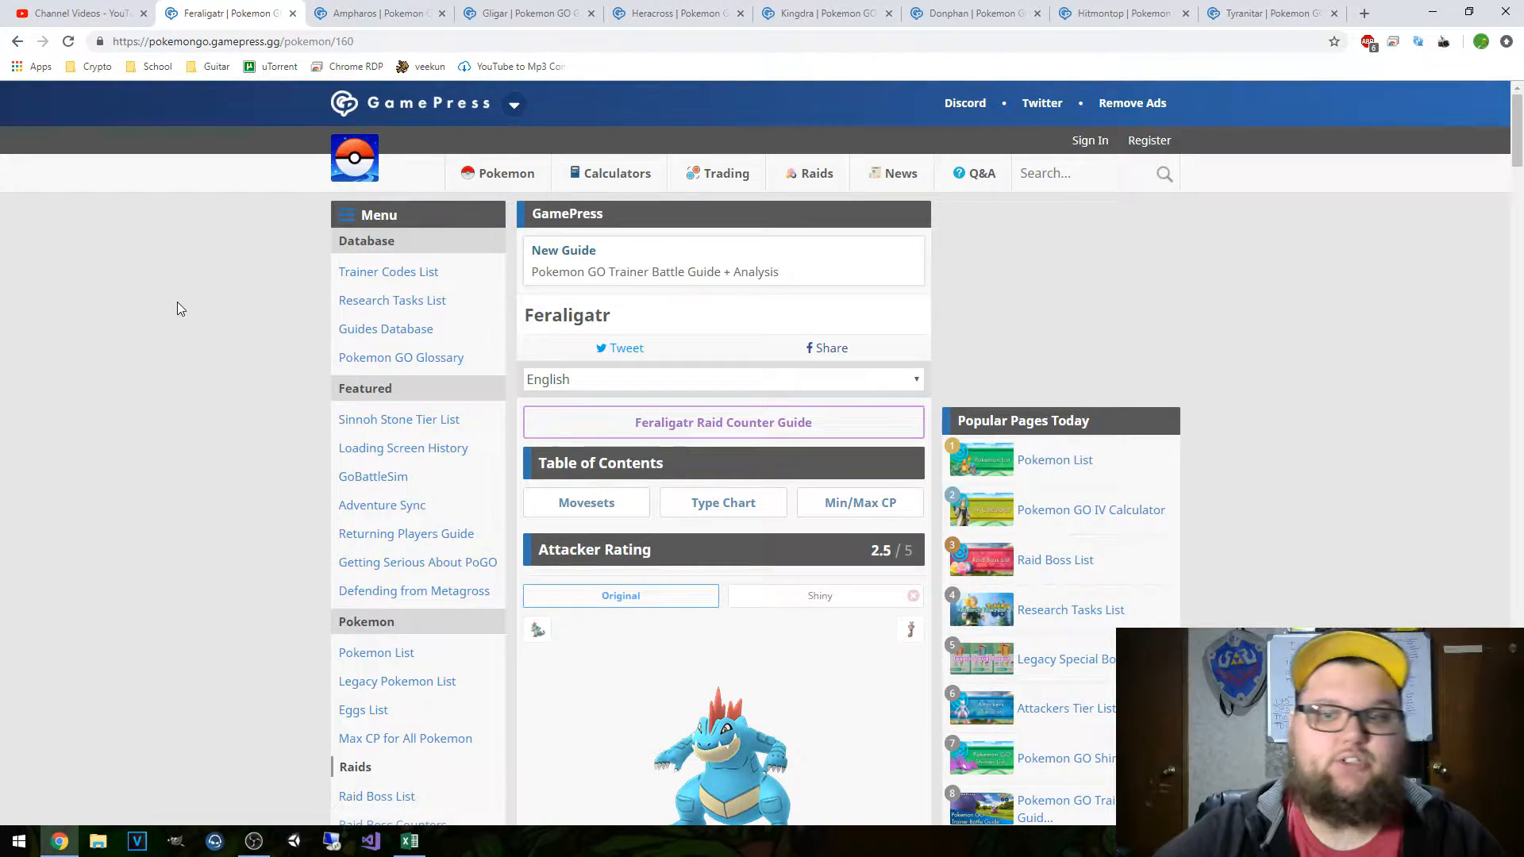
- Scroll through Feraligatr's moveset grades table, led by Water Gun/Waterfall
scroll("down", 3)
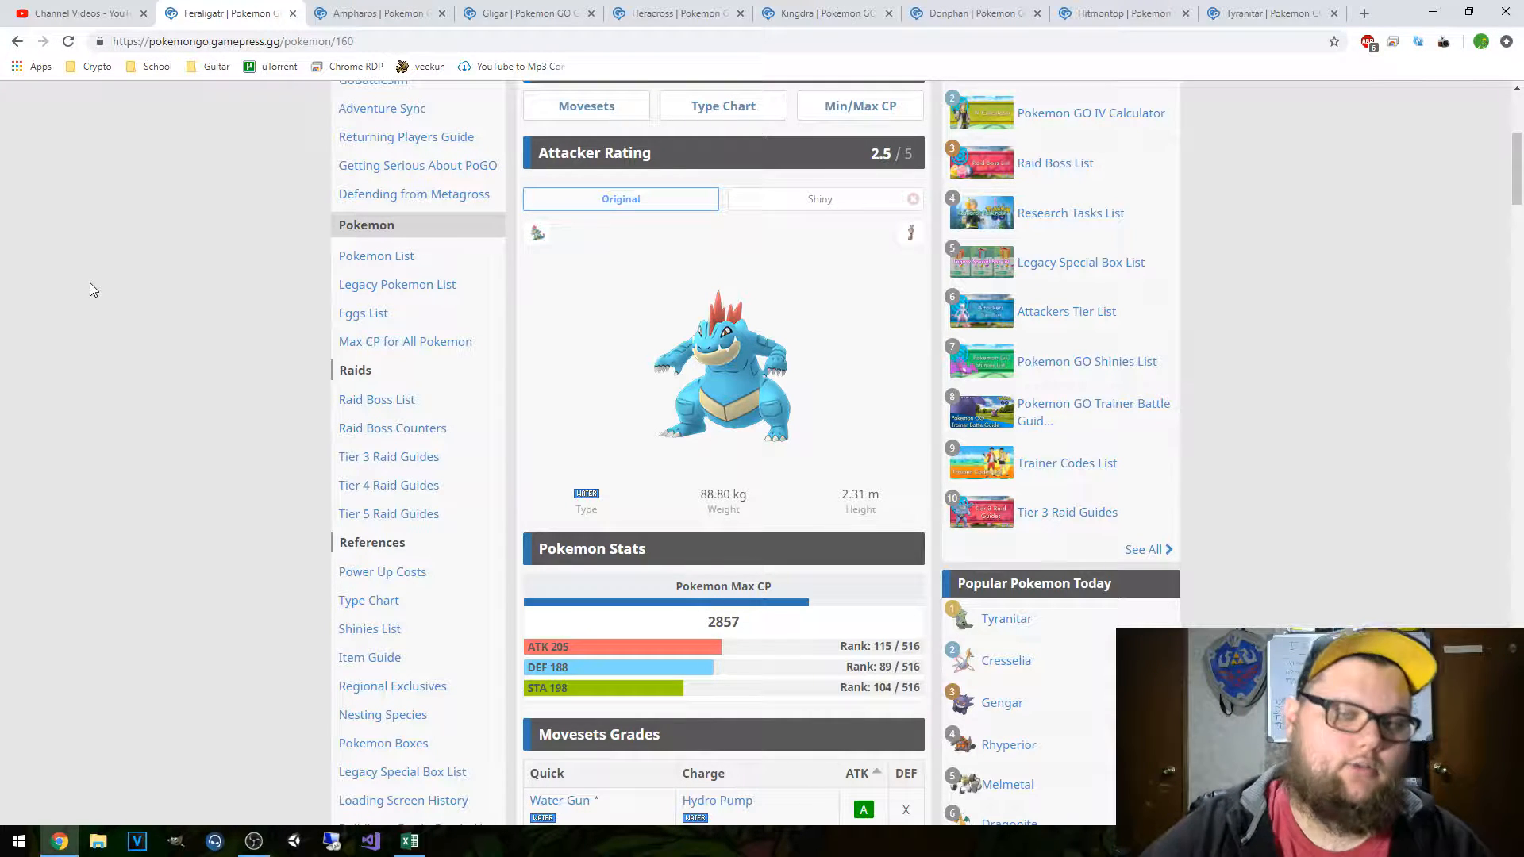
mouse_move(160, 508)
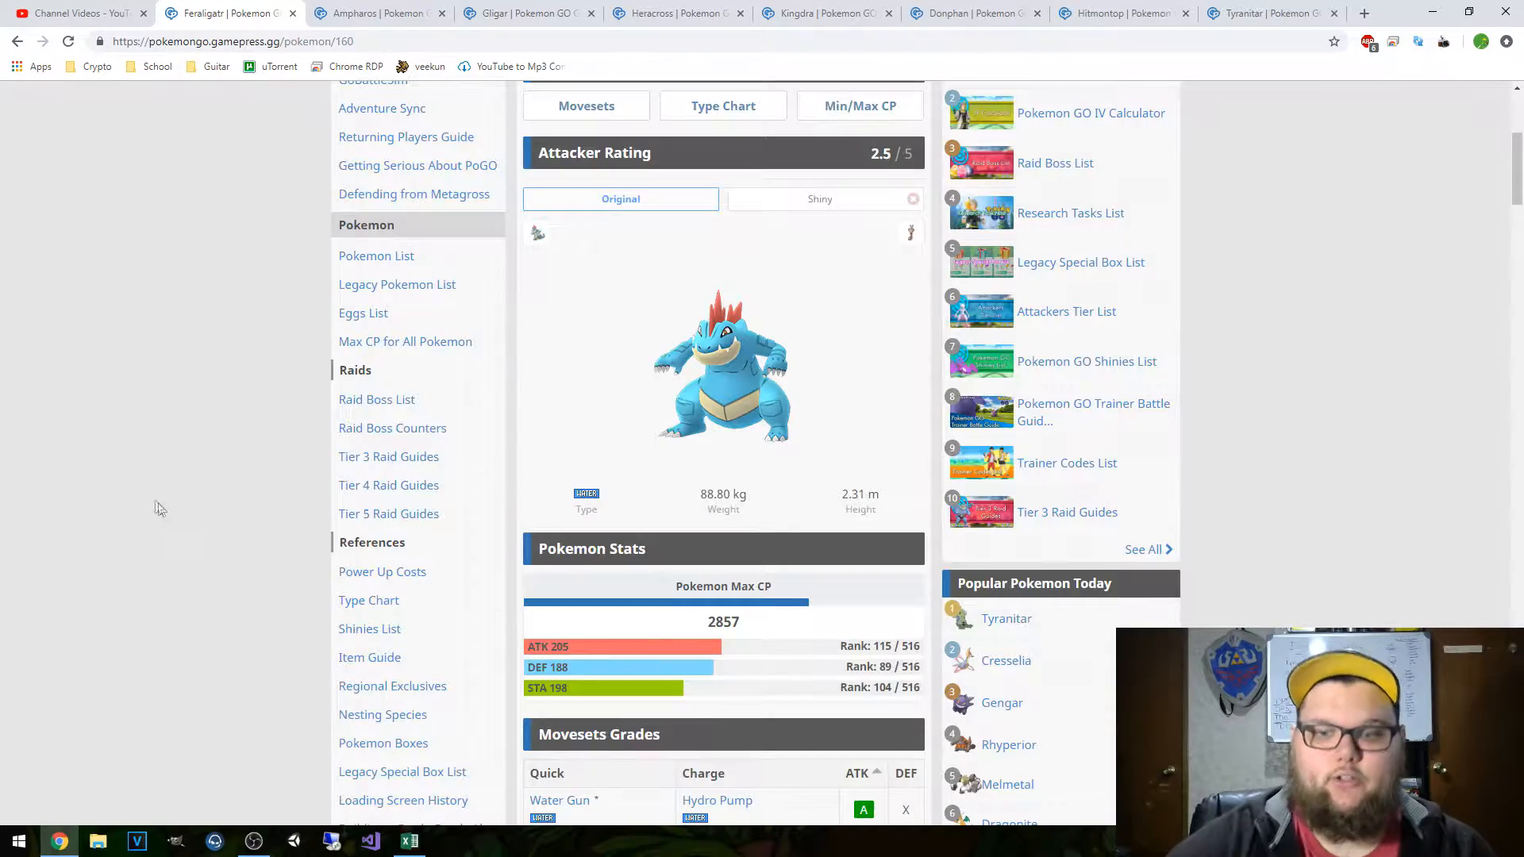
scroll("down", 3)
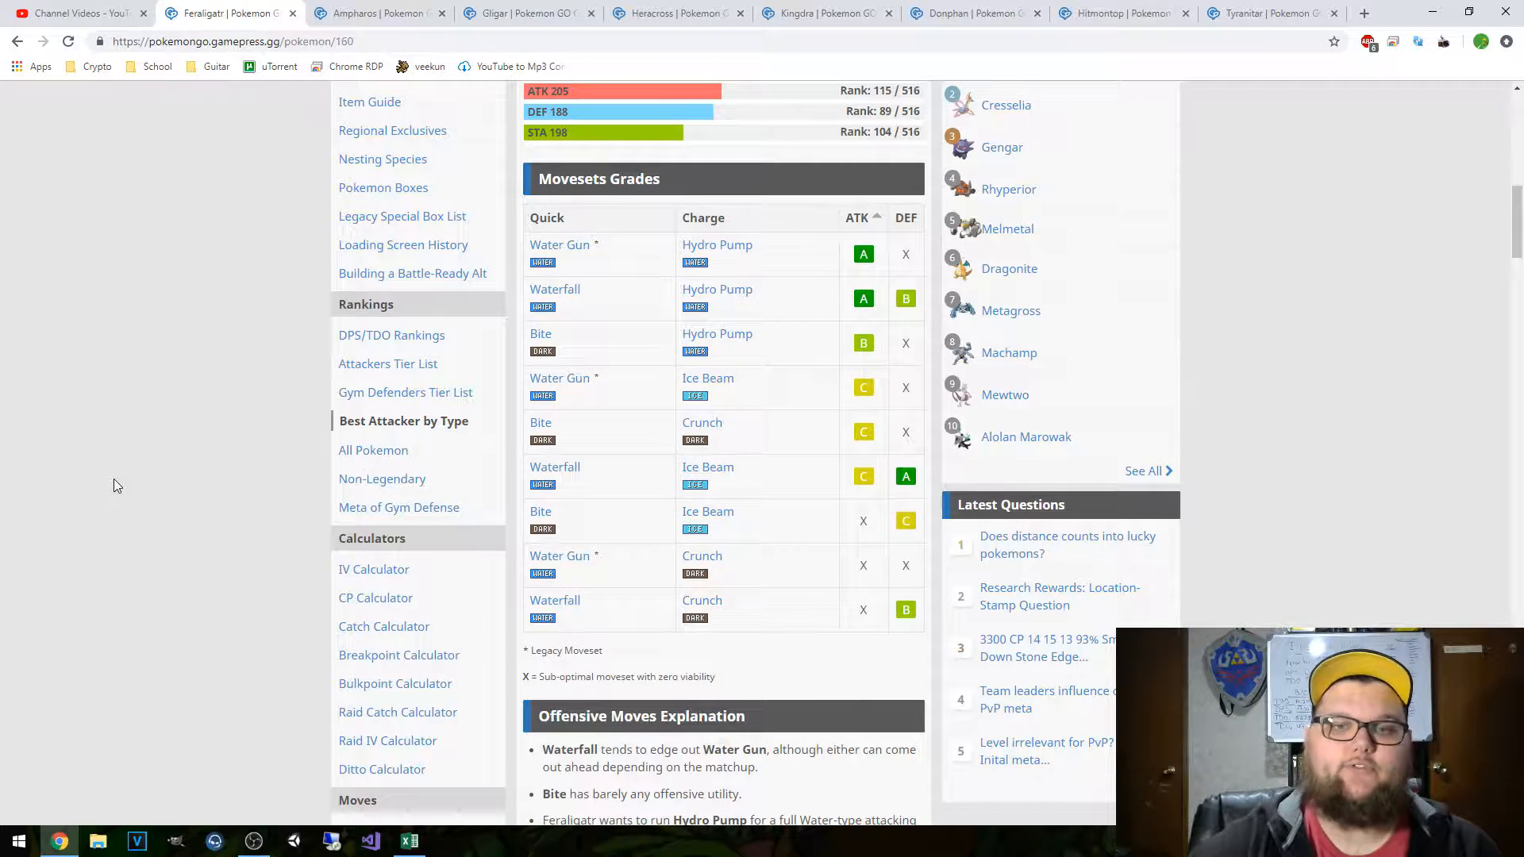
scroll("up", 3)
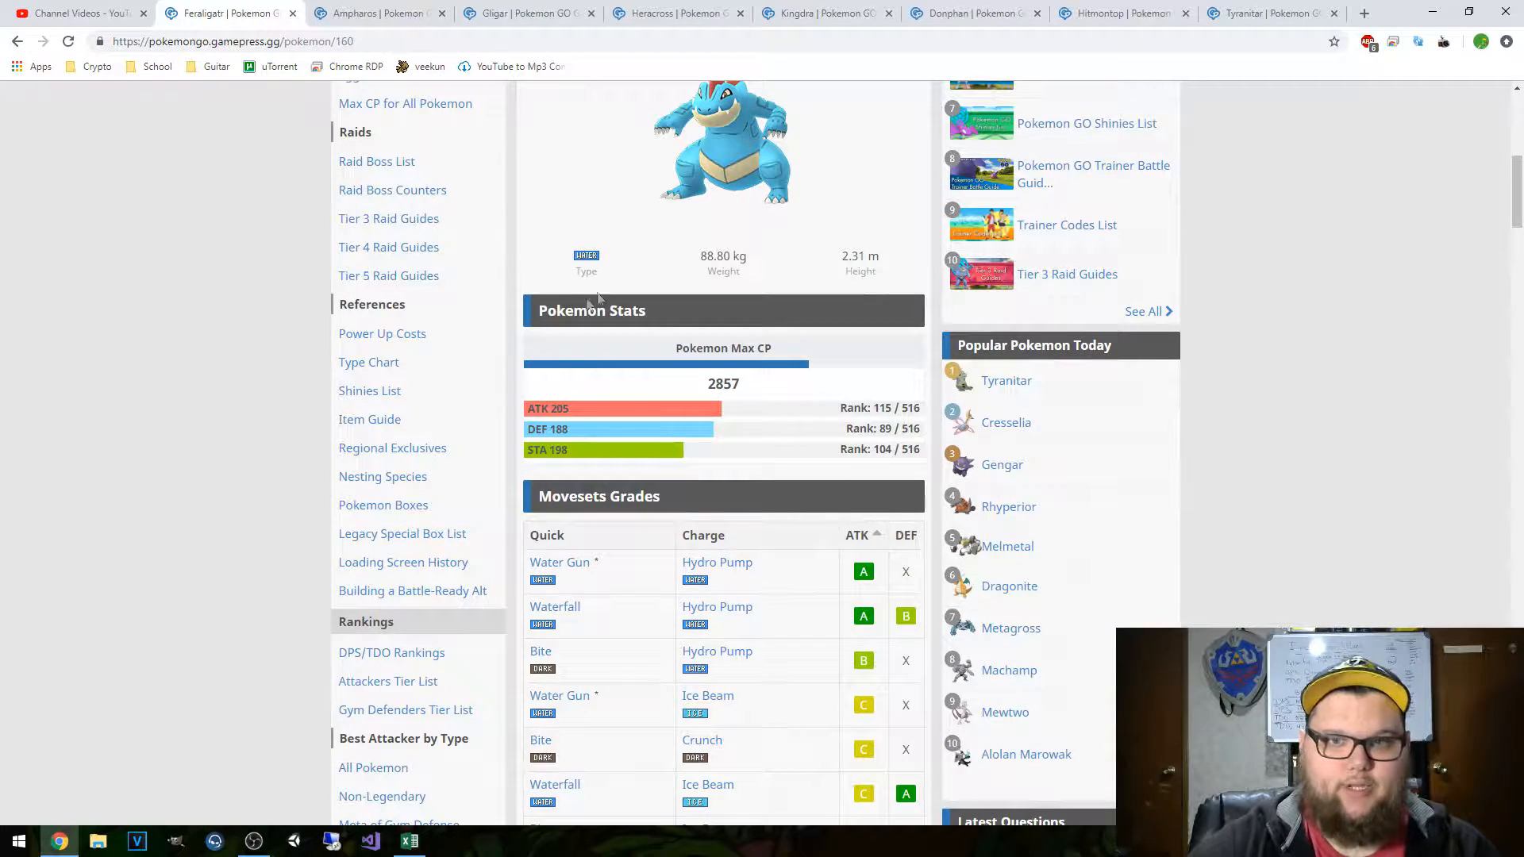
scroll("down", 3)
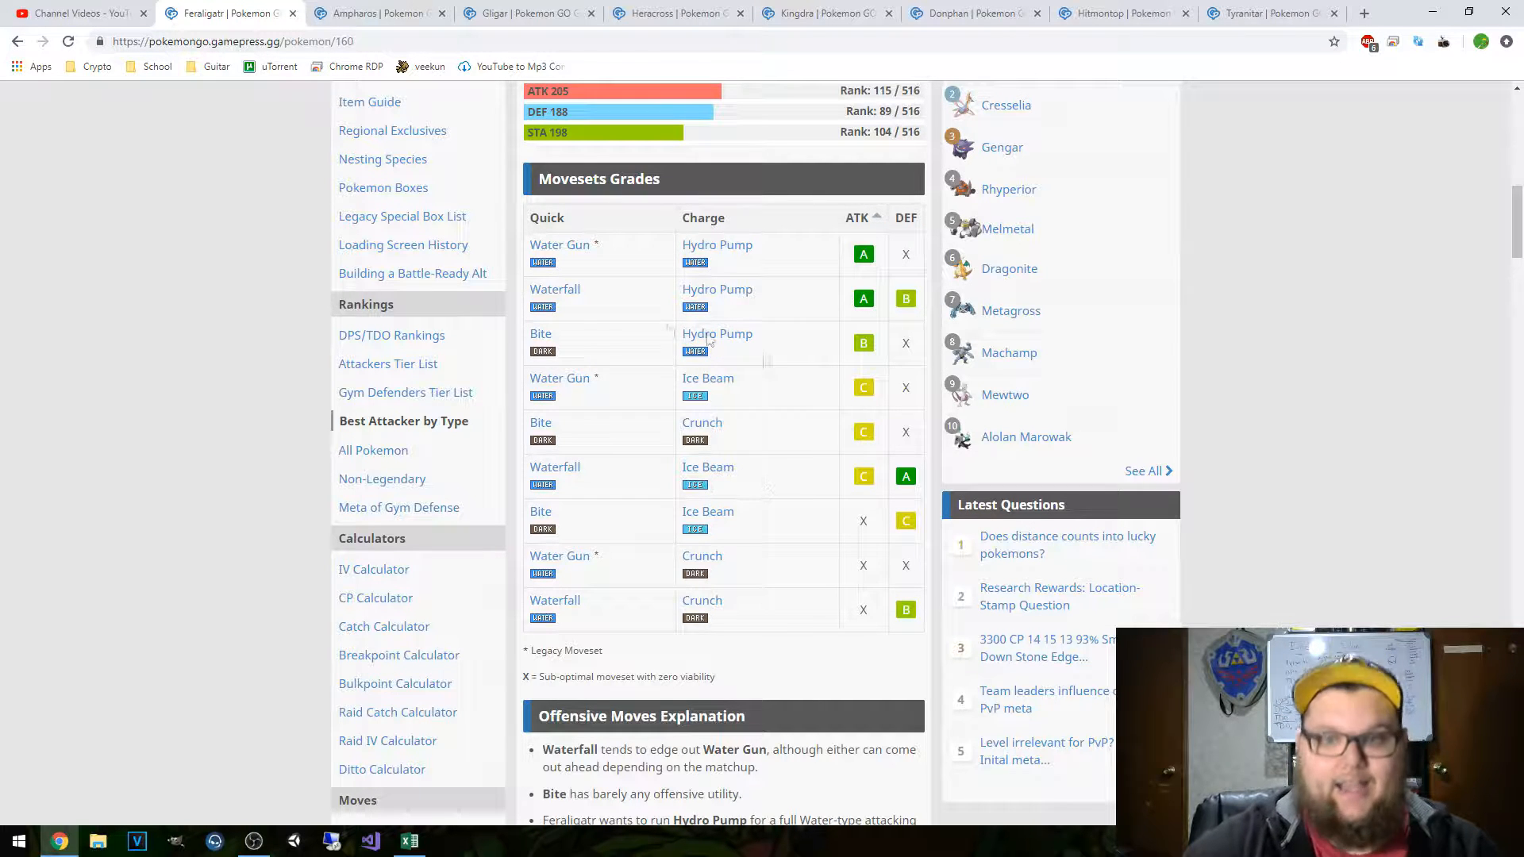
mouse_move(709, 407)
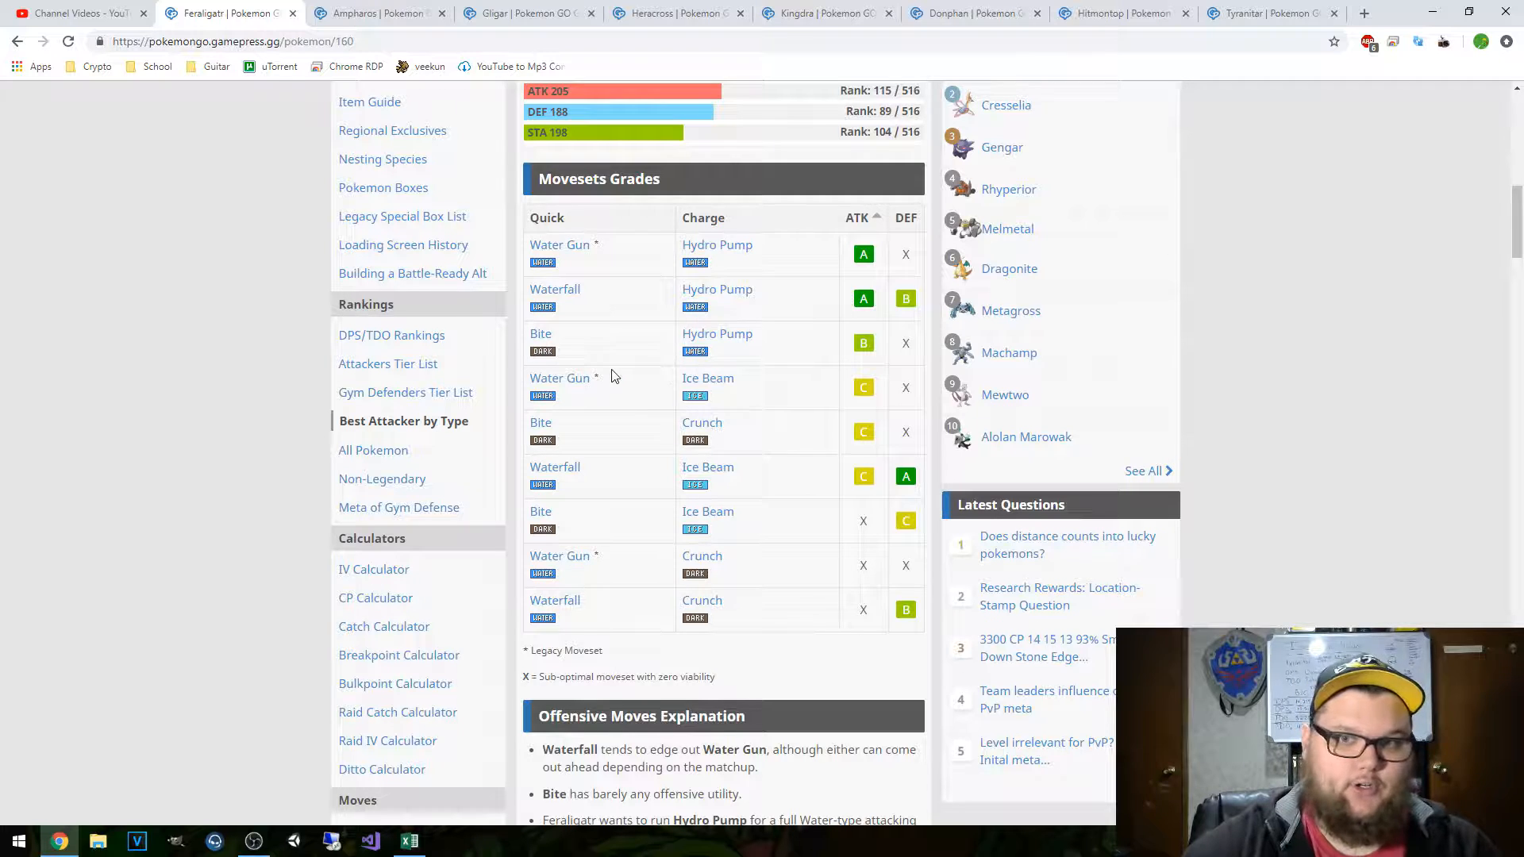
mouse_move(620, 317)
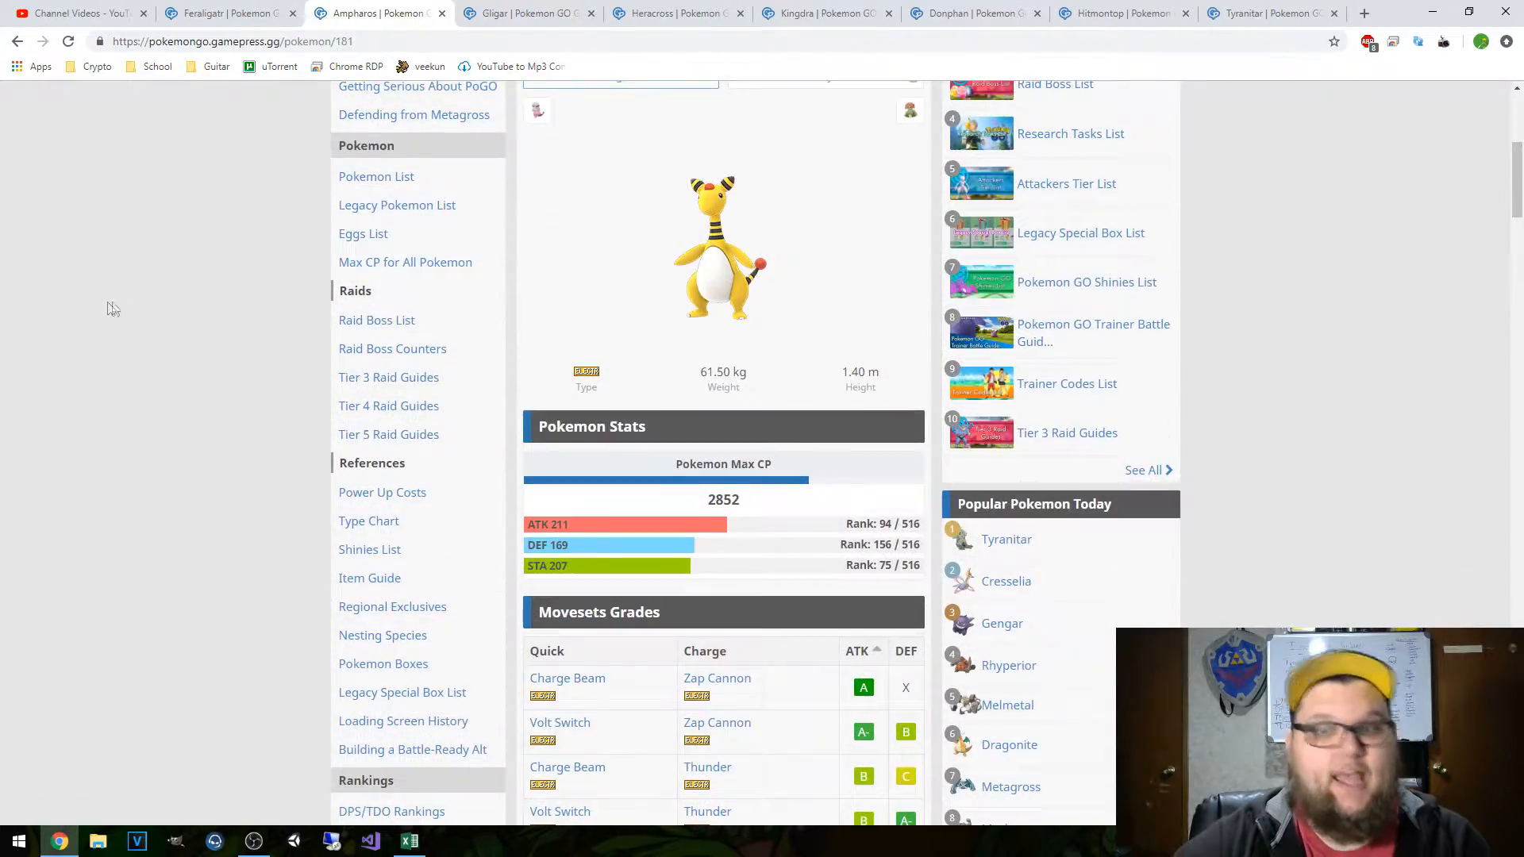
- Scroll to Ampharos's moveset grades, led by Charge Beam/Zap Cannon
scroll("down", 3)
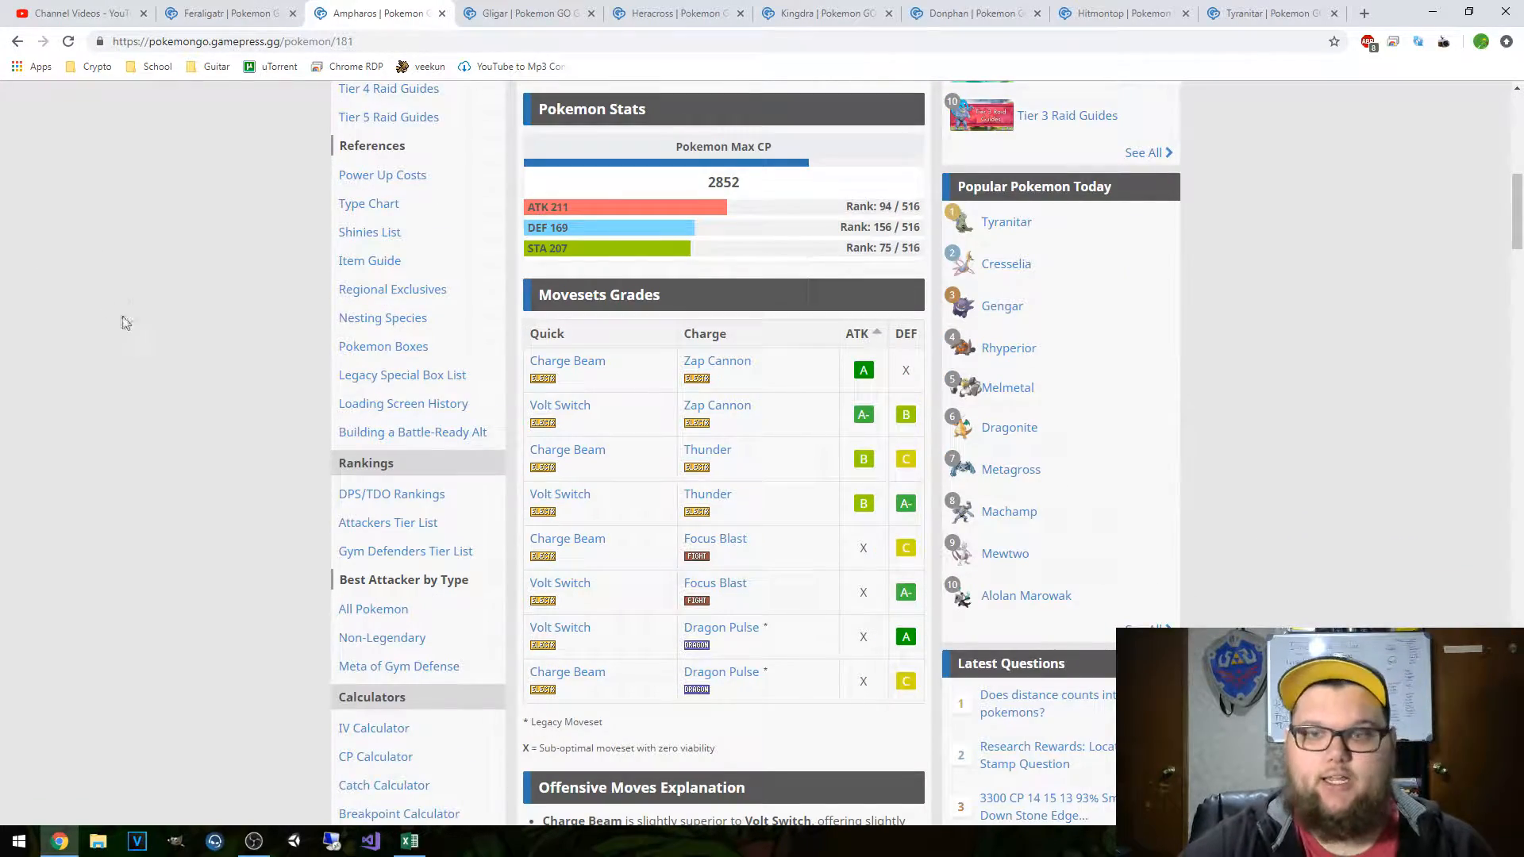
mouse_move(112, 282)
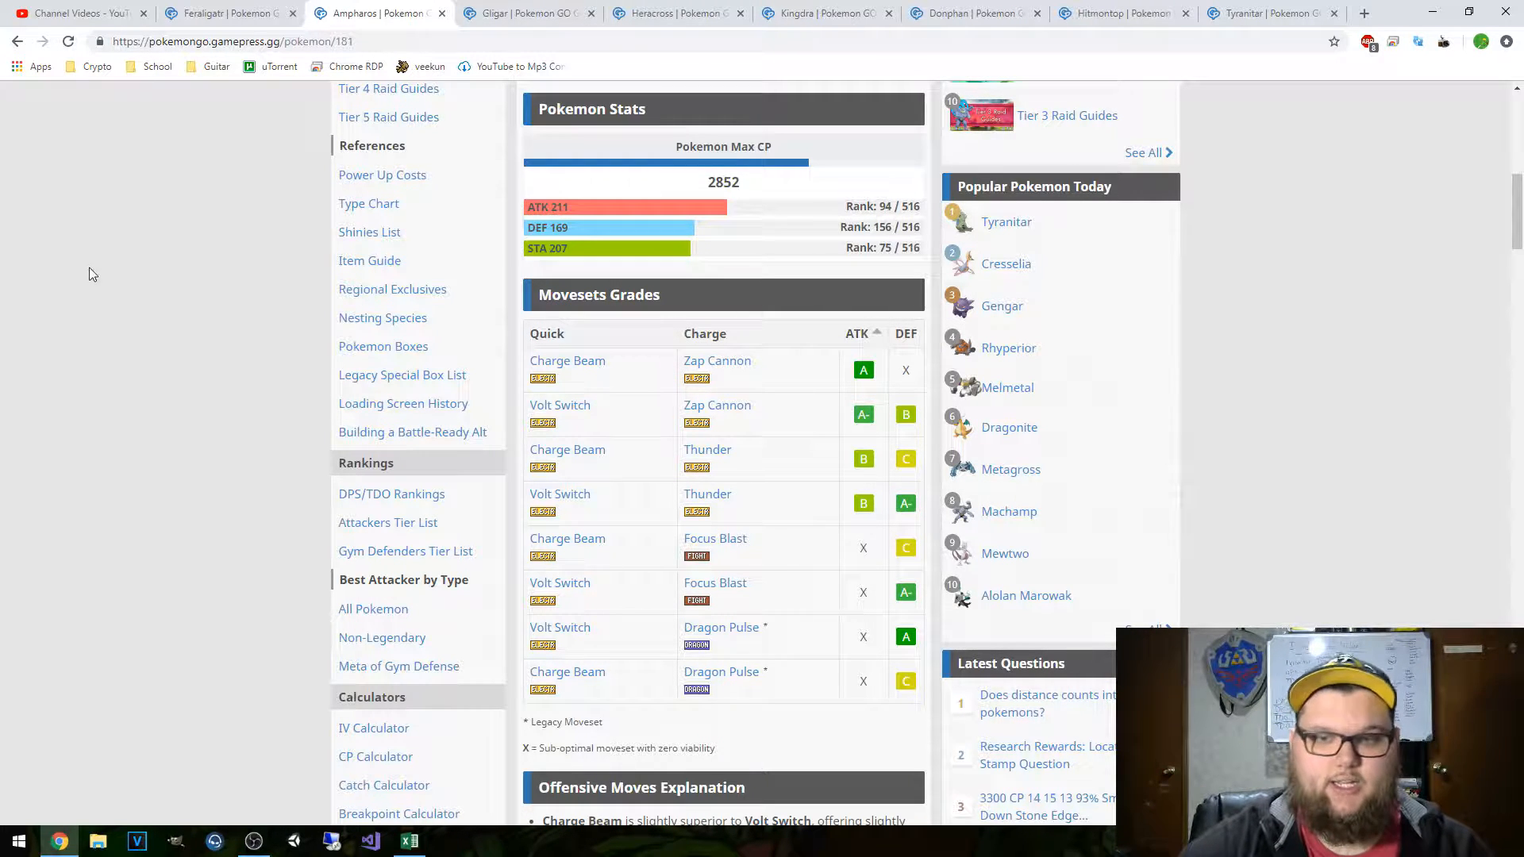
mouse_move(164, 323)
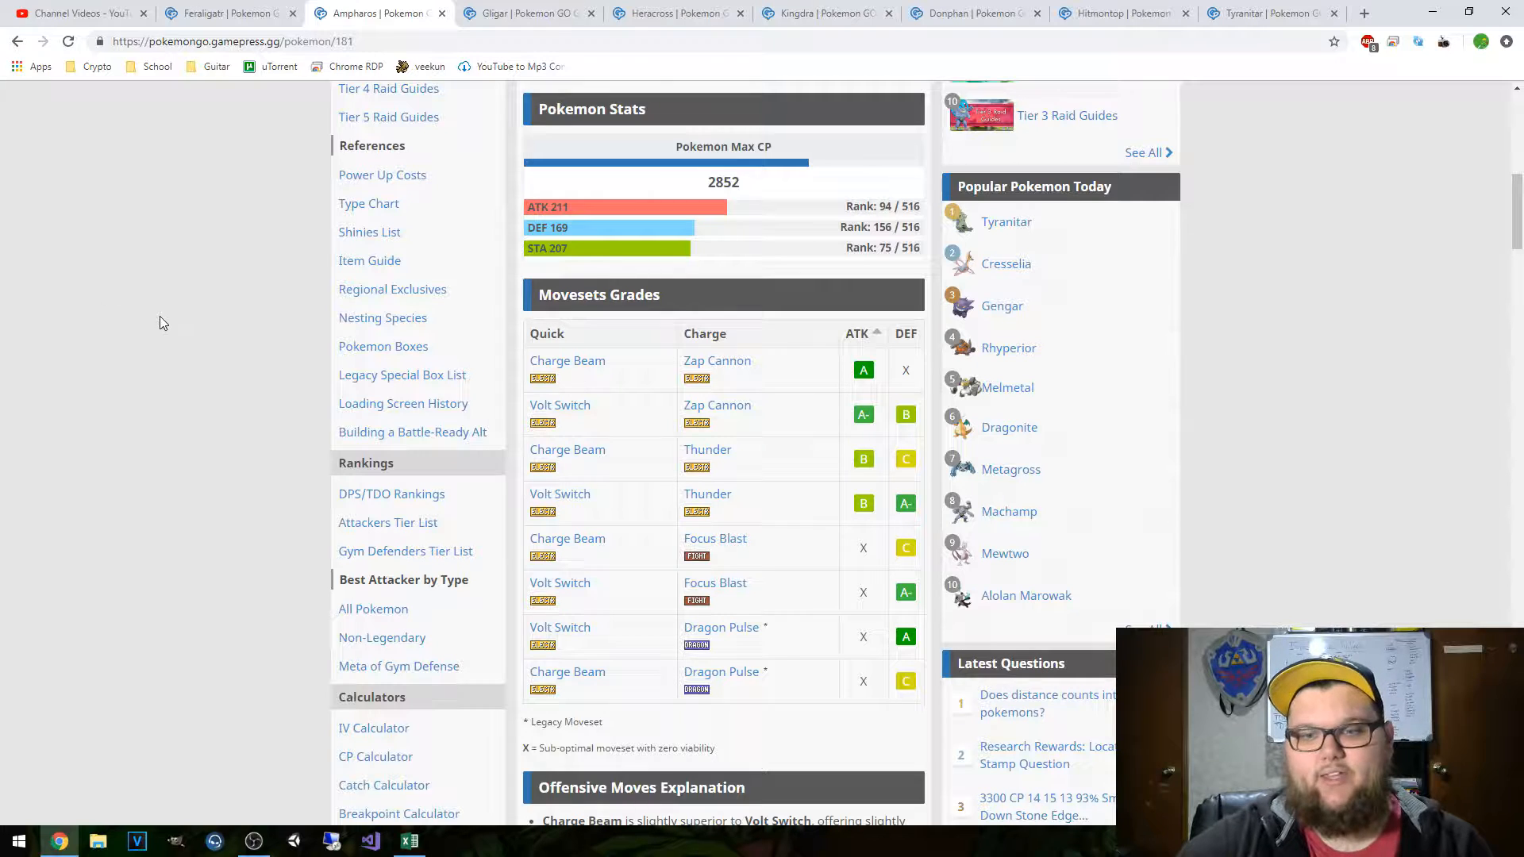
mouse_move(206, 295)
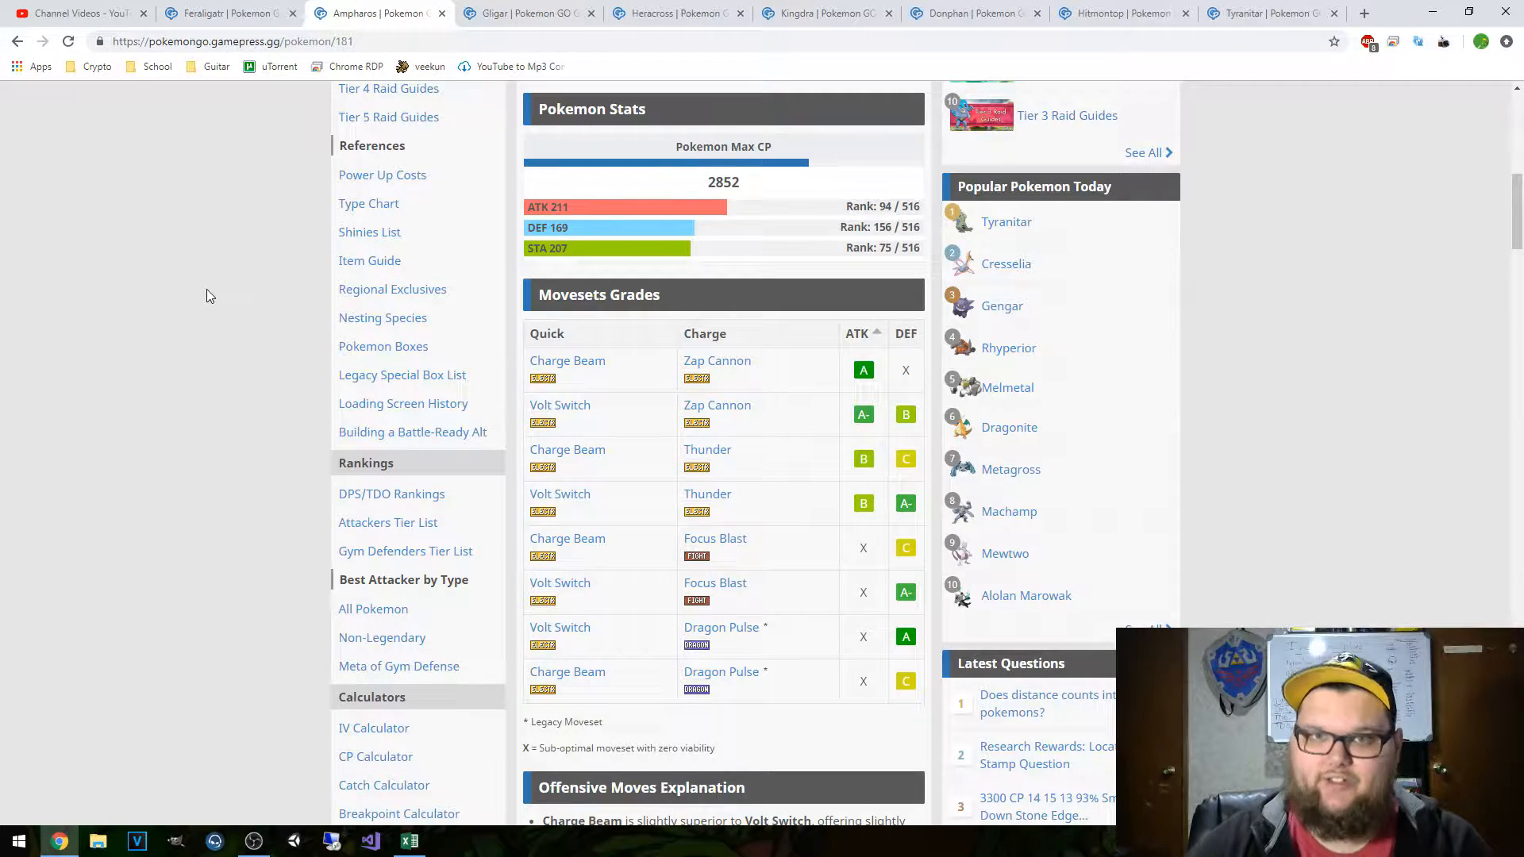
- On the Gligar page, select the max CP value 1857
left_click(525, 13)
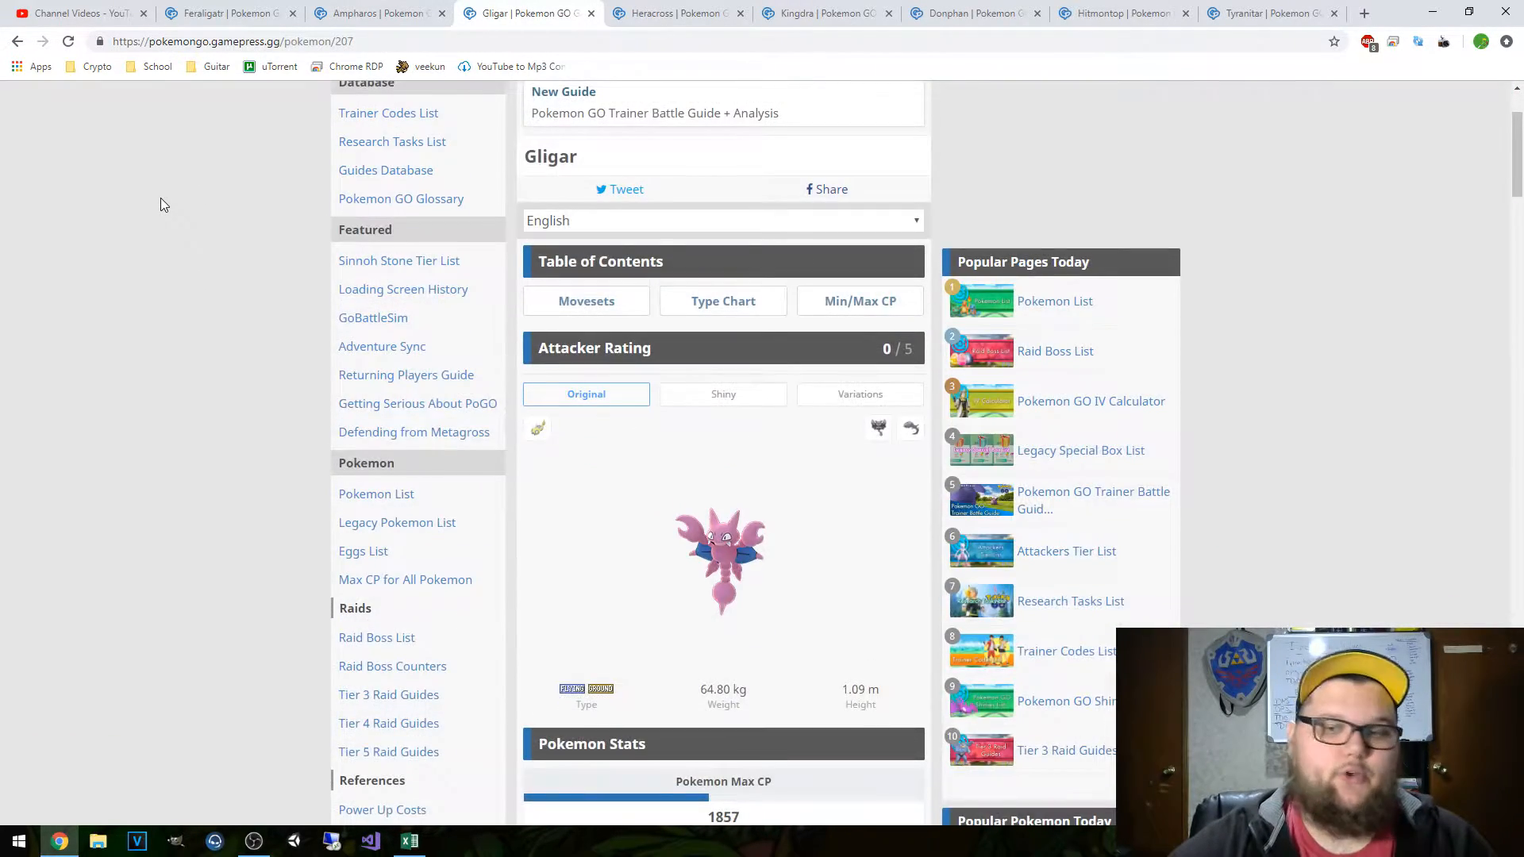
scroll("down", 3)
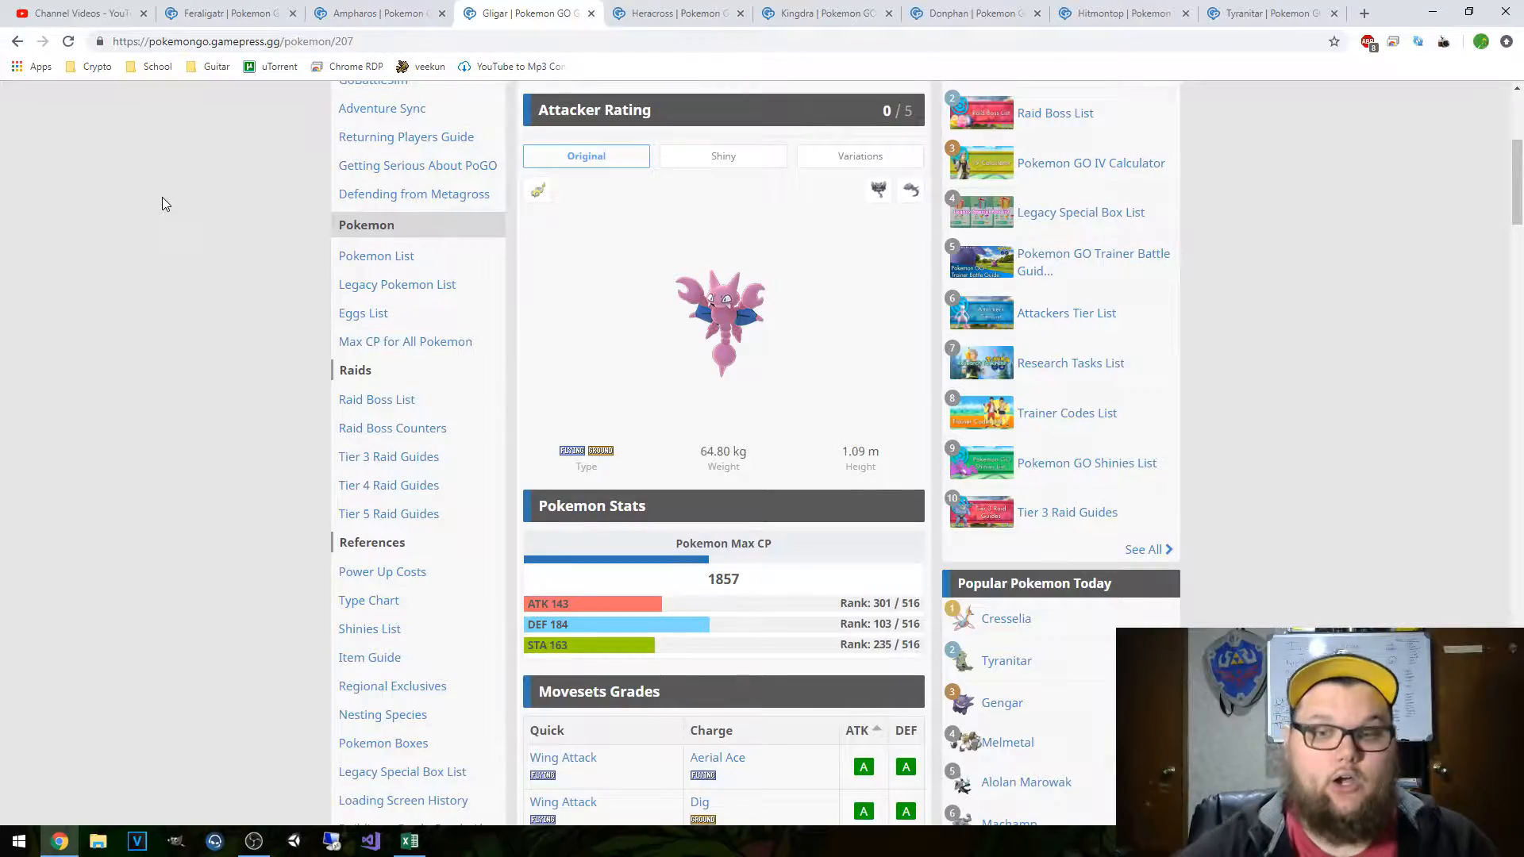
scroll("down", 3)
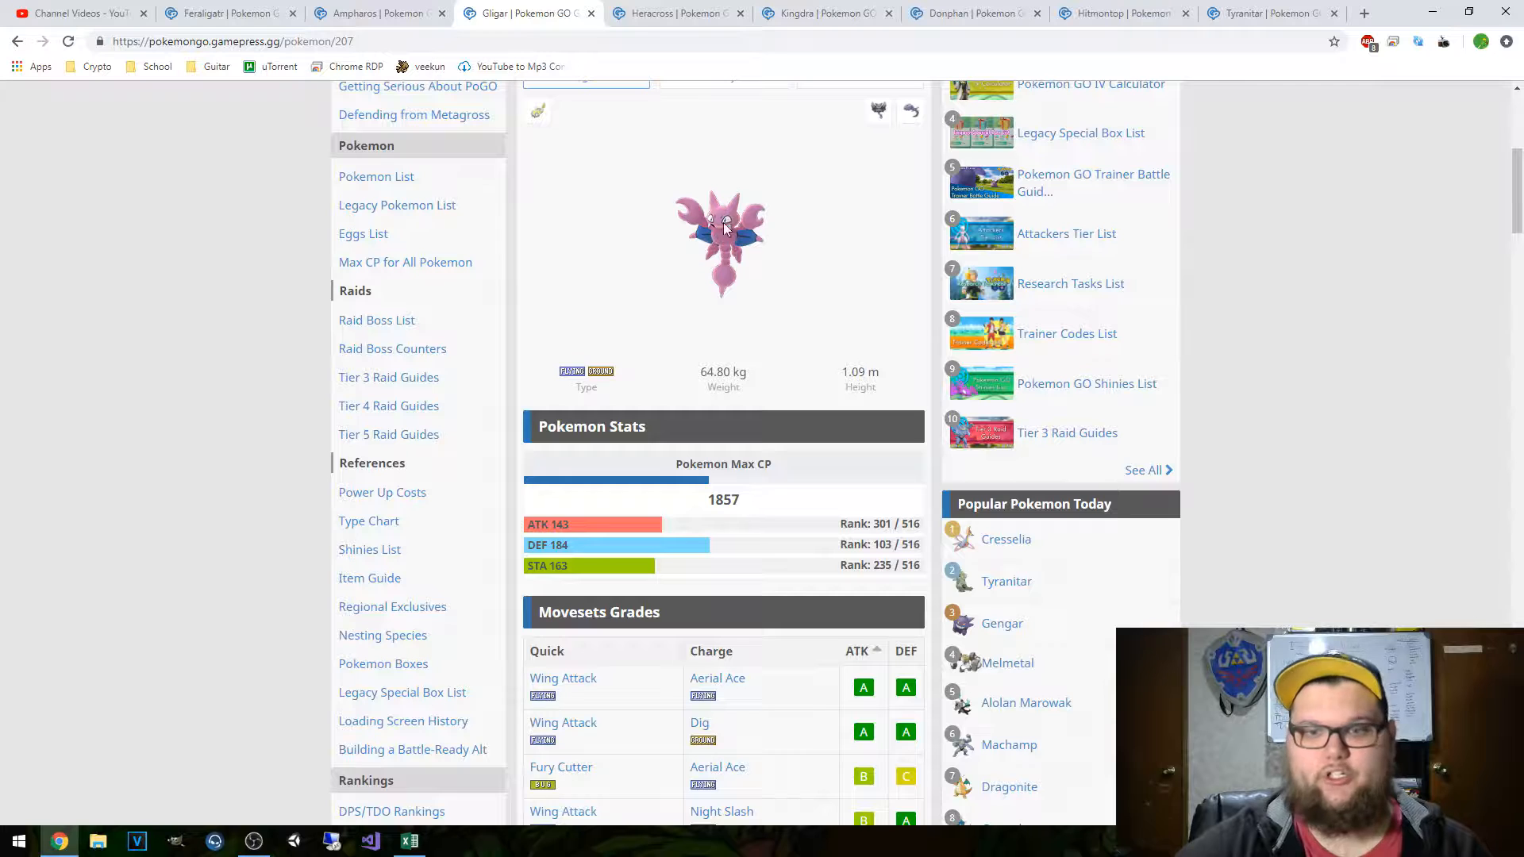
double_click(723, 500)
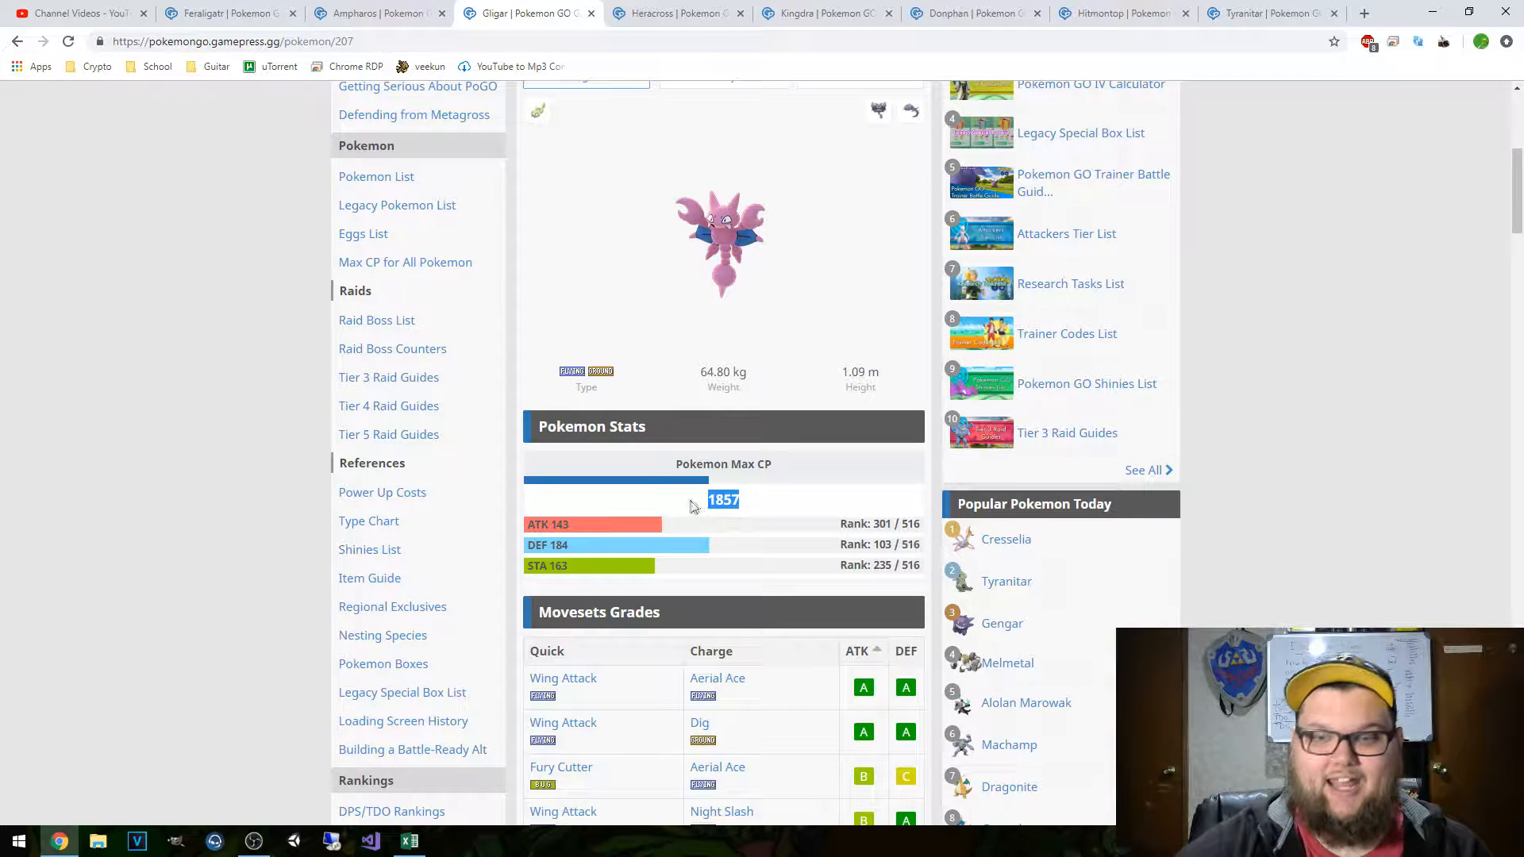
left_click(723, 499)
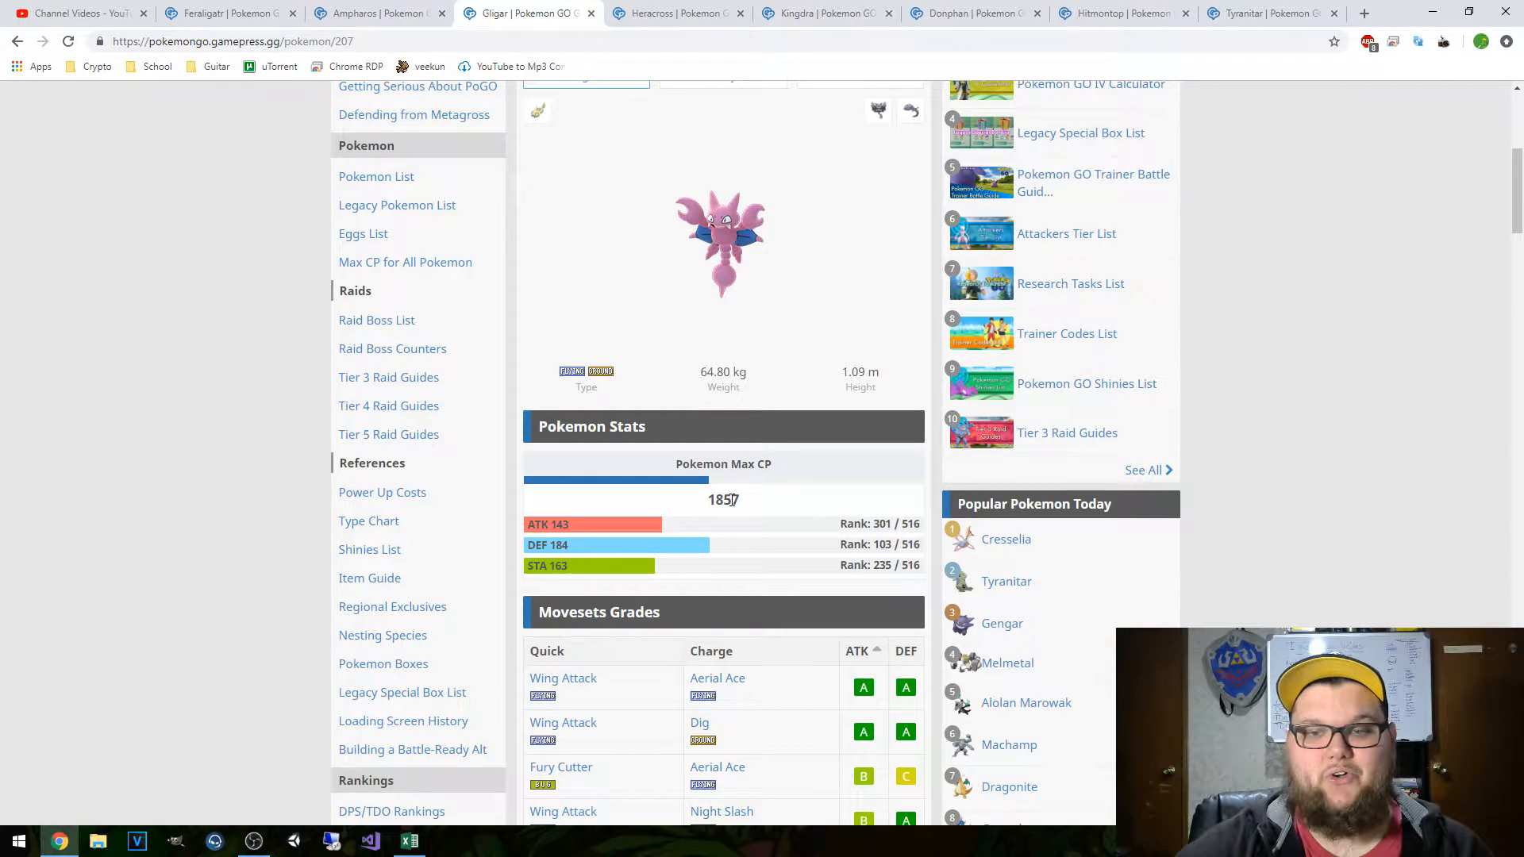
double_click(723, 499)
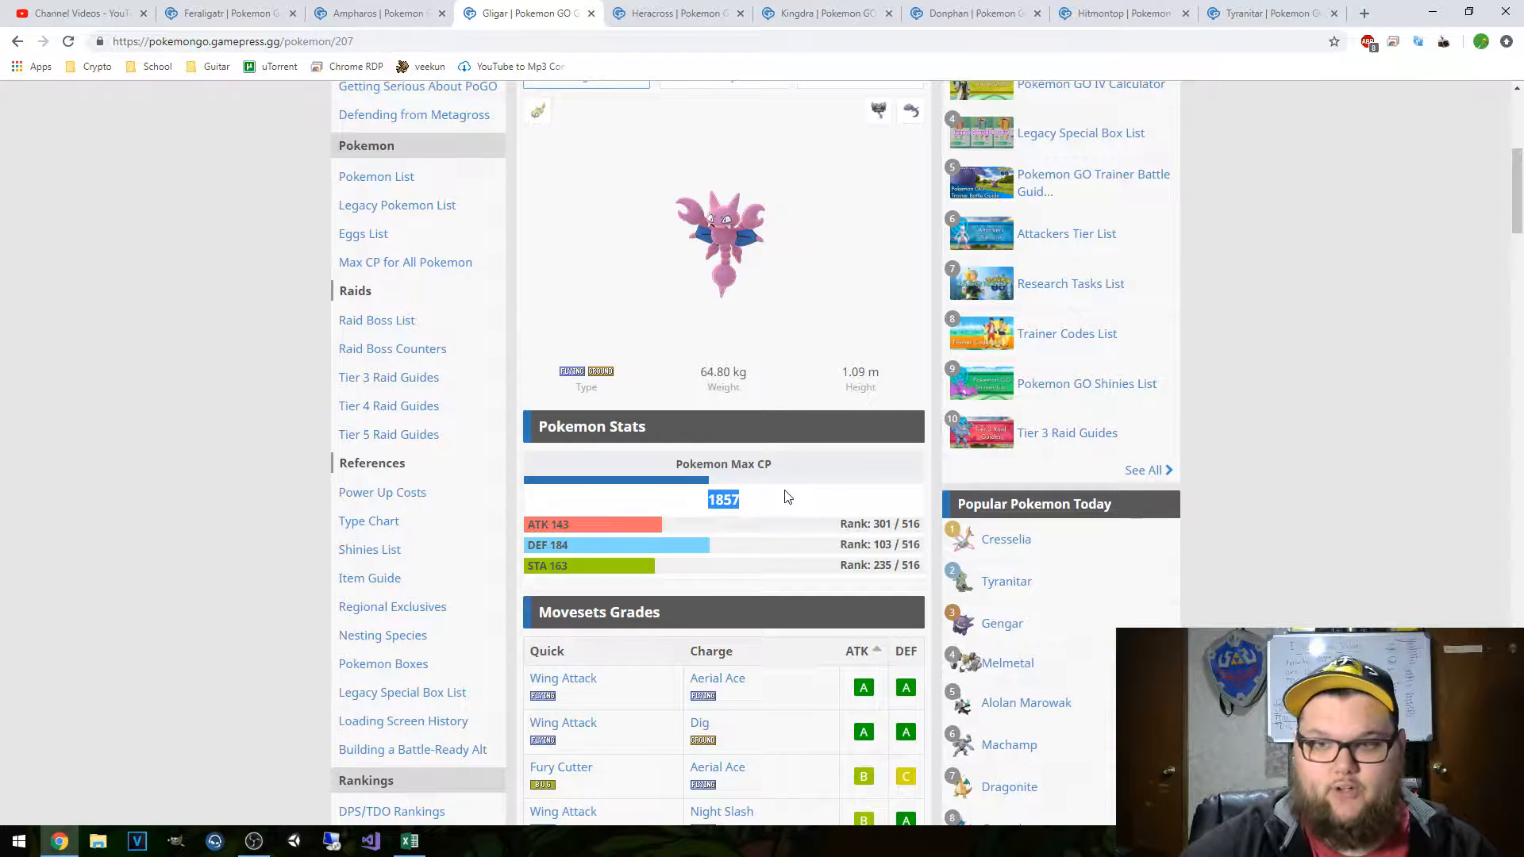
mouse_move(765, 486)
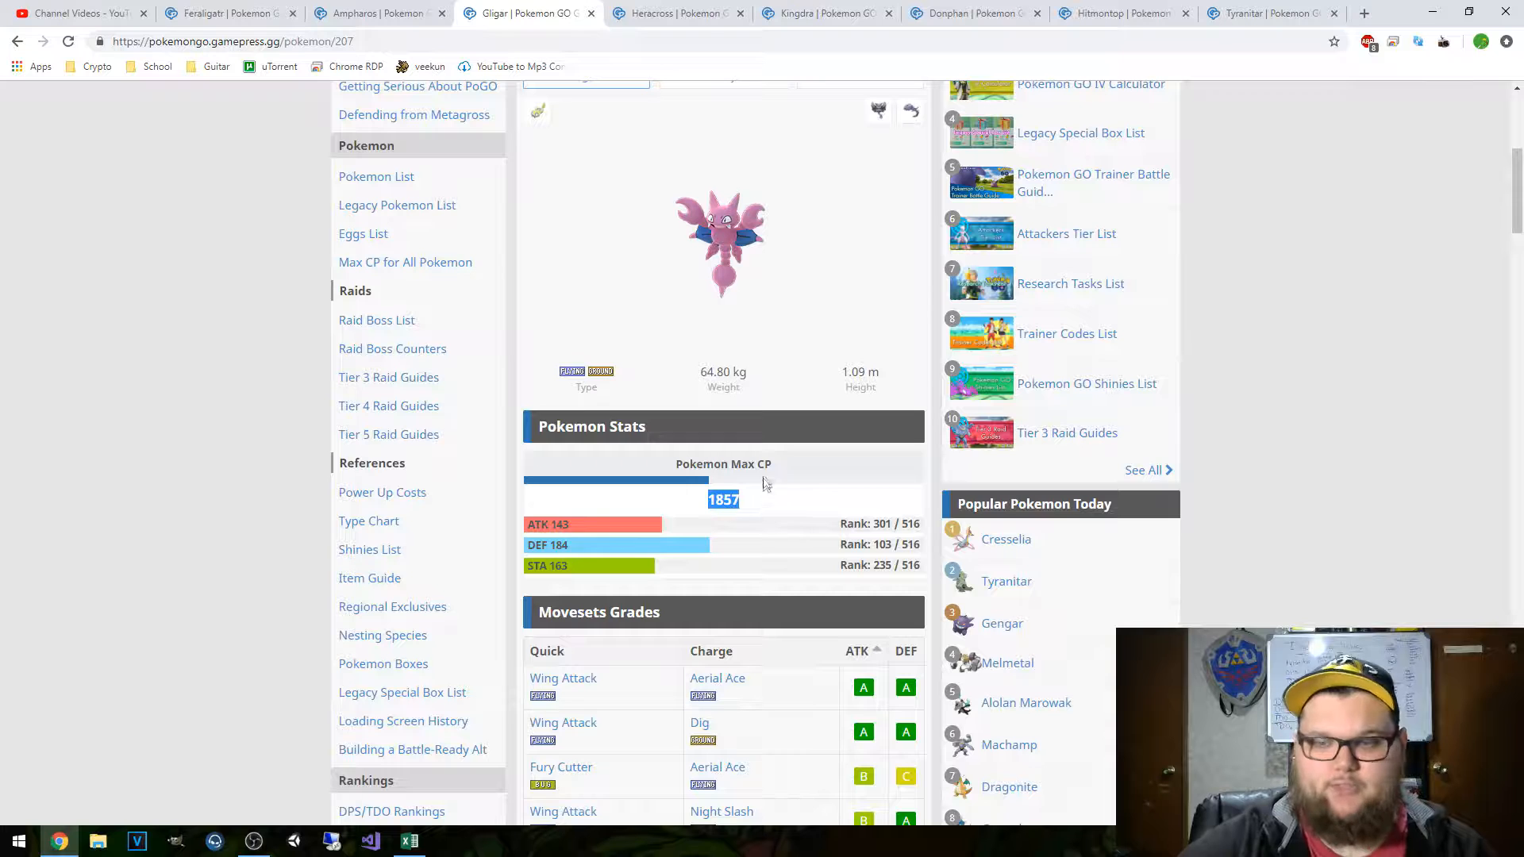
scroll("down", 3)
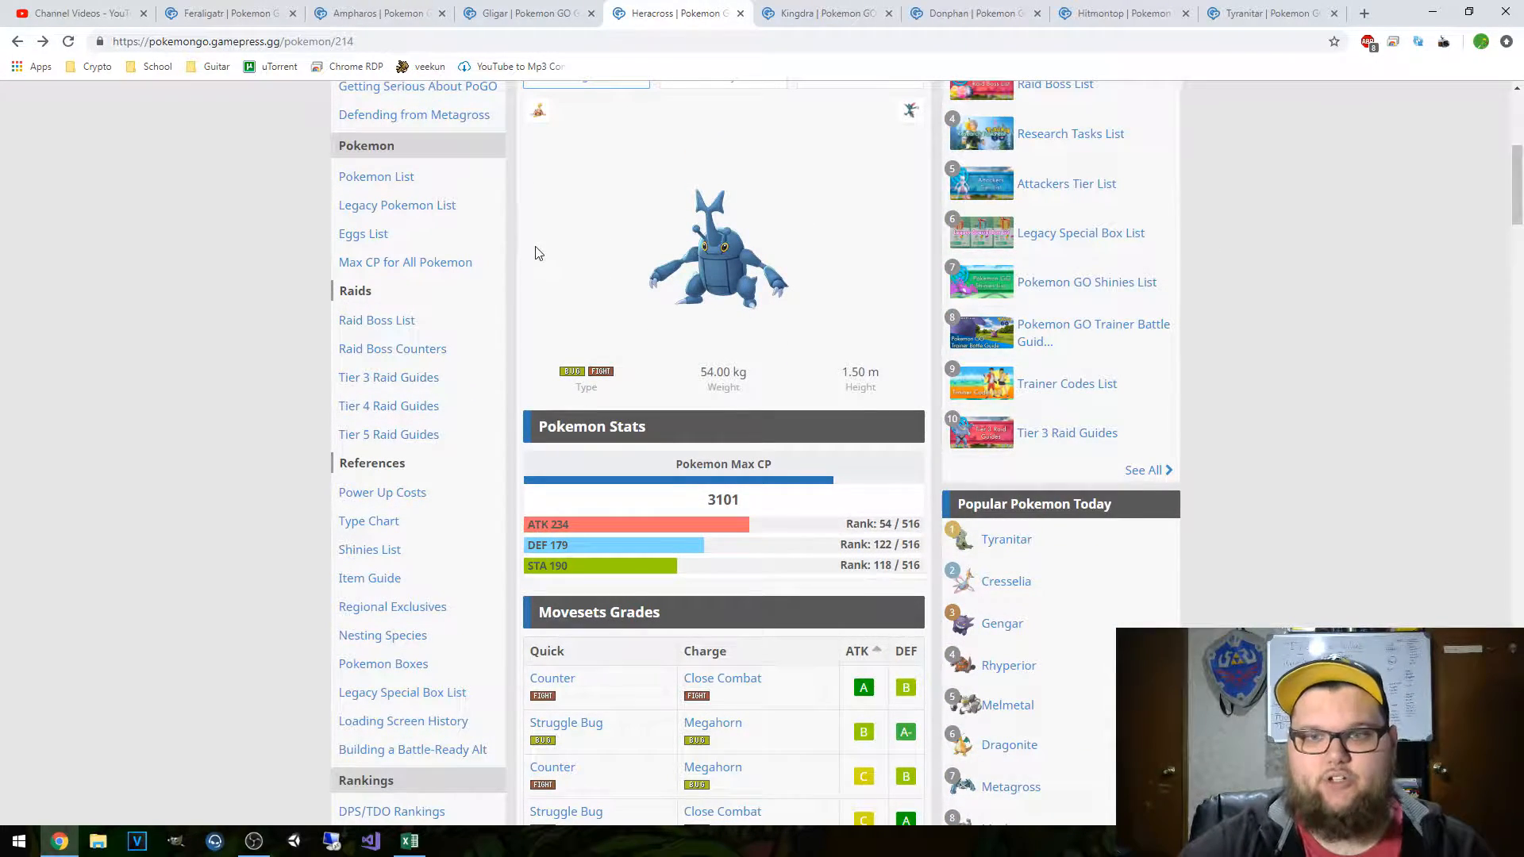
- Scroll to Heracross's full moveset grades table and offensive moves explanation
scroll("down", 3)
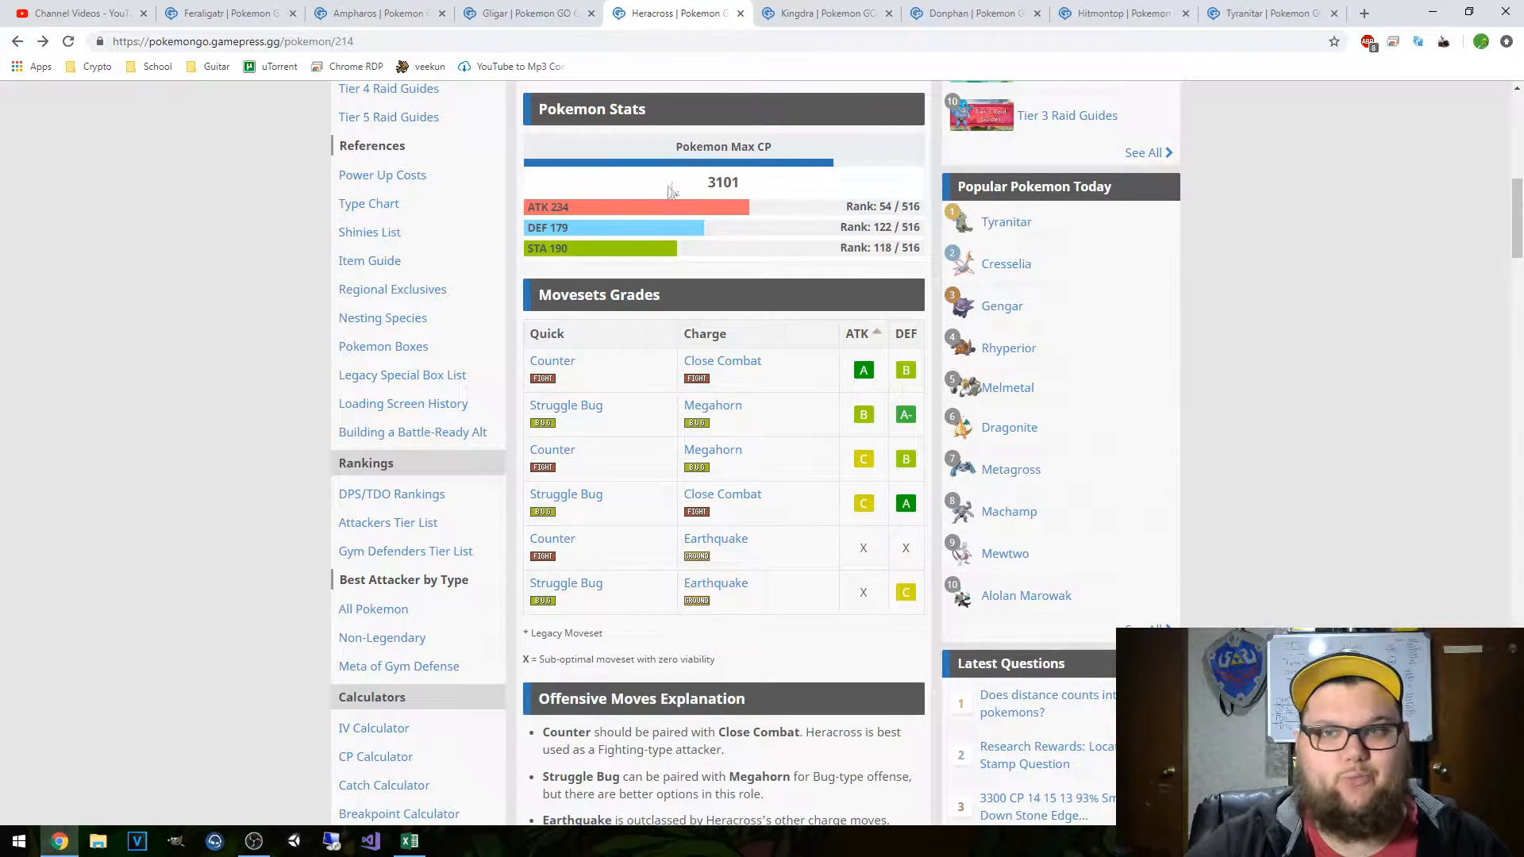
- Show Kingdra's page and its Waterfall/Hydro Pump moveset grades
left_click(825, 12)
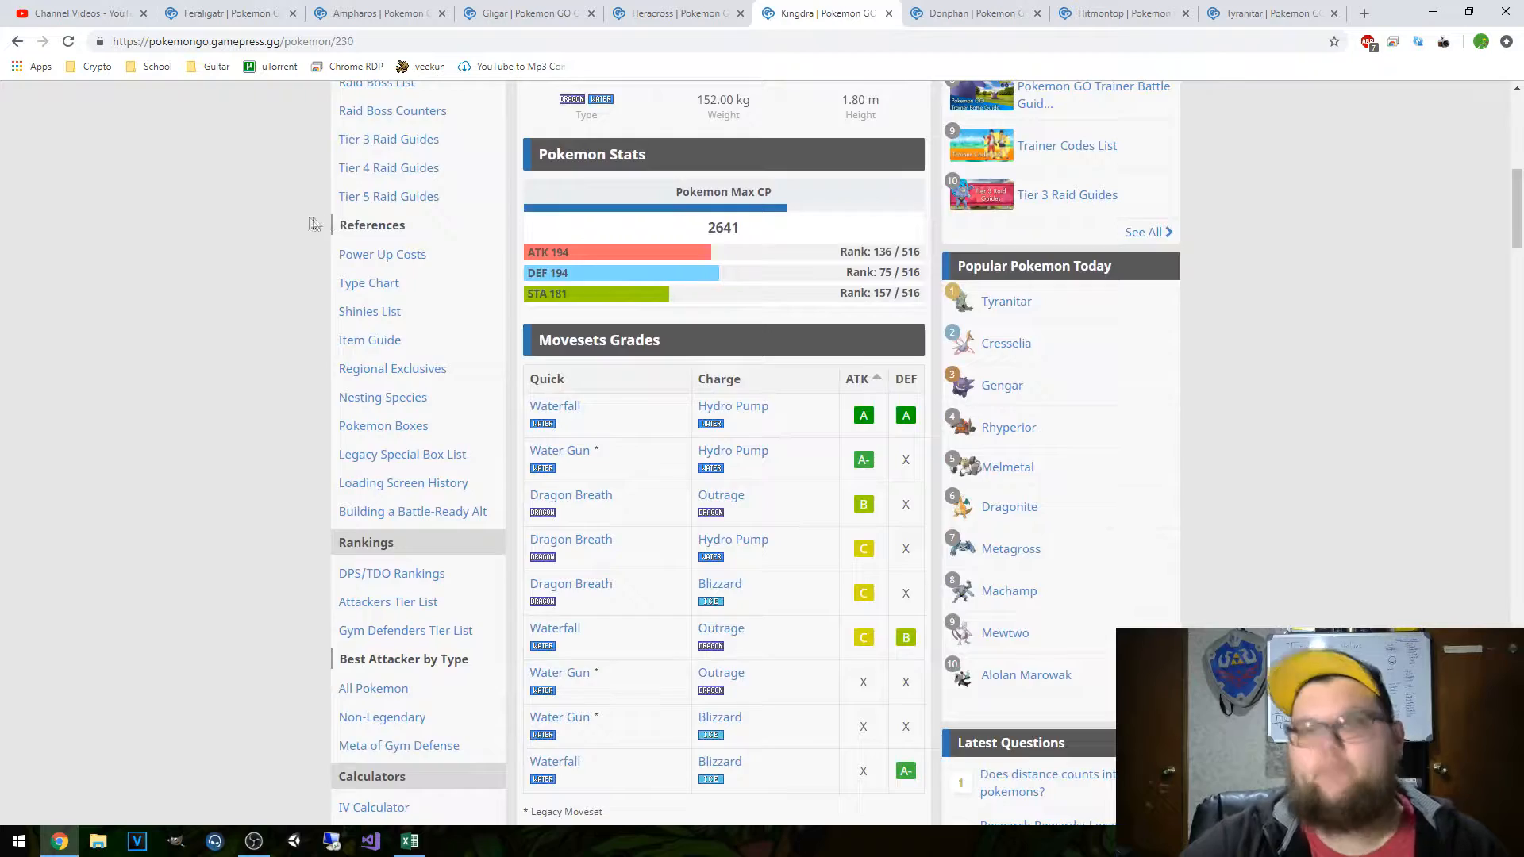
scroll("down", 3)
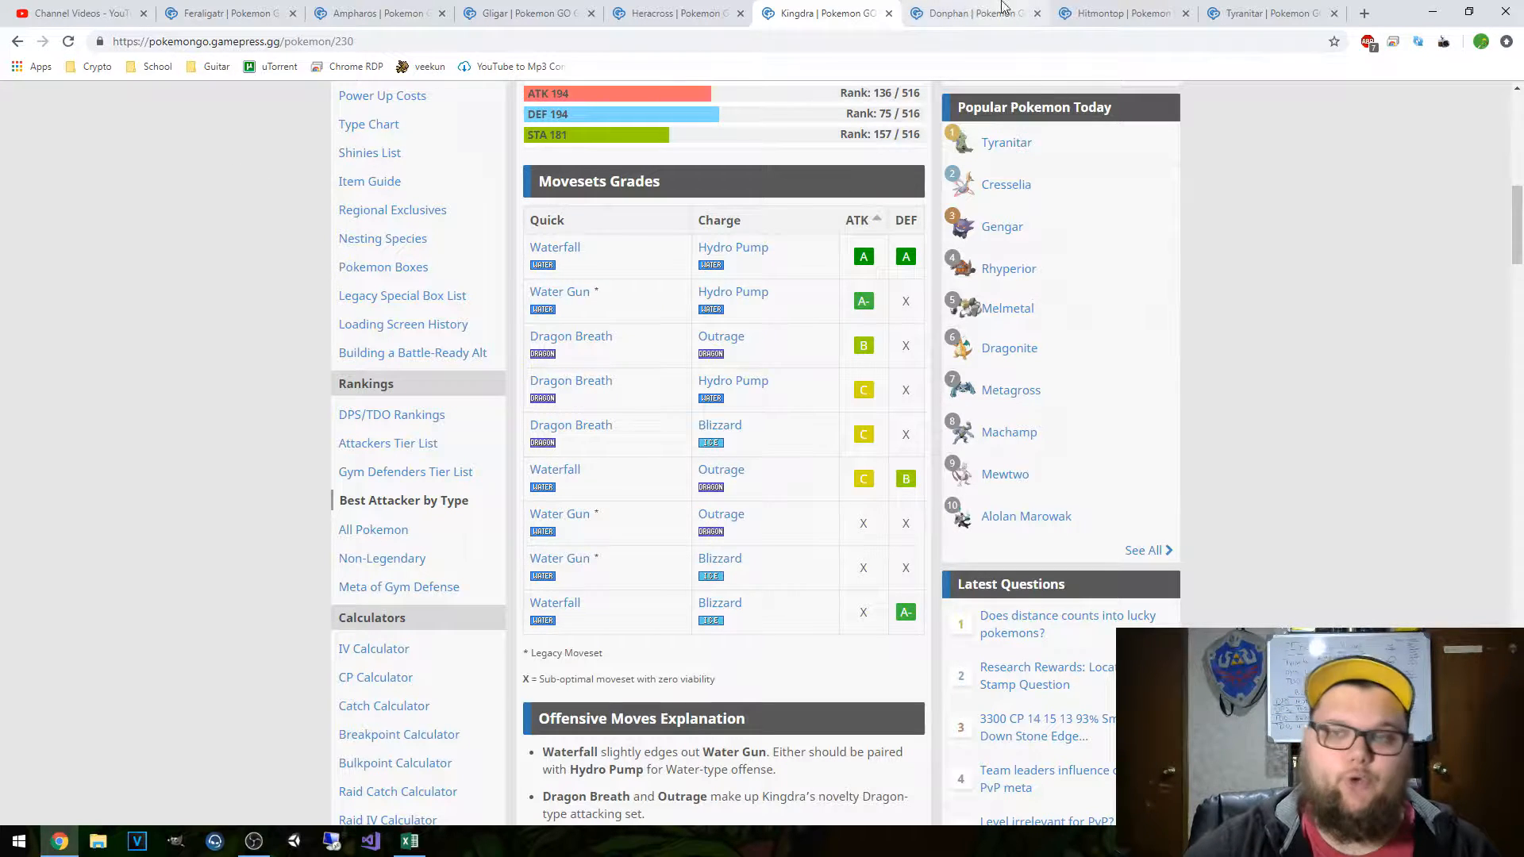
- Show Donphan's page and its moveset grades, led by Counter/Play Rough
left_click(971, 12)
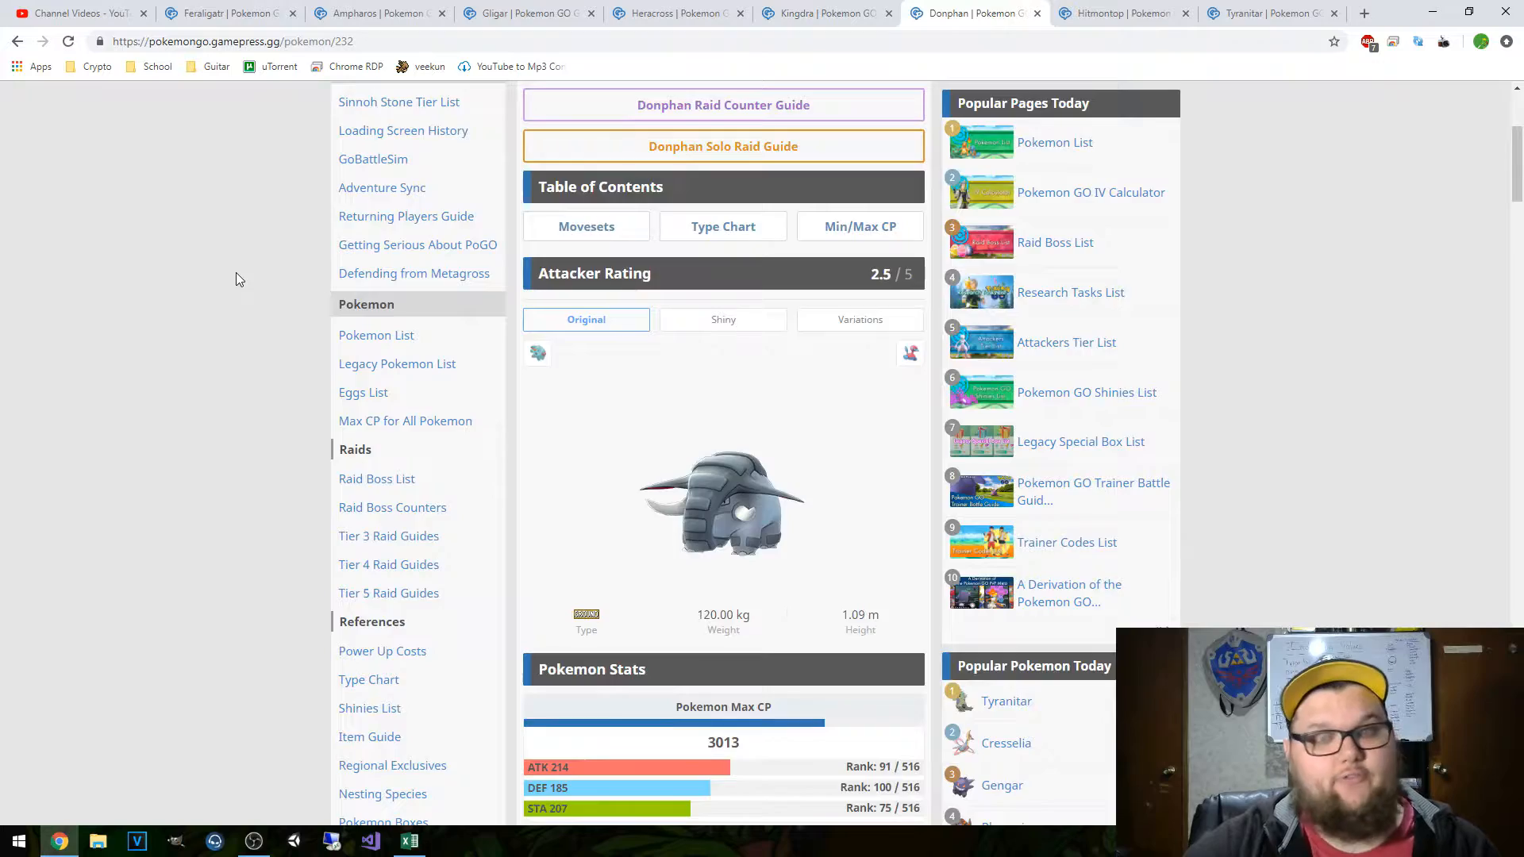
scroll("down", 3)
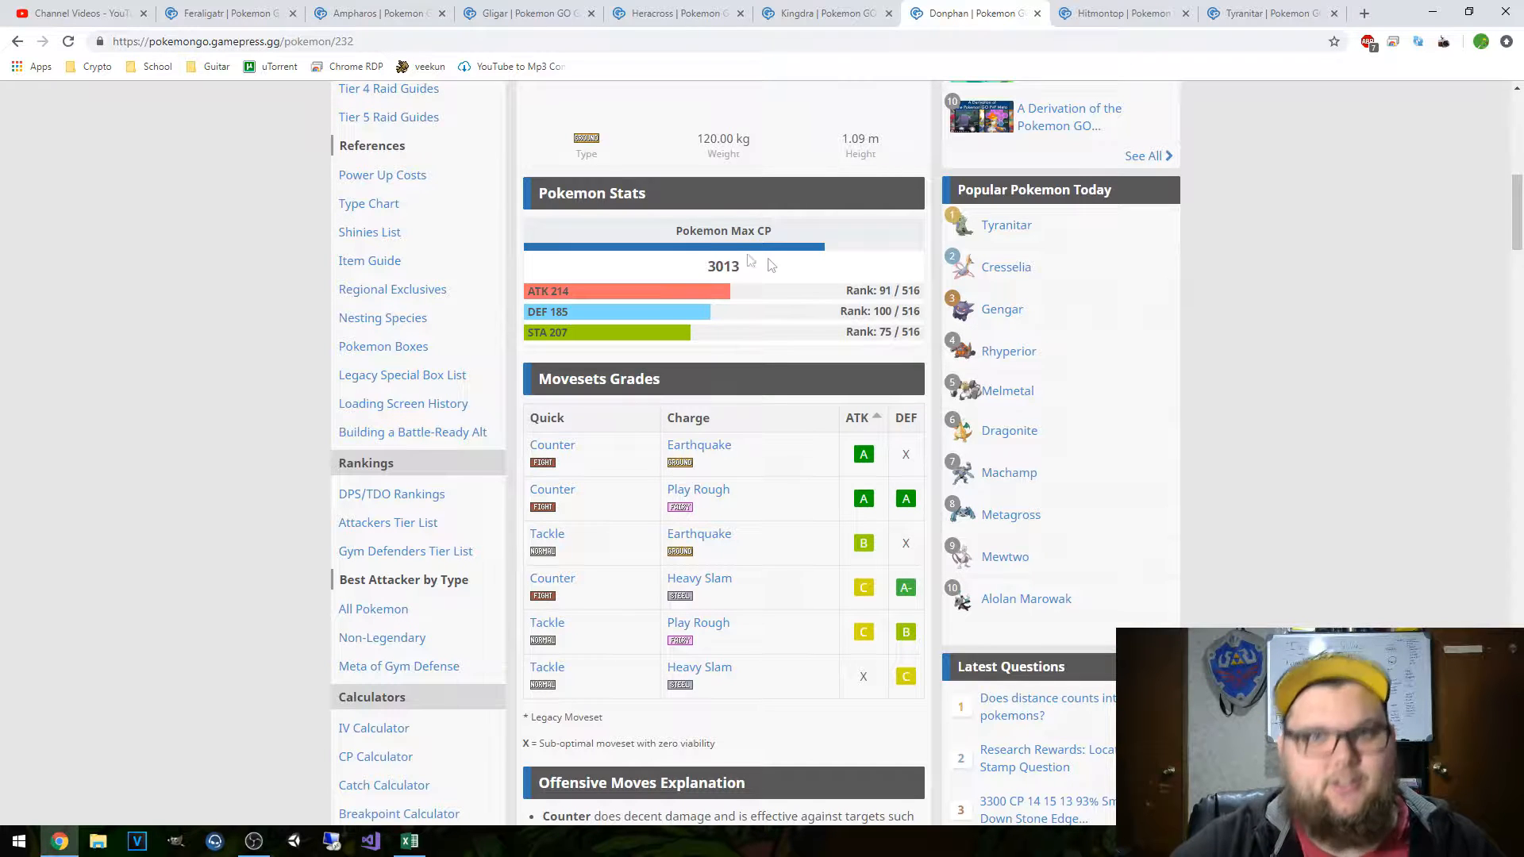
mouse_move(700, 451)
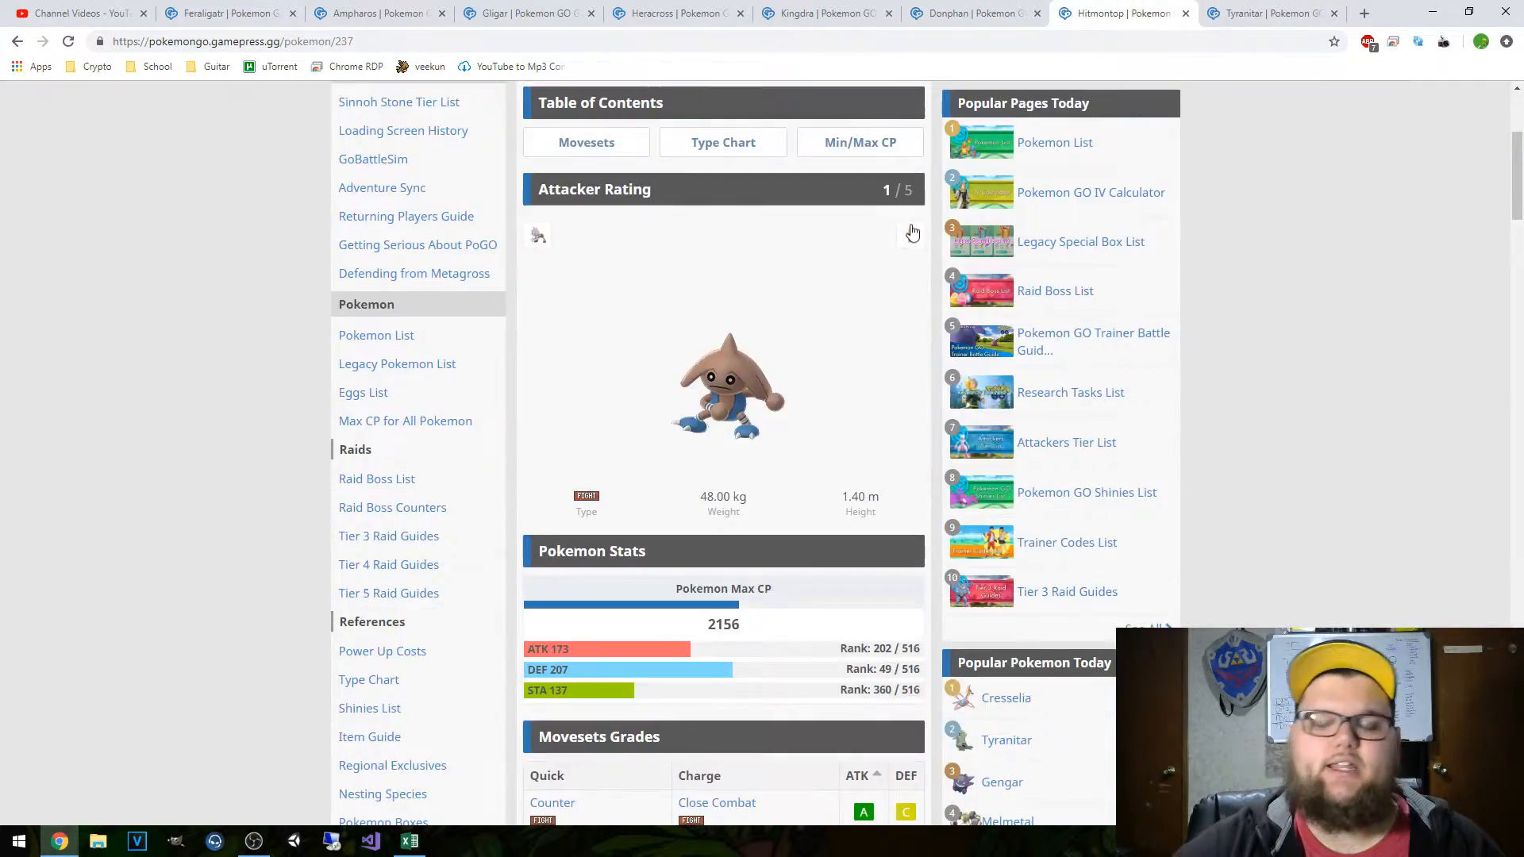
- Scroll down the page to Tyranitar's moveset grades table
scroll("down", 3)
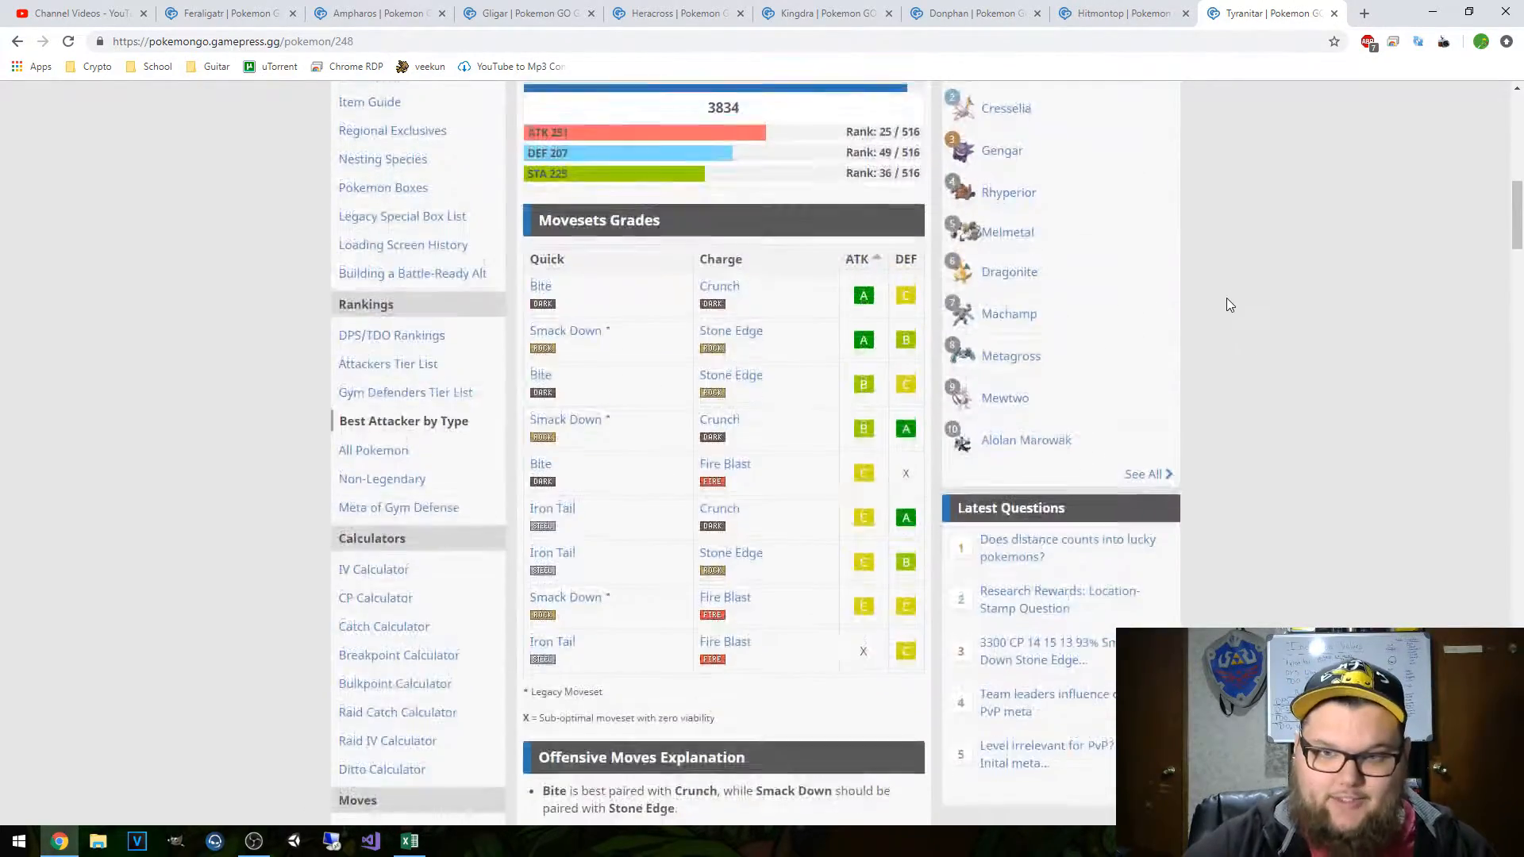
- Scroll Tyranitar's moveset grades, then return to the Great League workbook in Excel
scroll("down", 3)
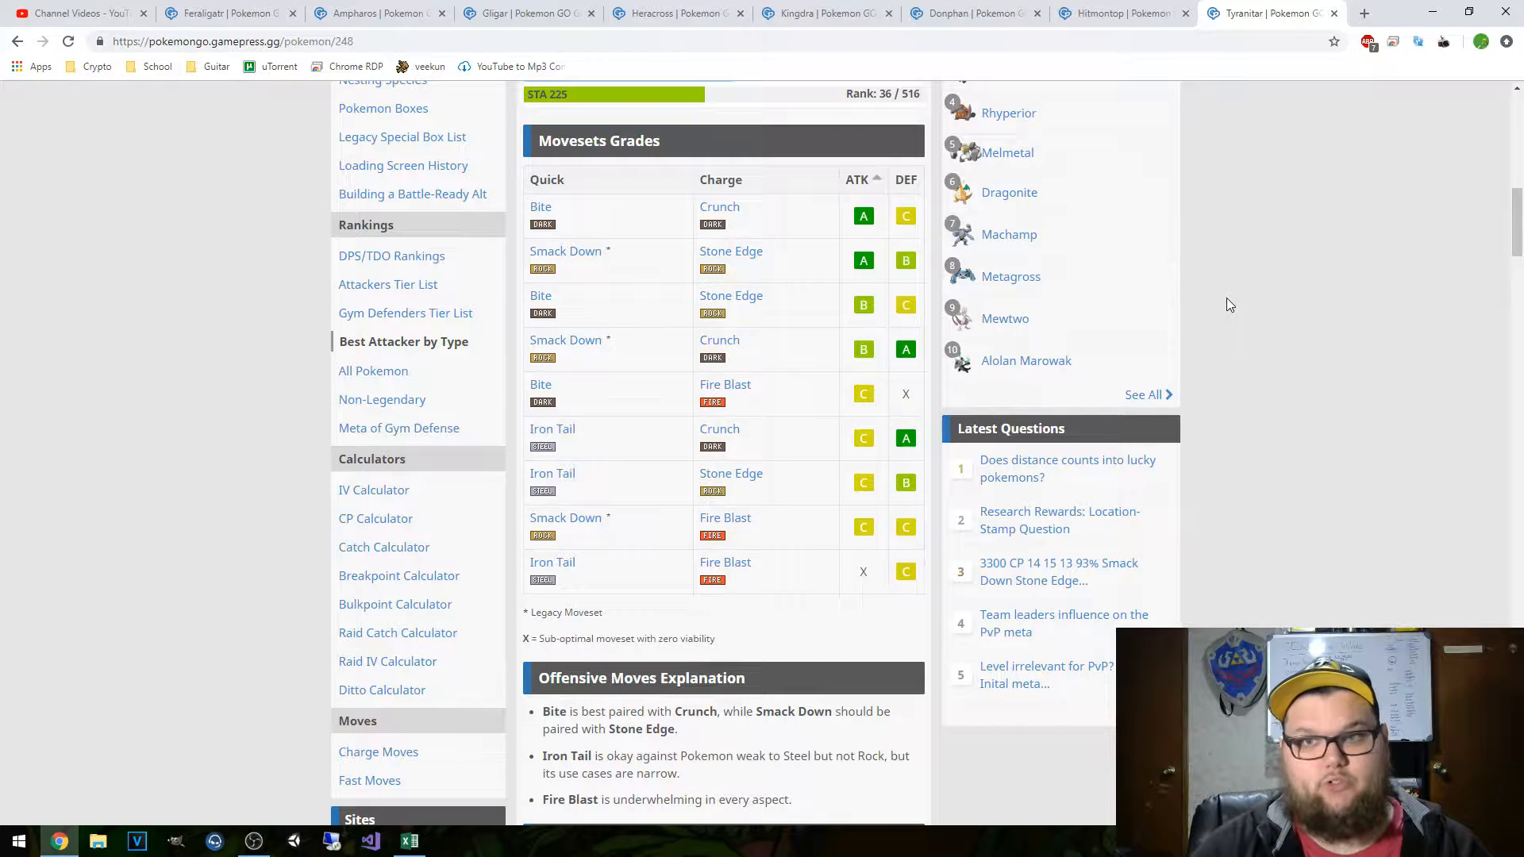
left_click(408, 841)
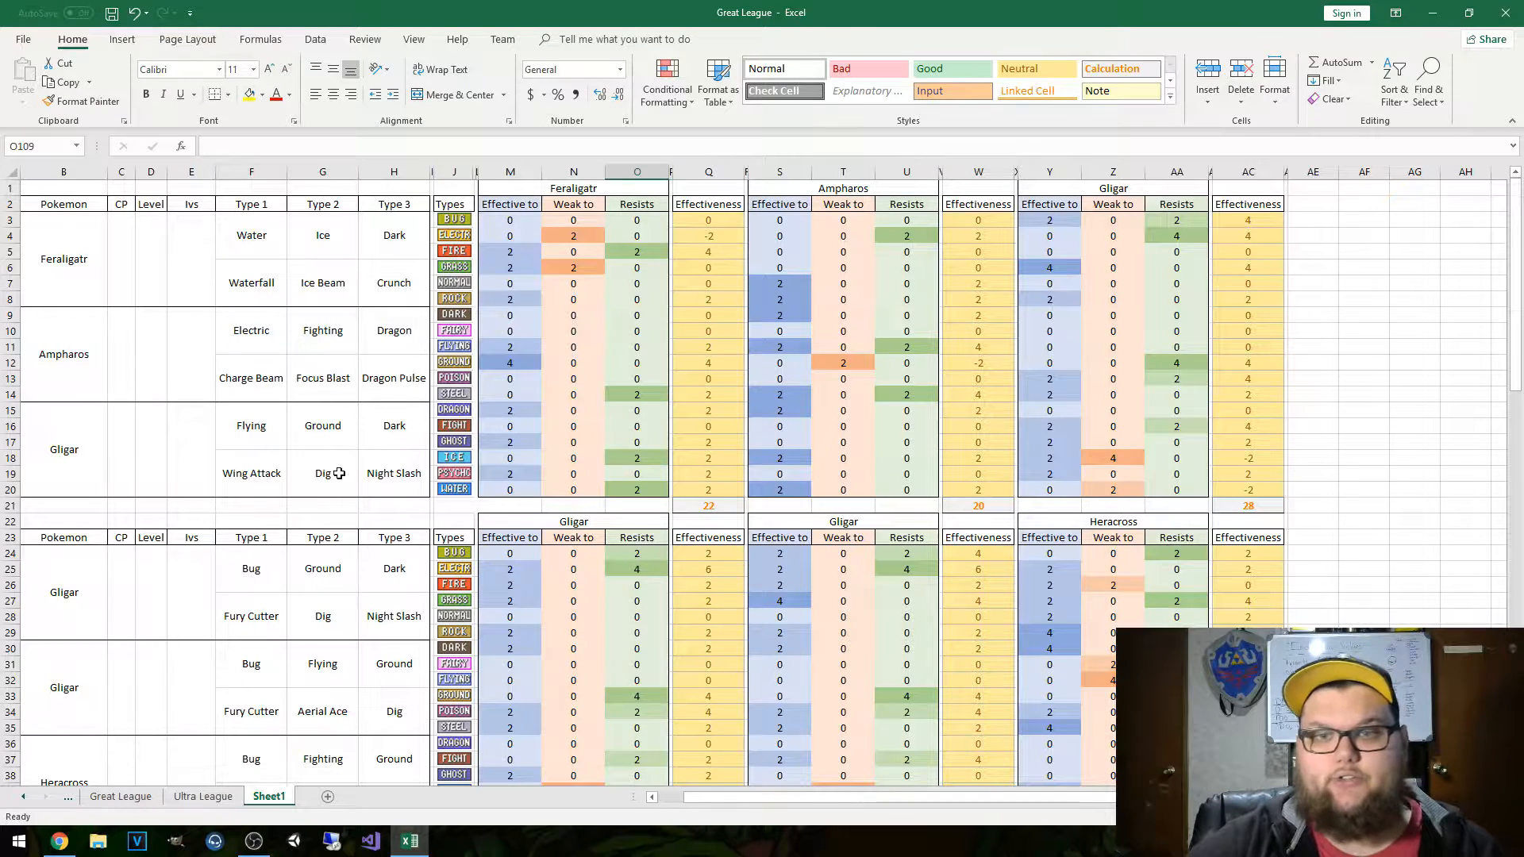
mouse_move(302, 412)
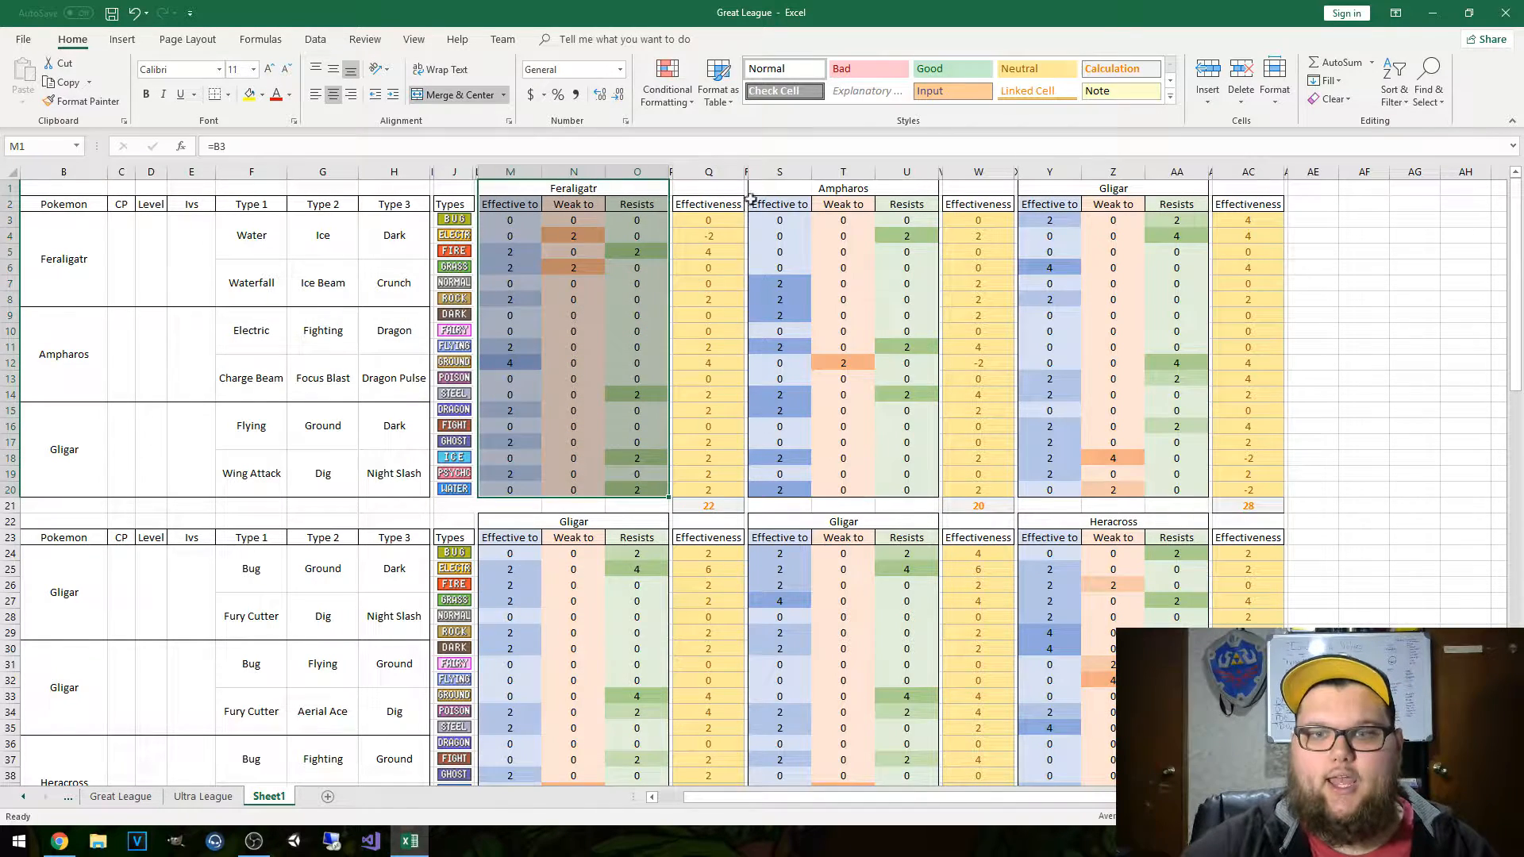
left_click(707, 347)
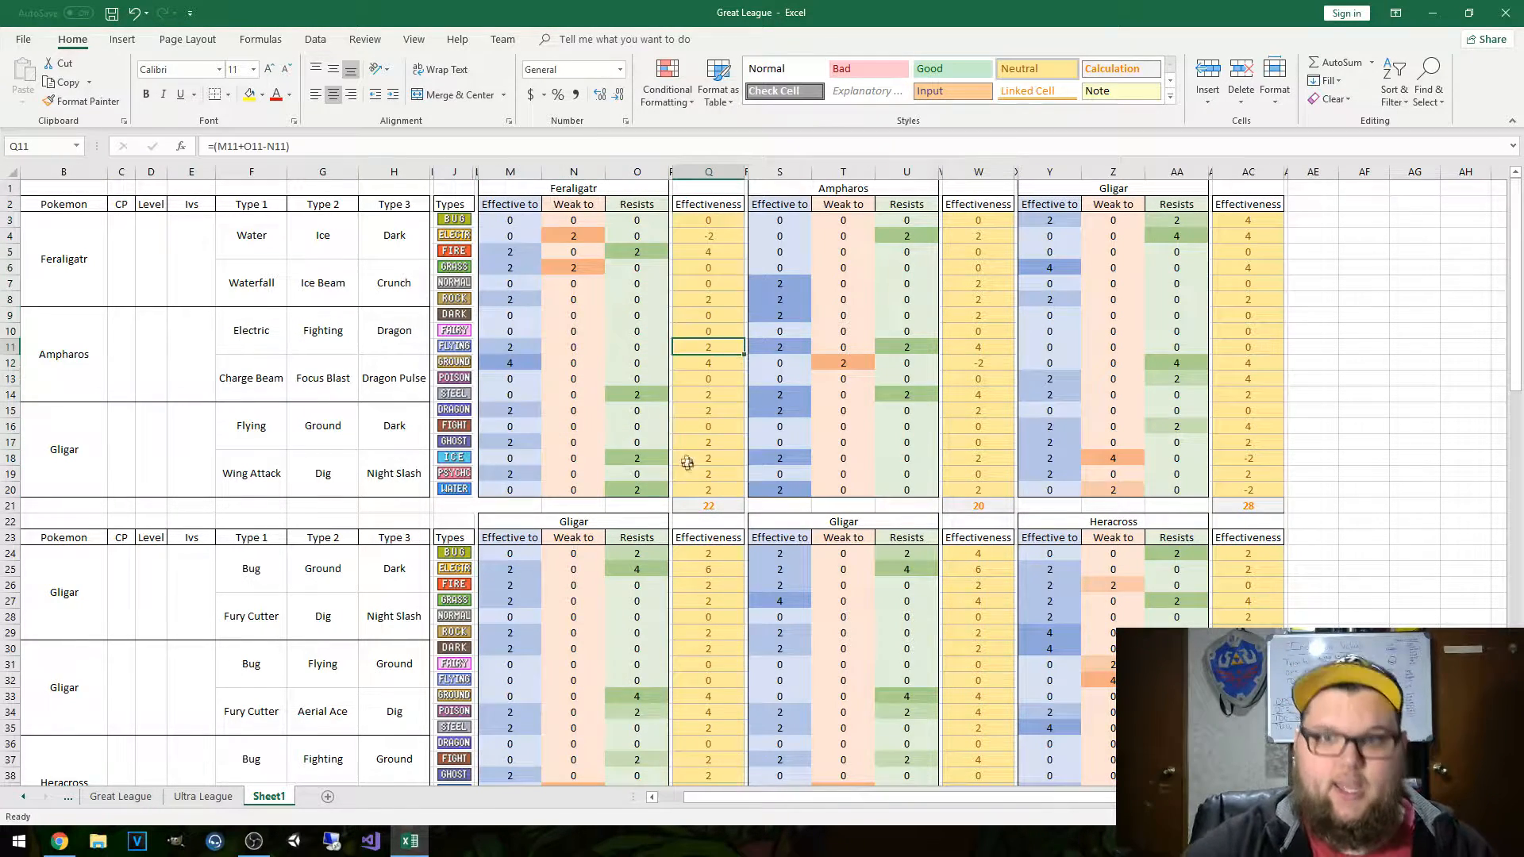
left_click(707, 505)
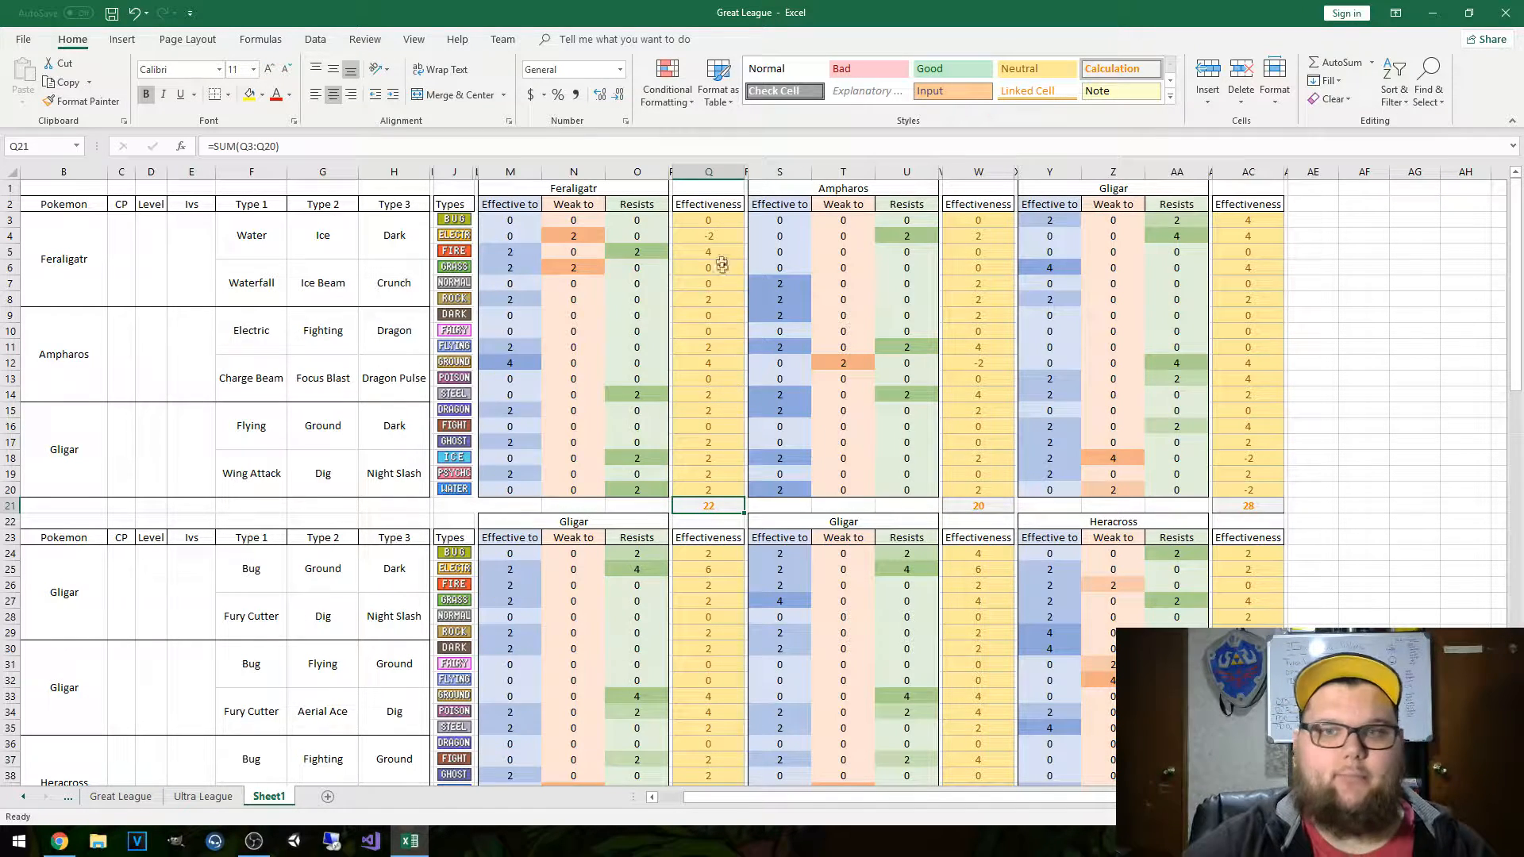
left_click(708, 393)
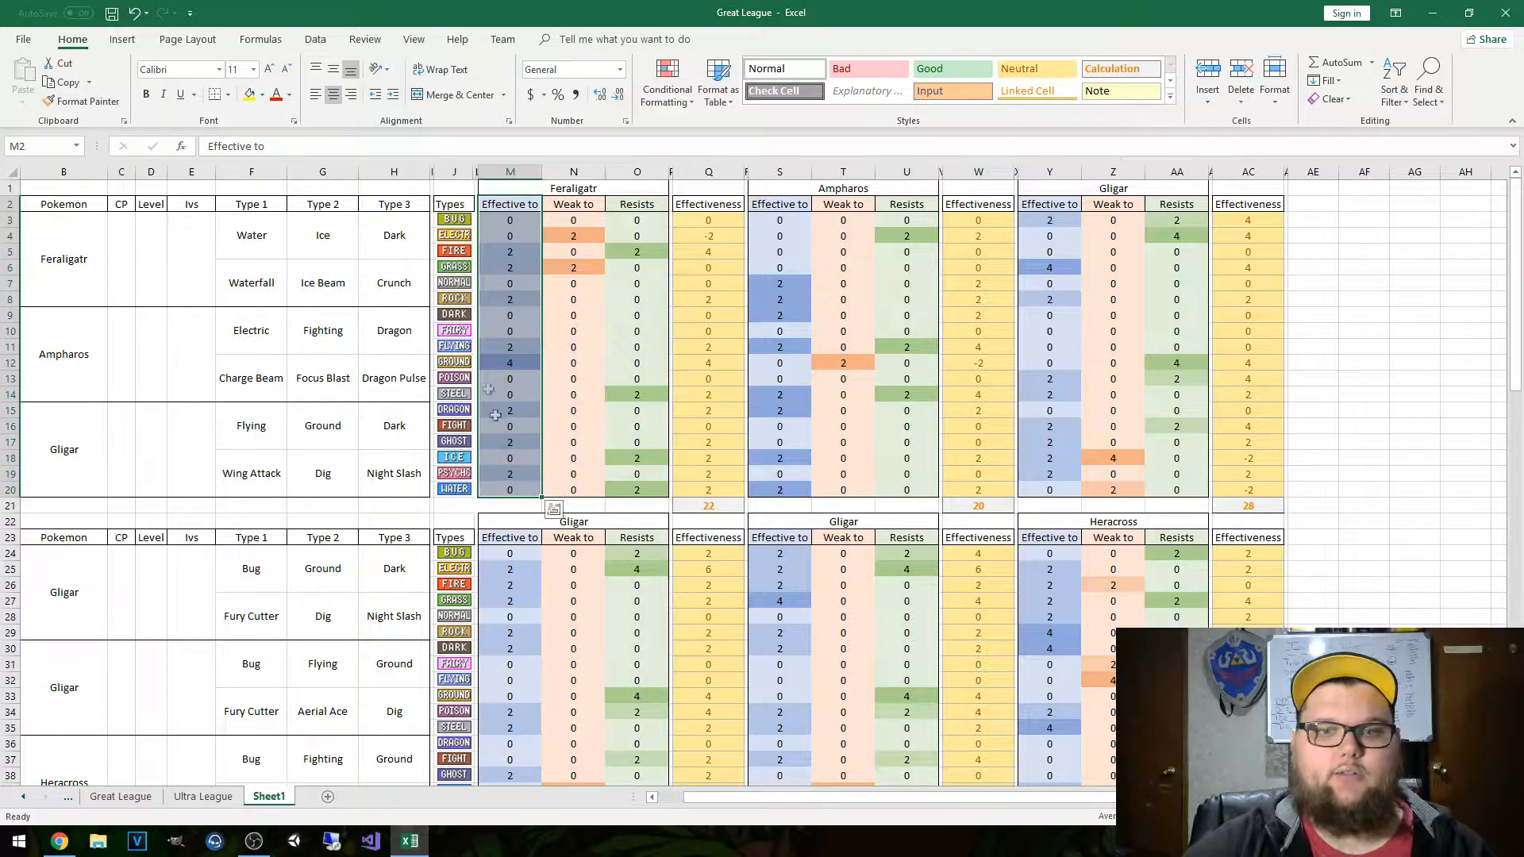
left_click(251, 235)
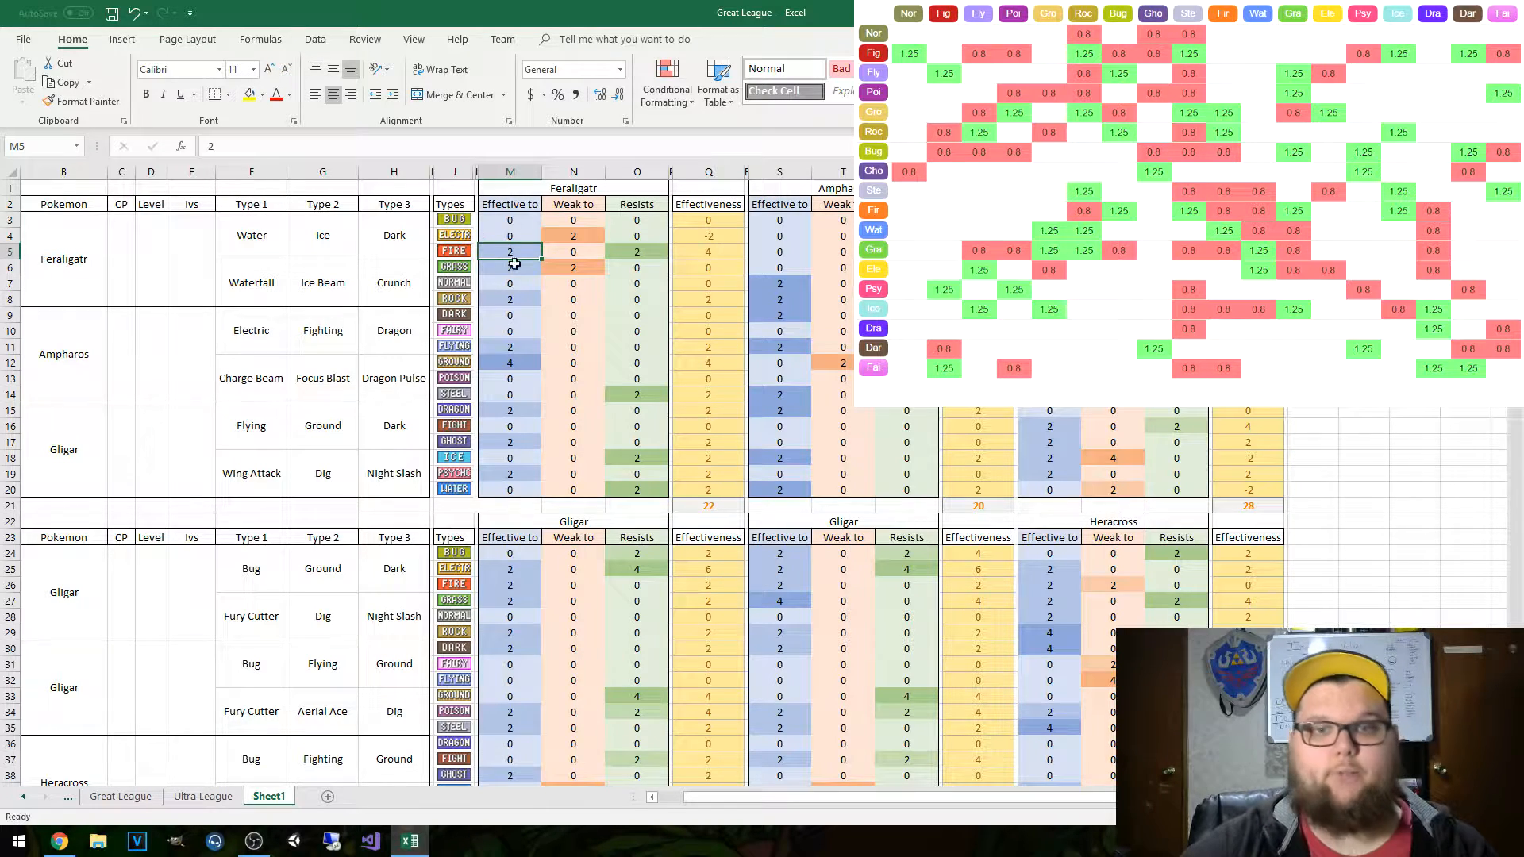
left_click(510, 267)
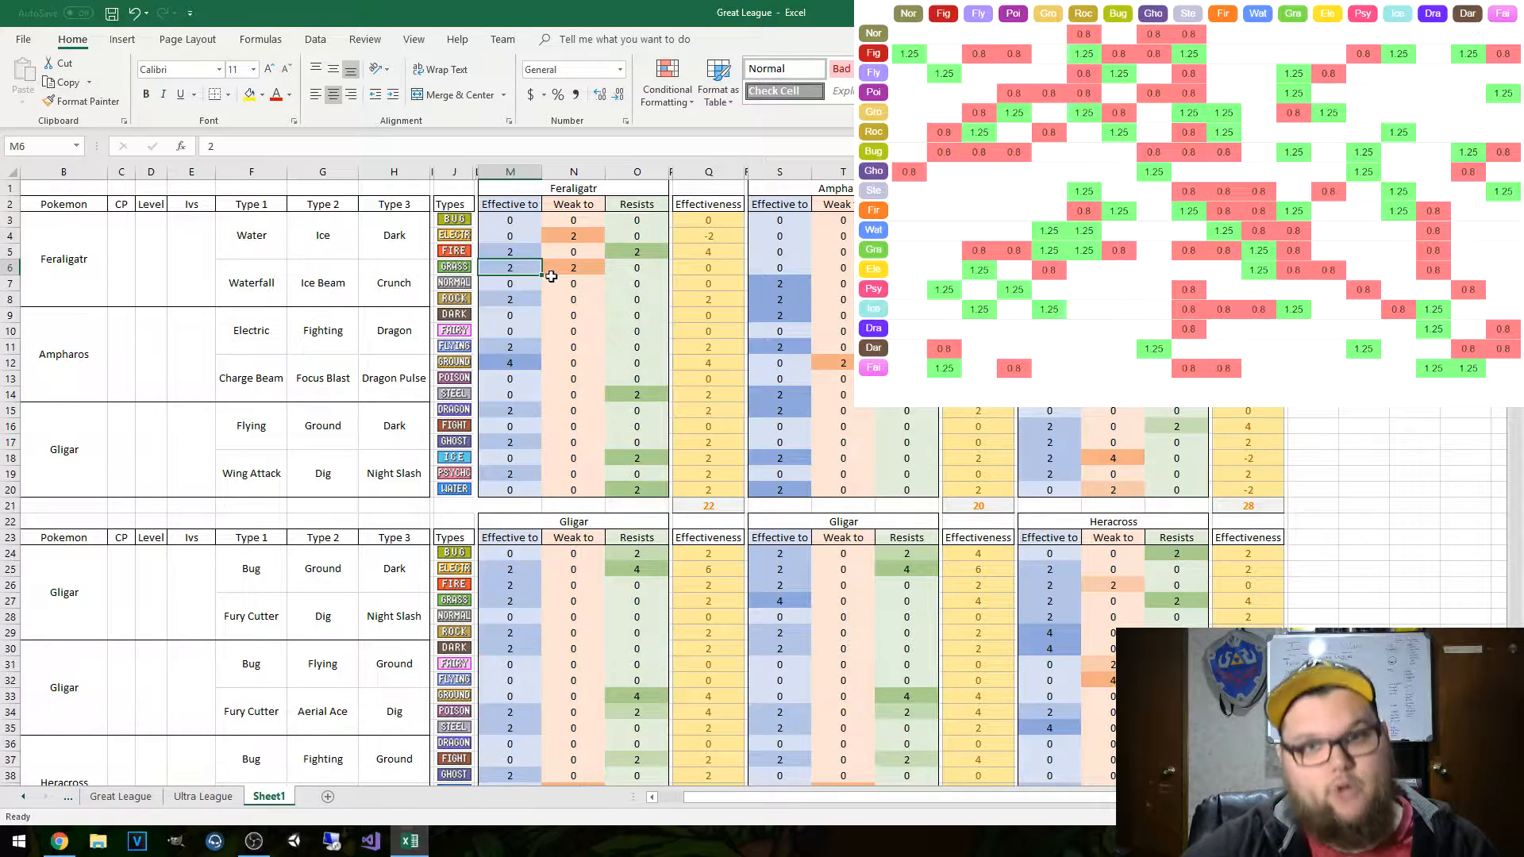
left_click(321, 235)
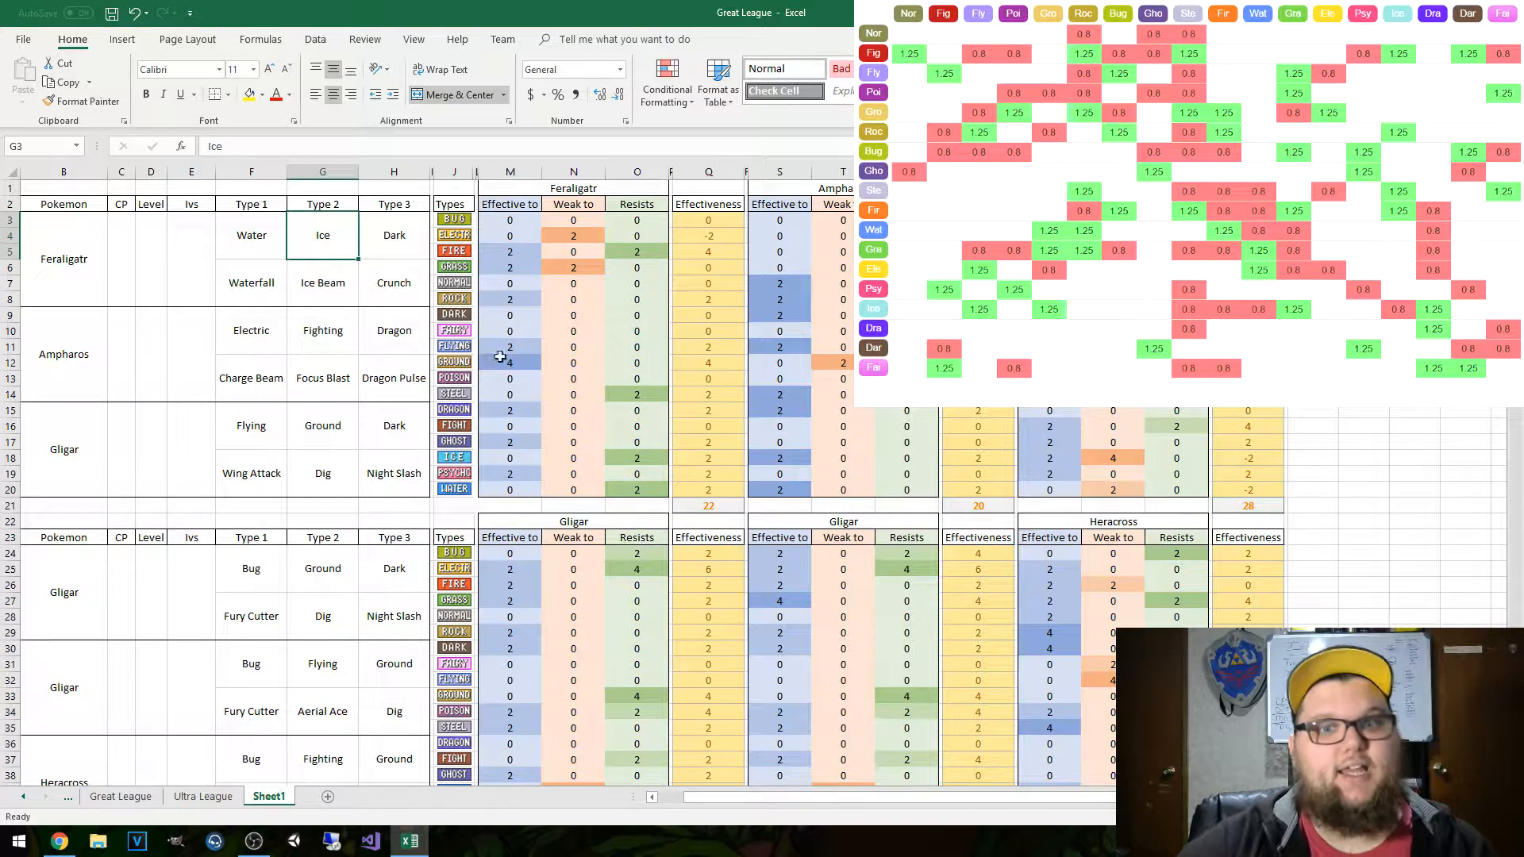
left_click(509, 362)
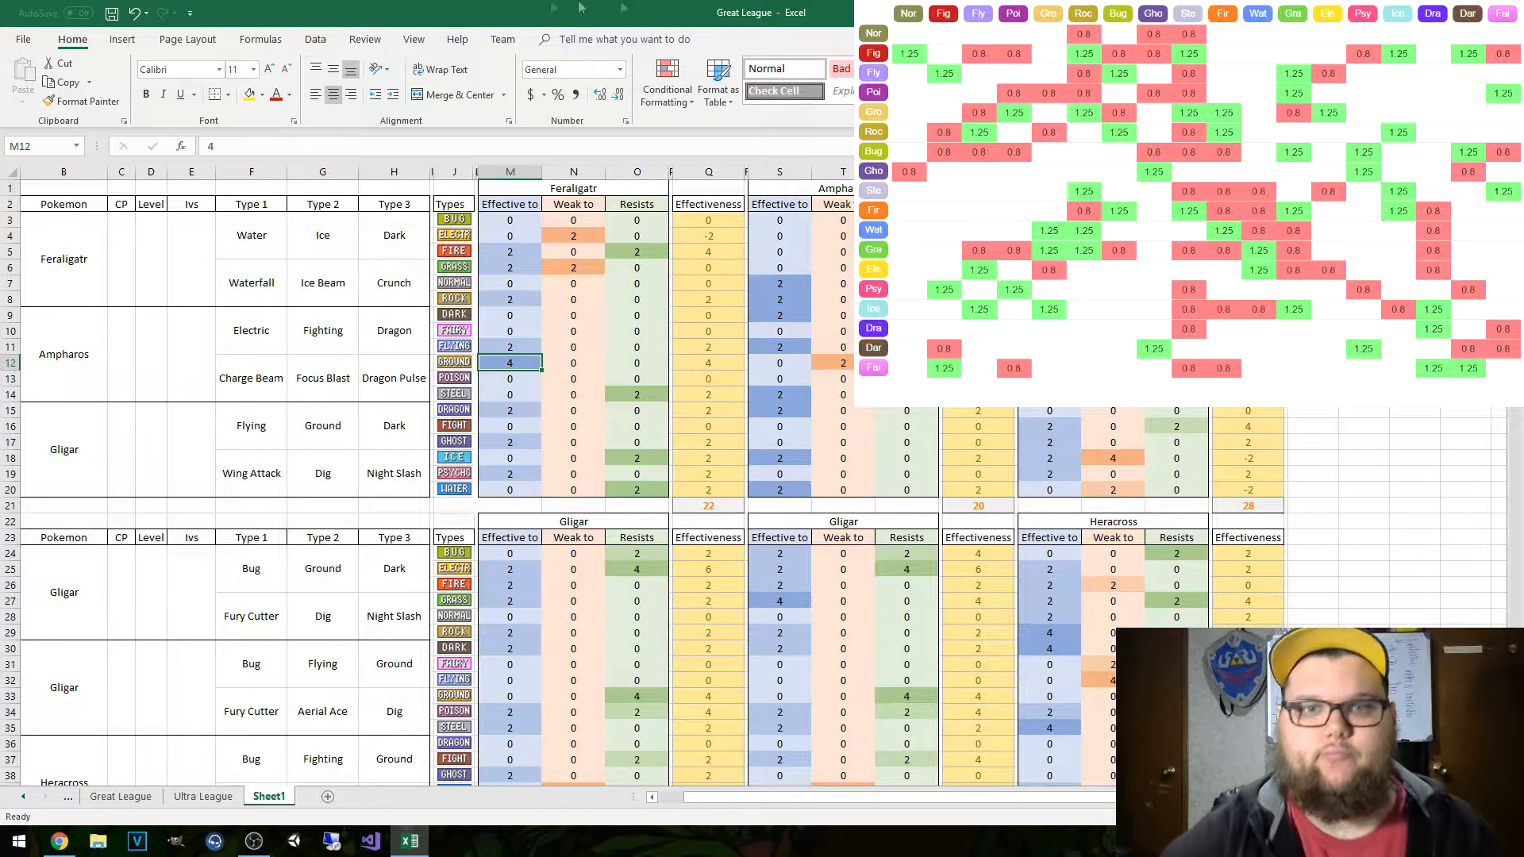
left_click(573, 363)
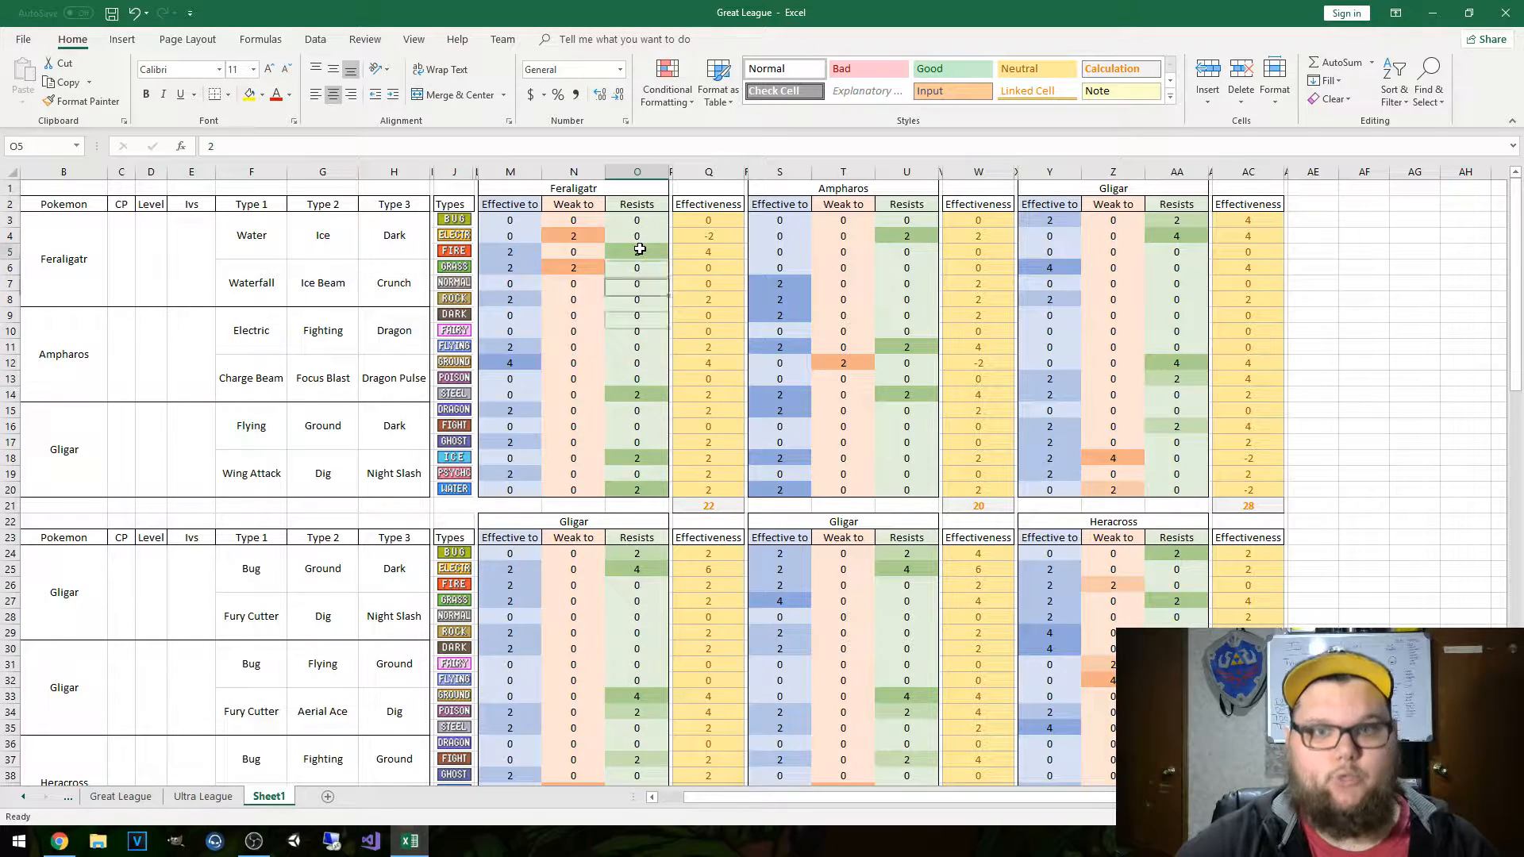
- Trace Feraligatr's Effective-to, Resists and Weak-to values into its Effectiveness formulas and total of 22
left_click(636, 458)
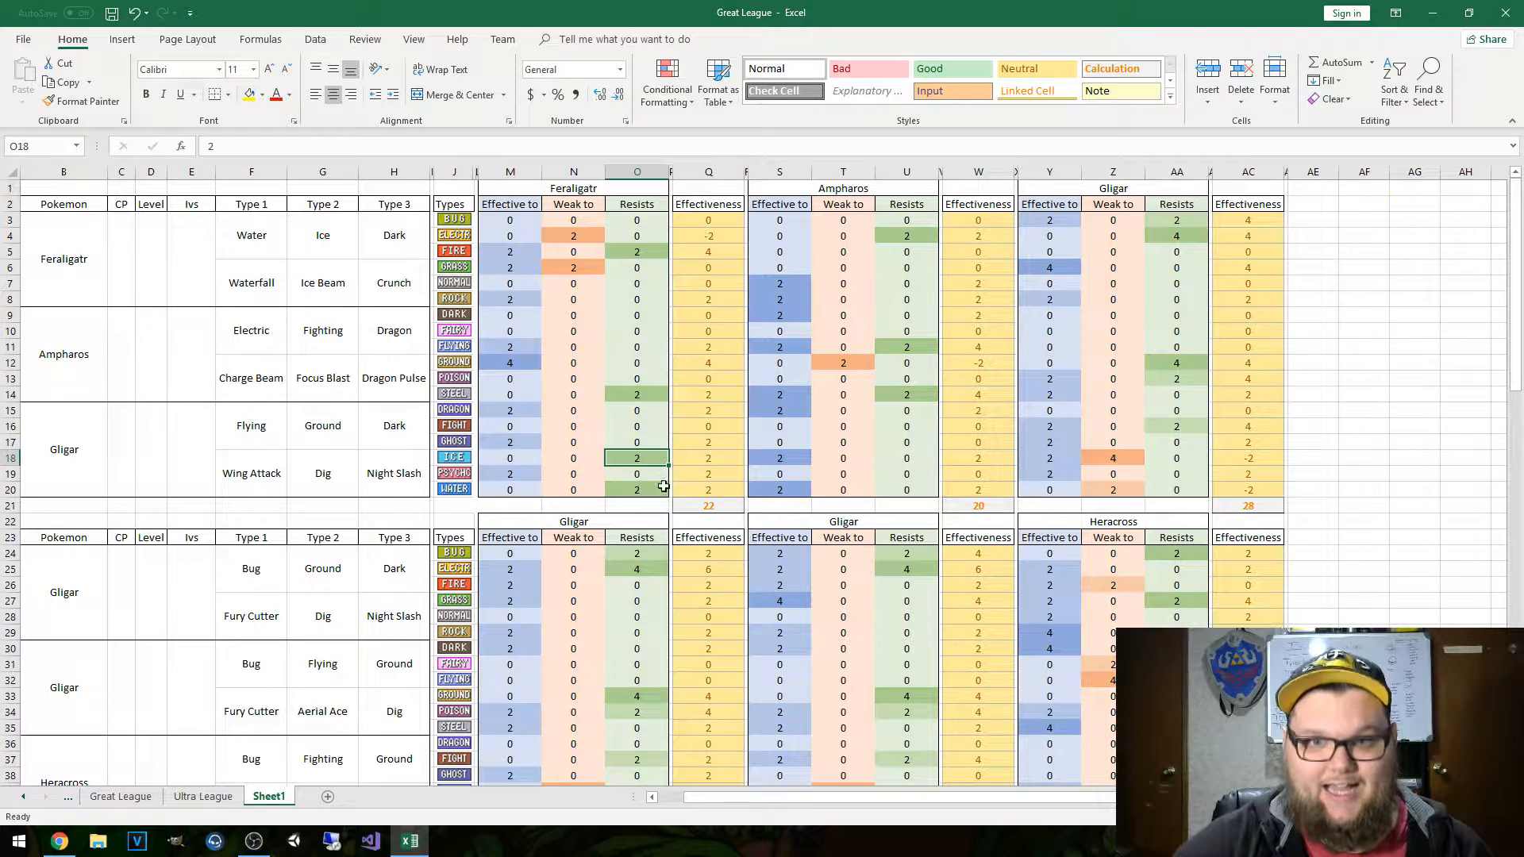
left_click(636, 489)
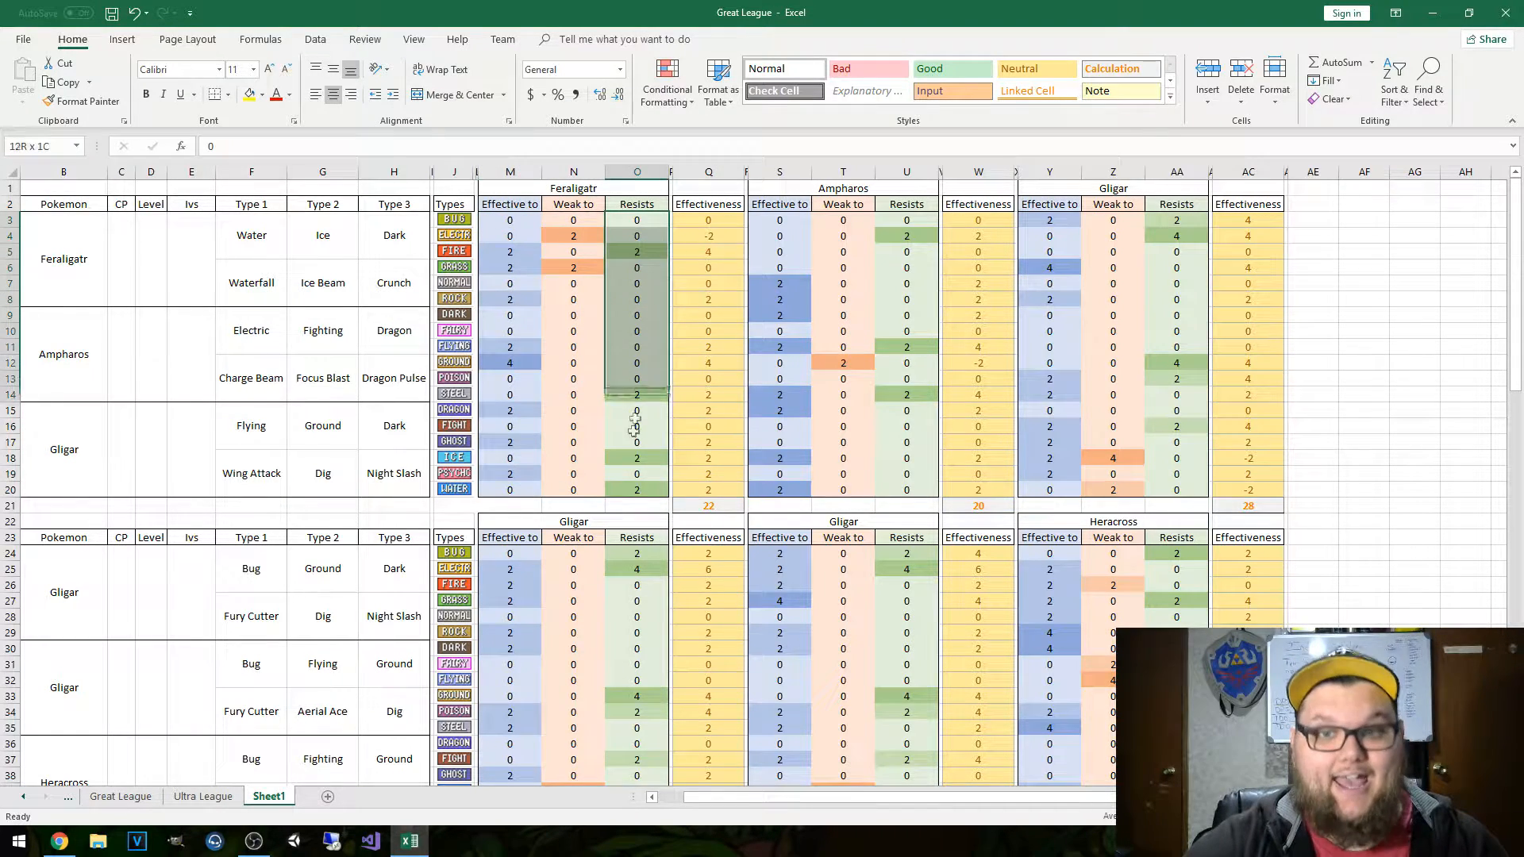
left_click(636, 235)
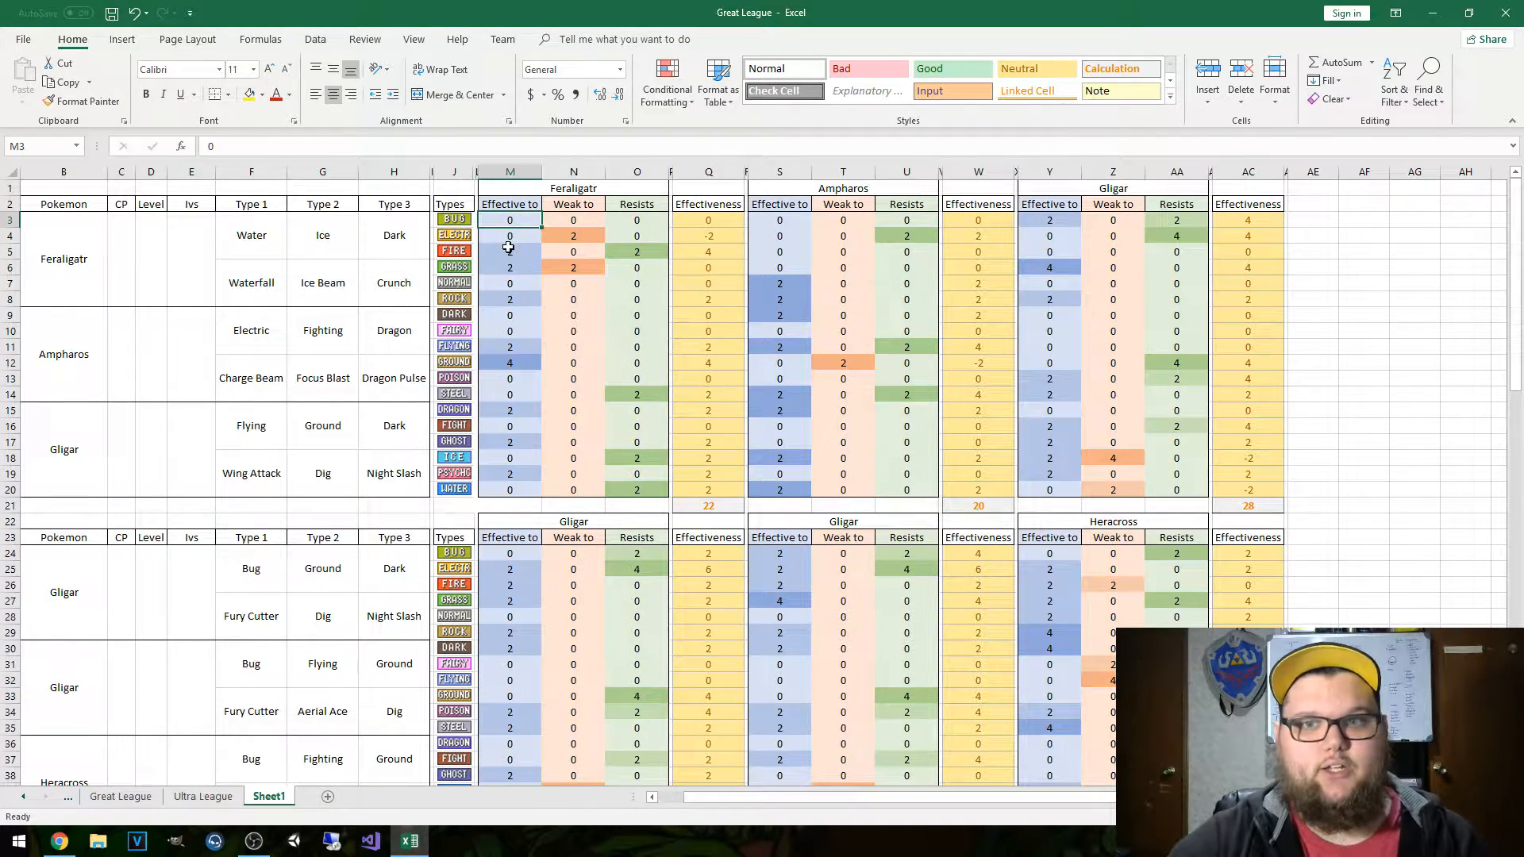
left_click(508, 251)
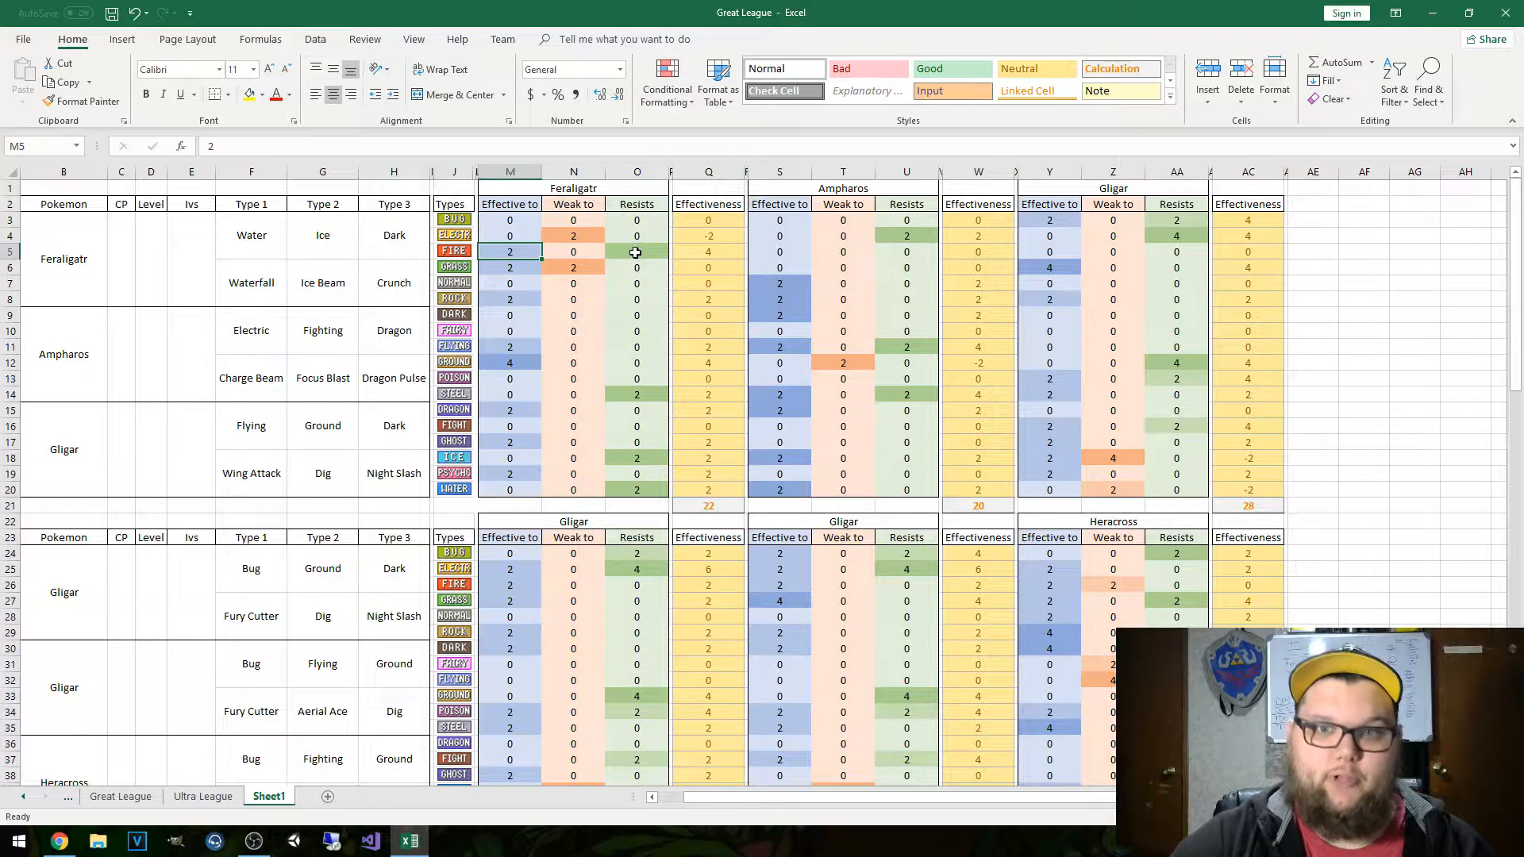
left_click(707, 251)
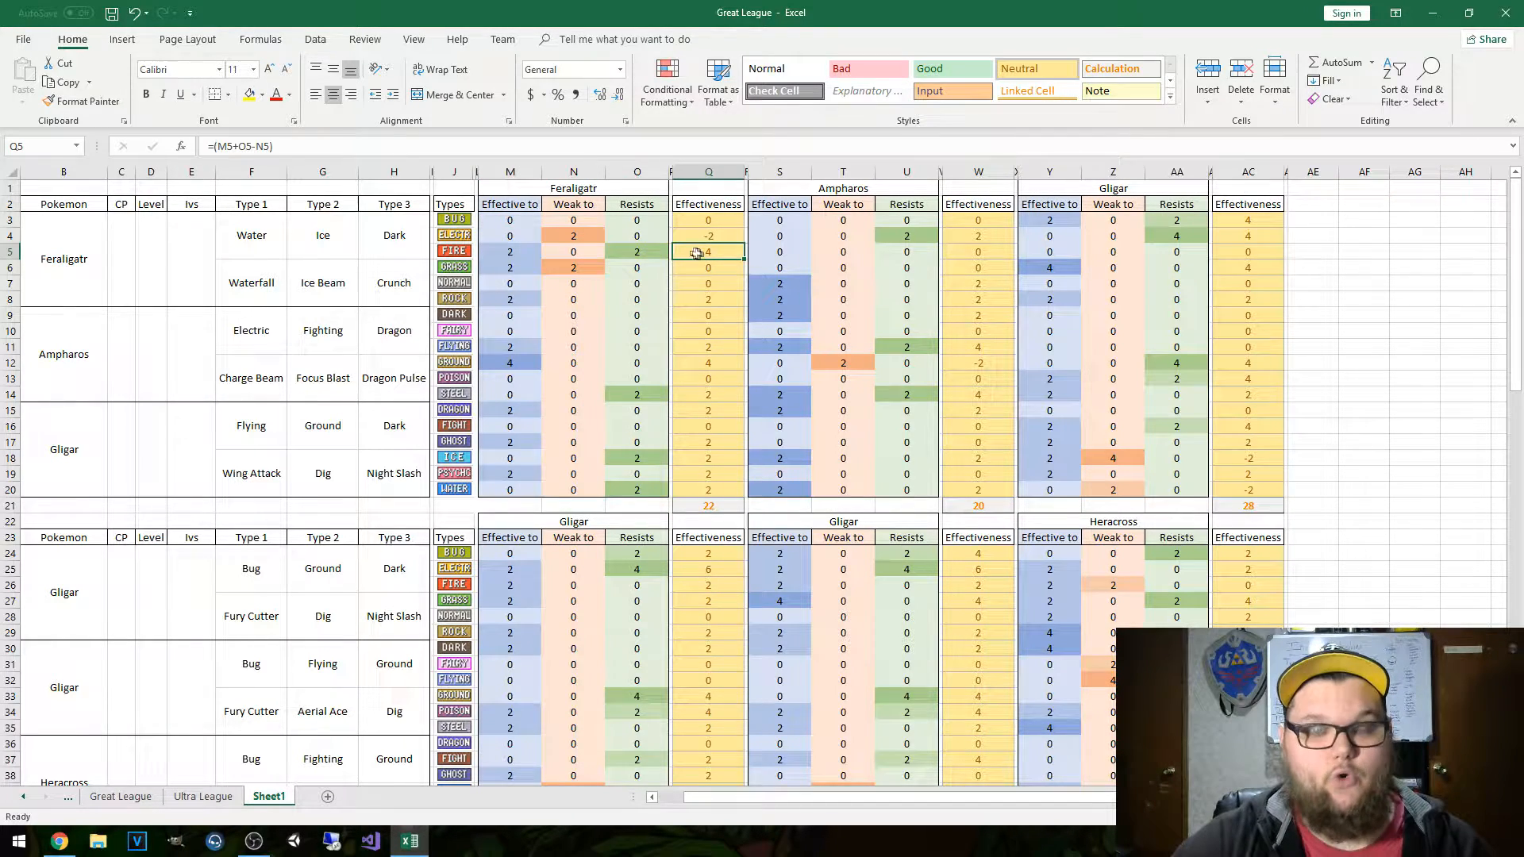
left_click(636, 252)
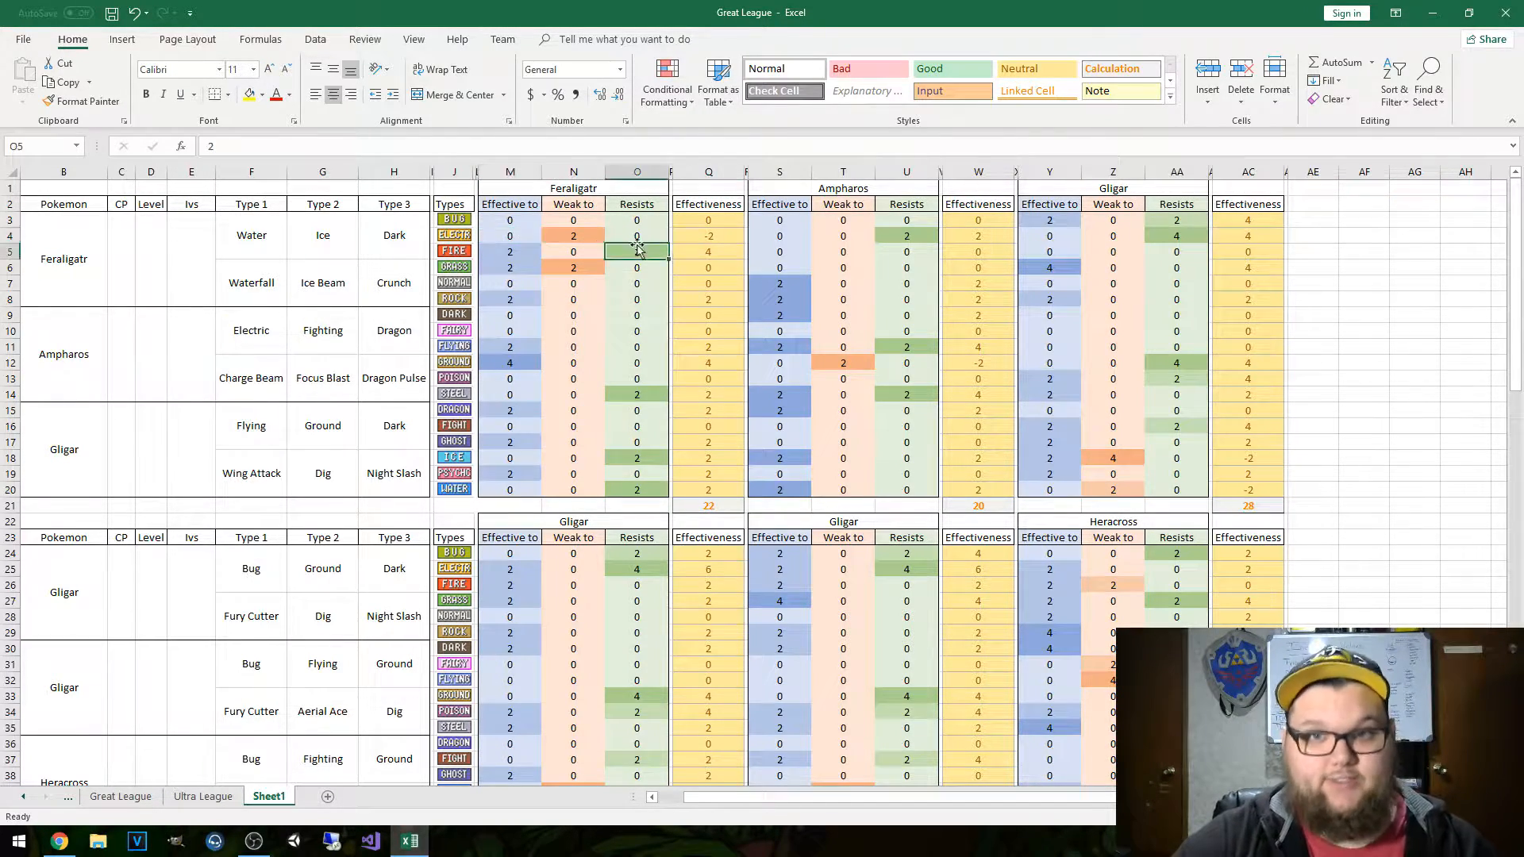
left_click(573, 235)
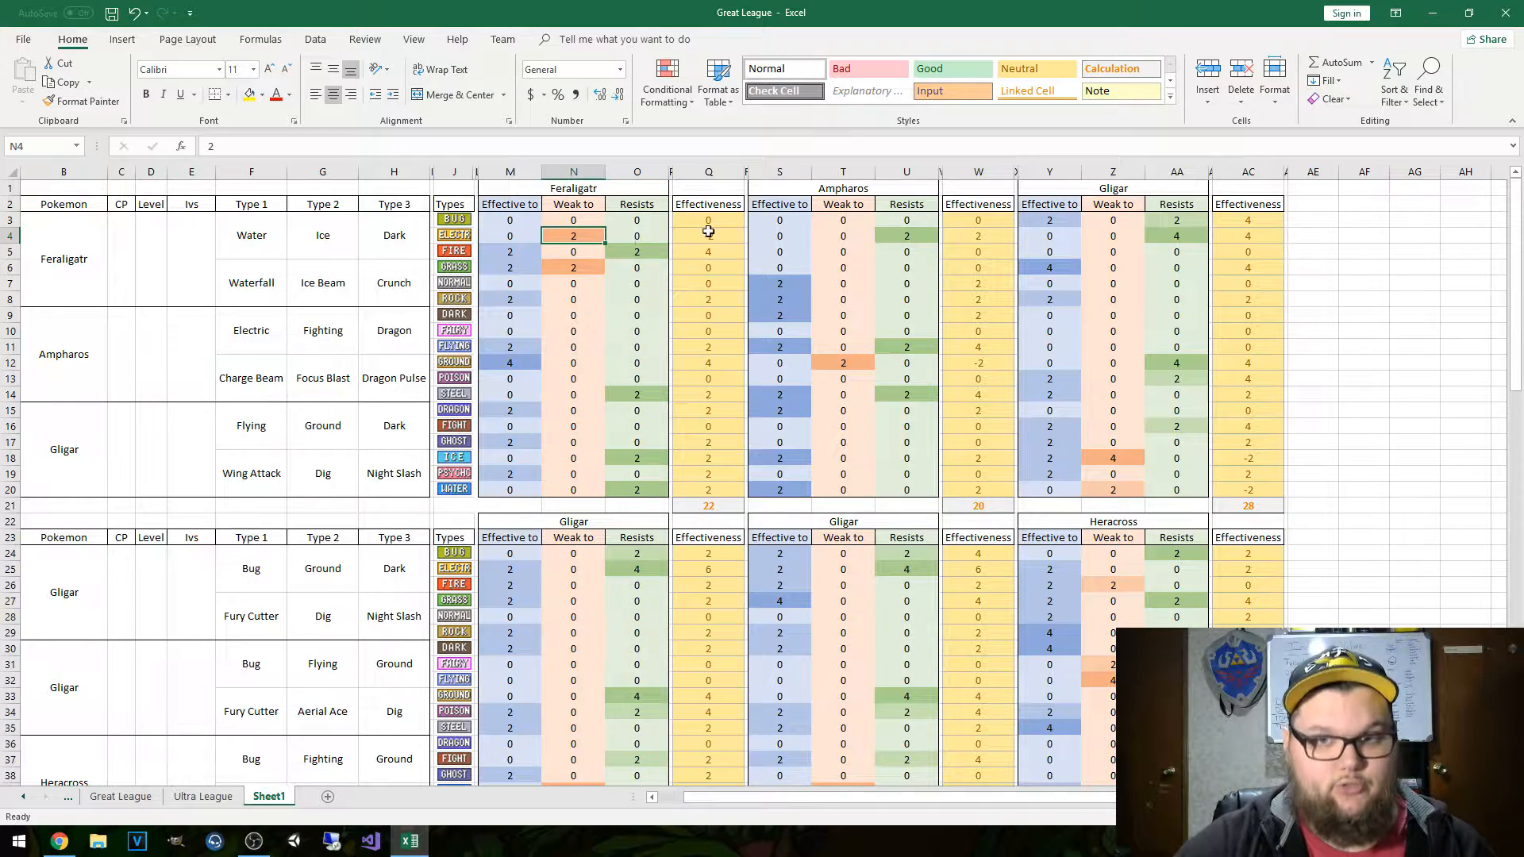
left_click(709, 235)
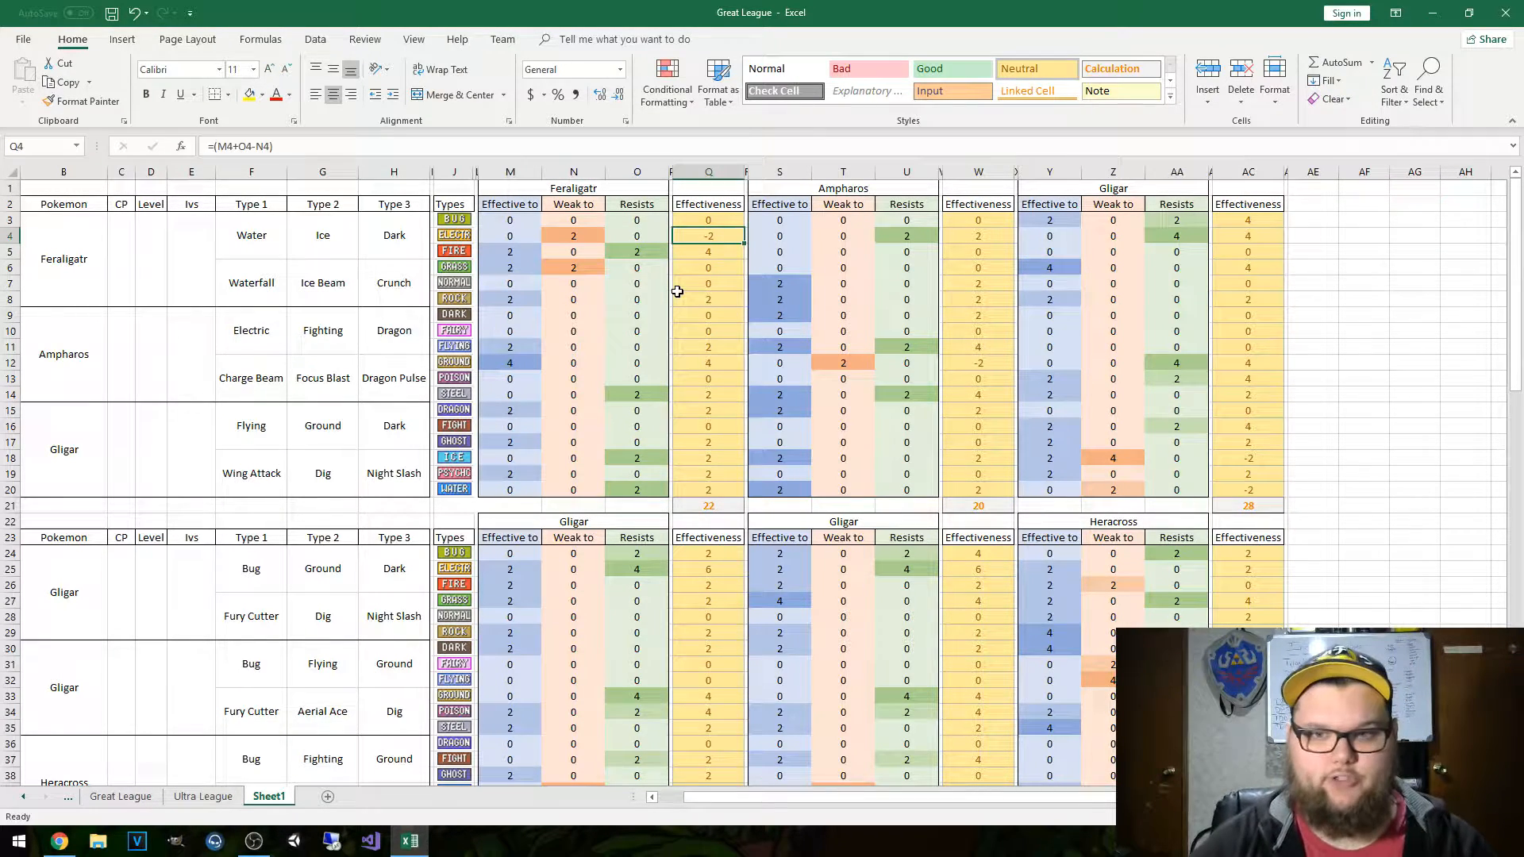
left_click(707, 219)
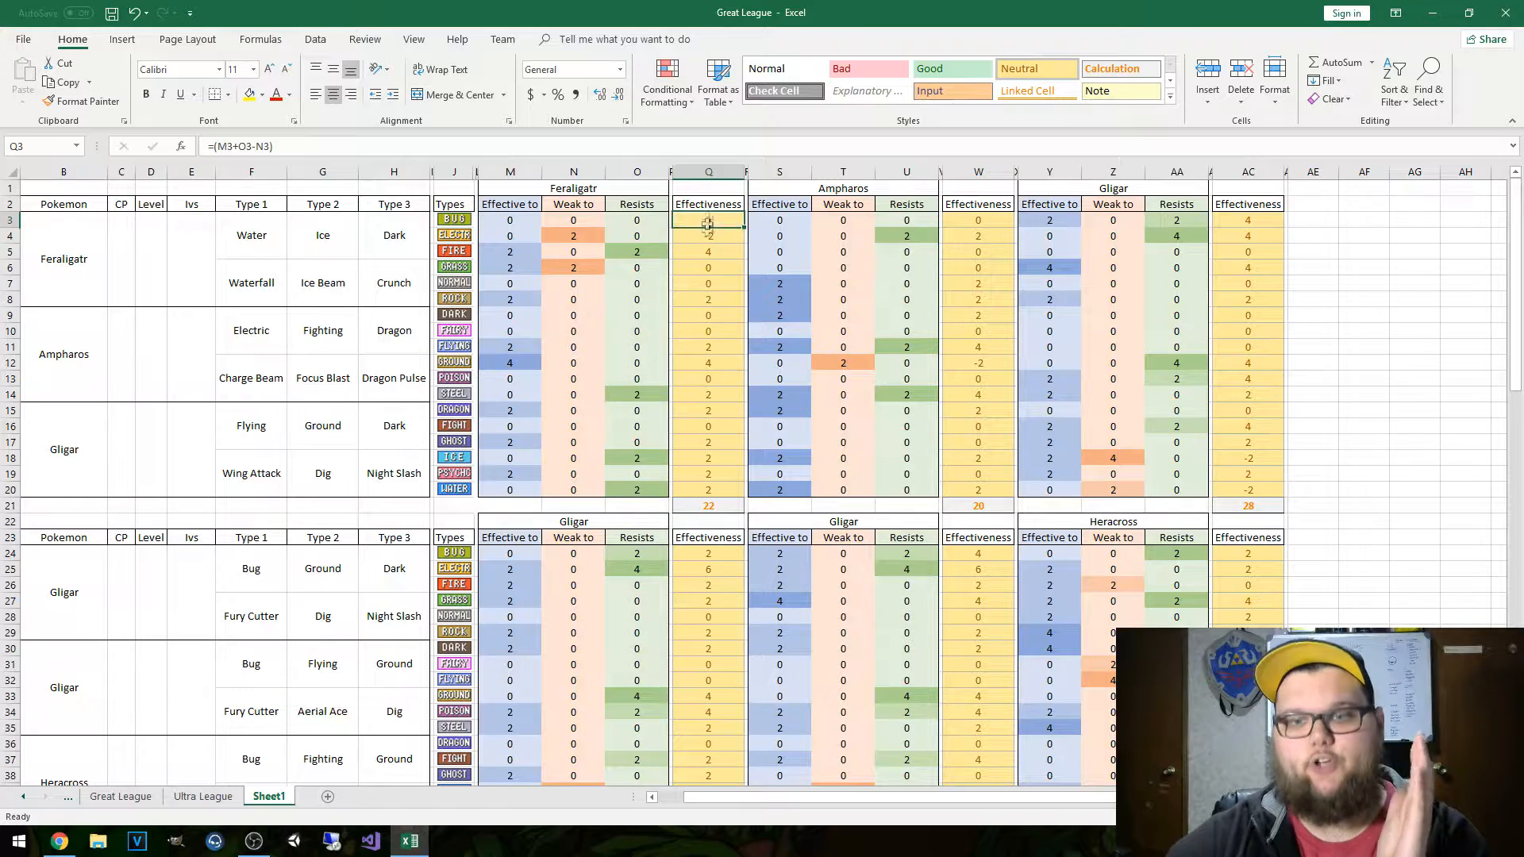
left_click(707, 505)
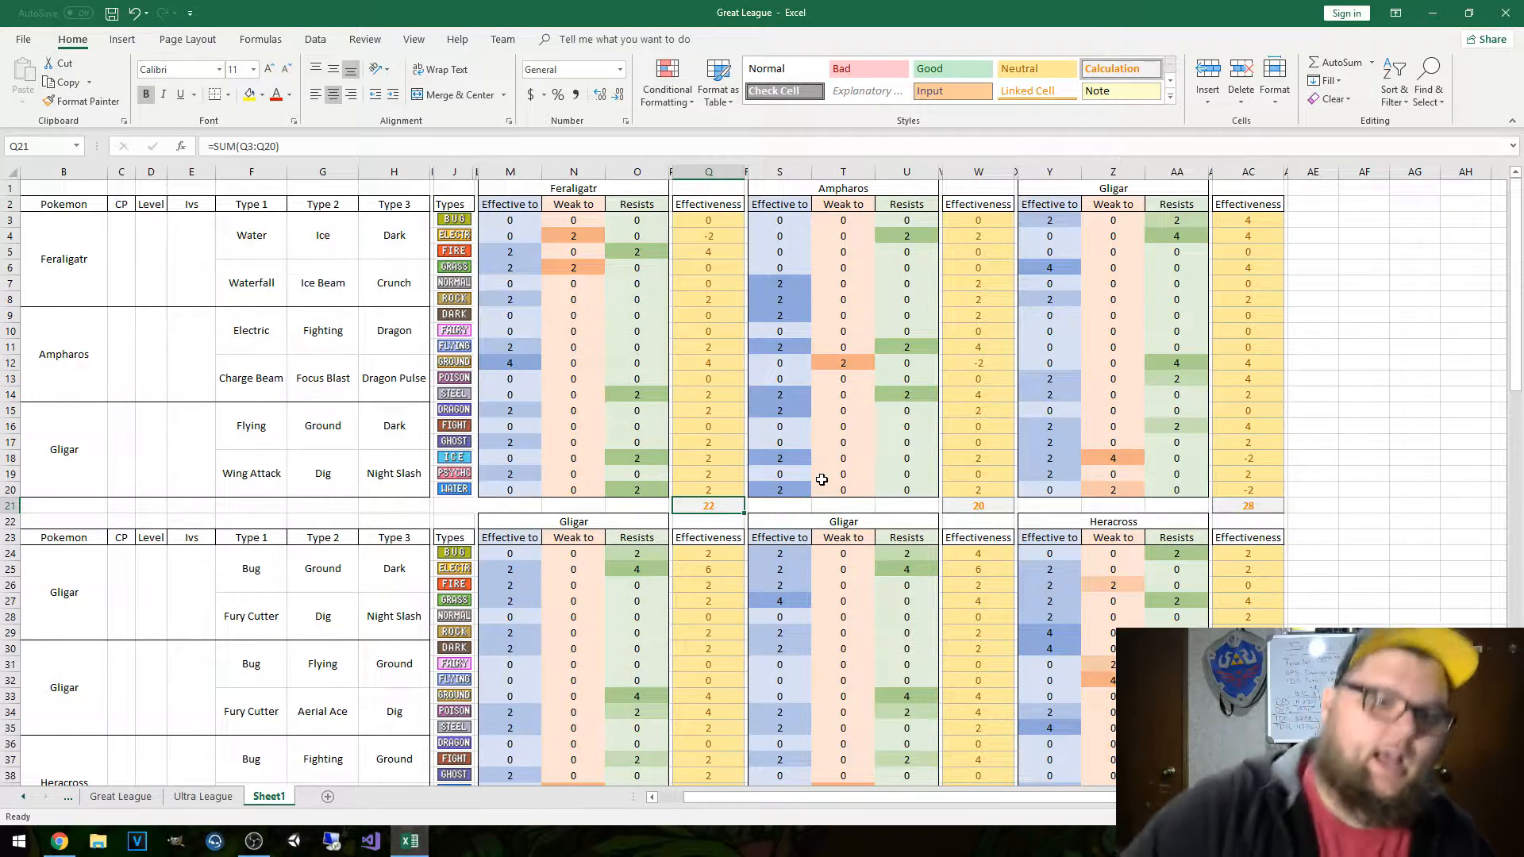
mouse_move(556, 314)
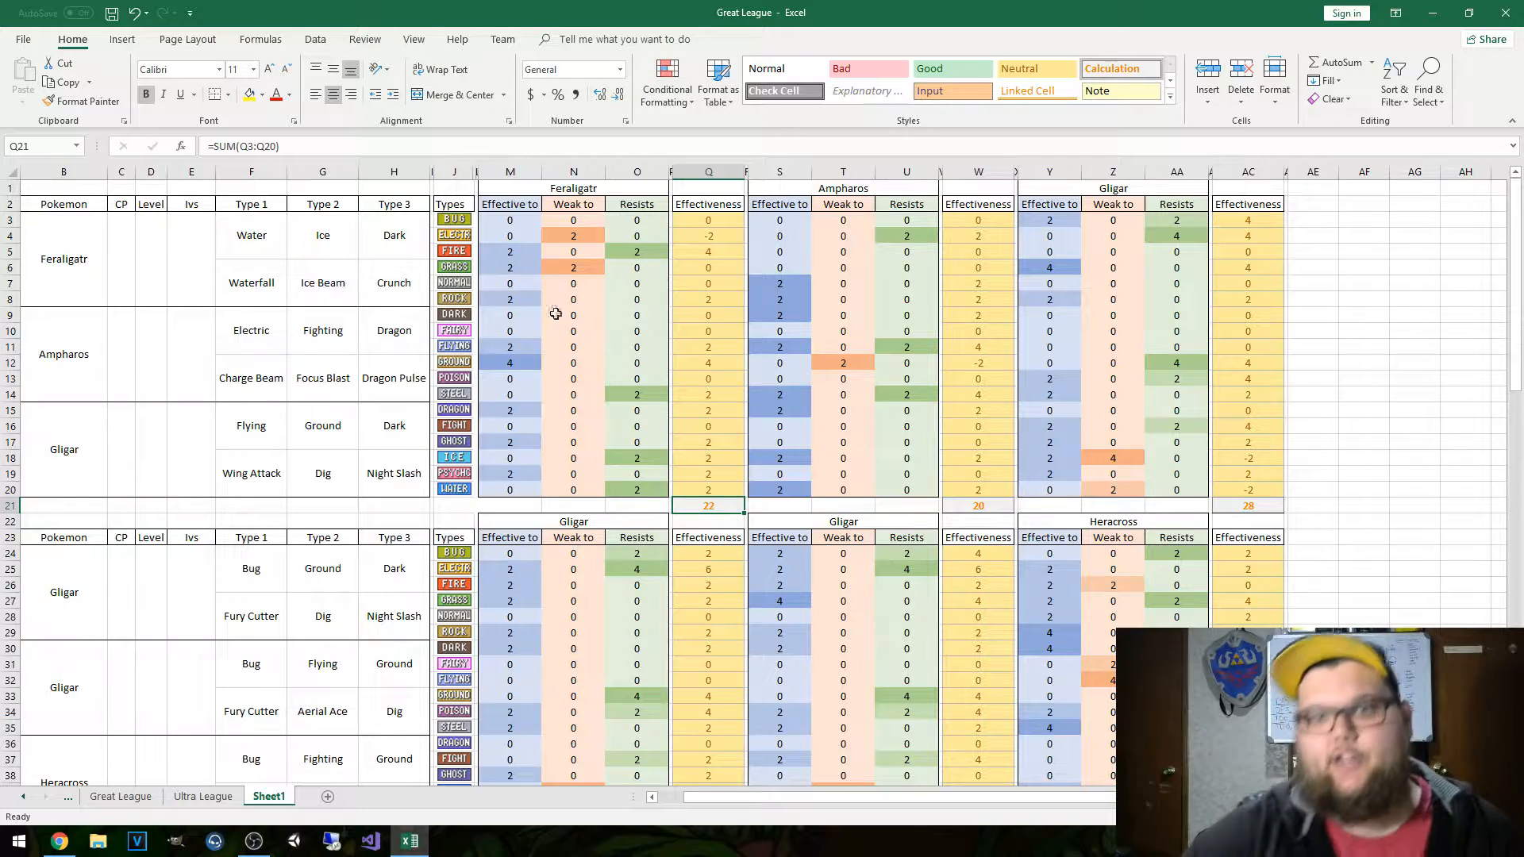
mouse_move(126, 448)
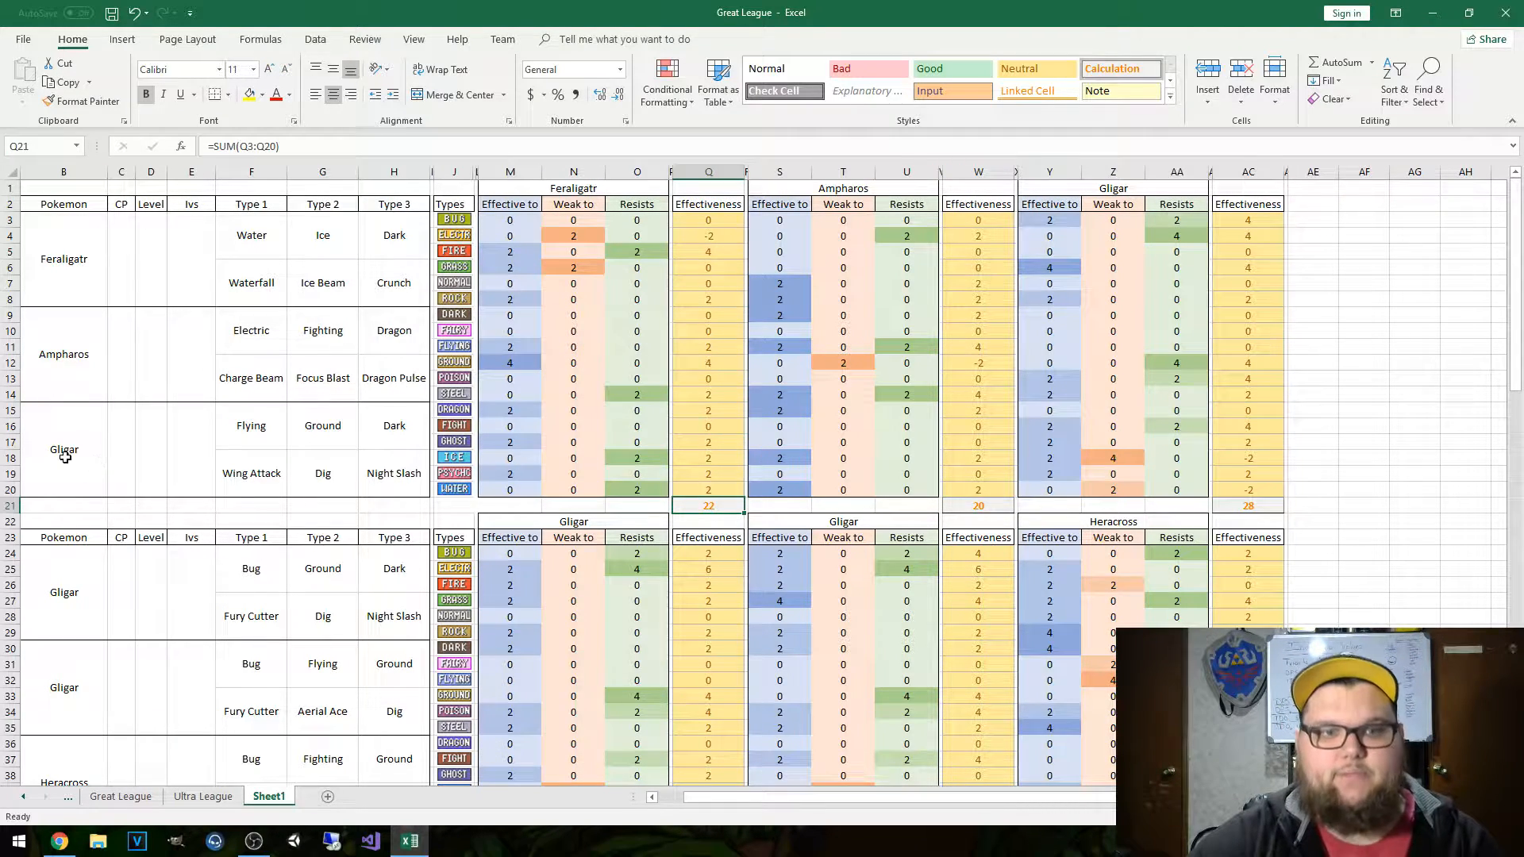
left_click_drag(64, 424, 394, 489)
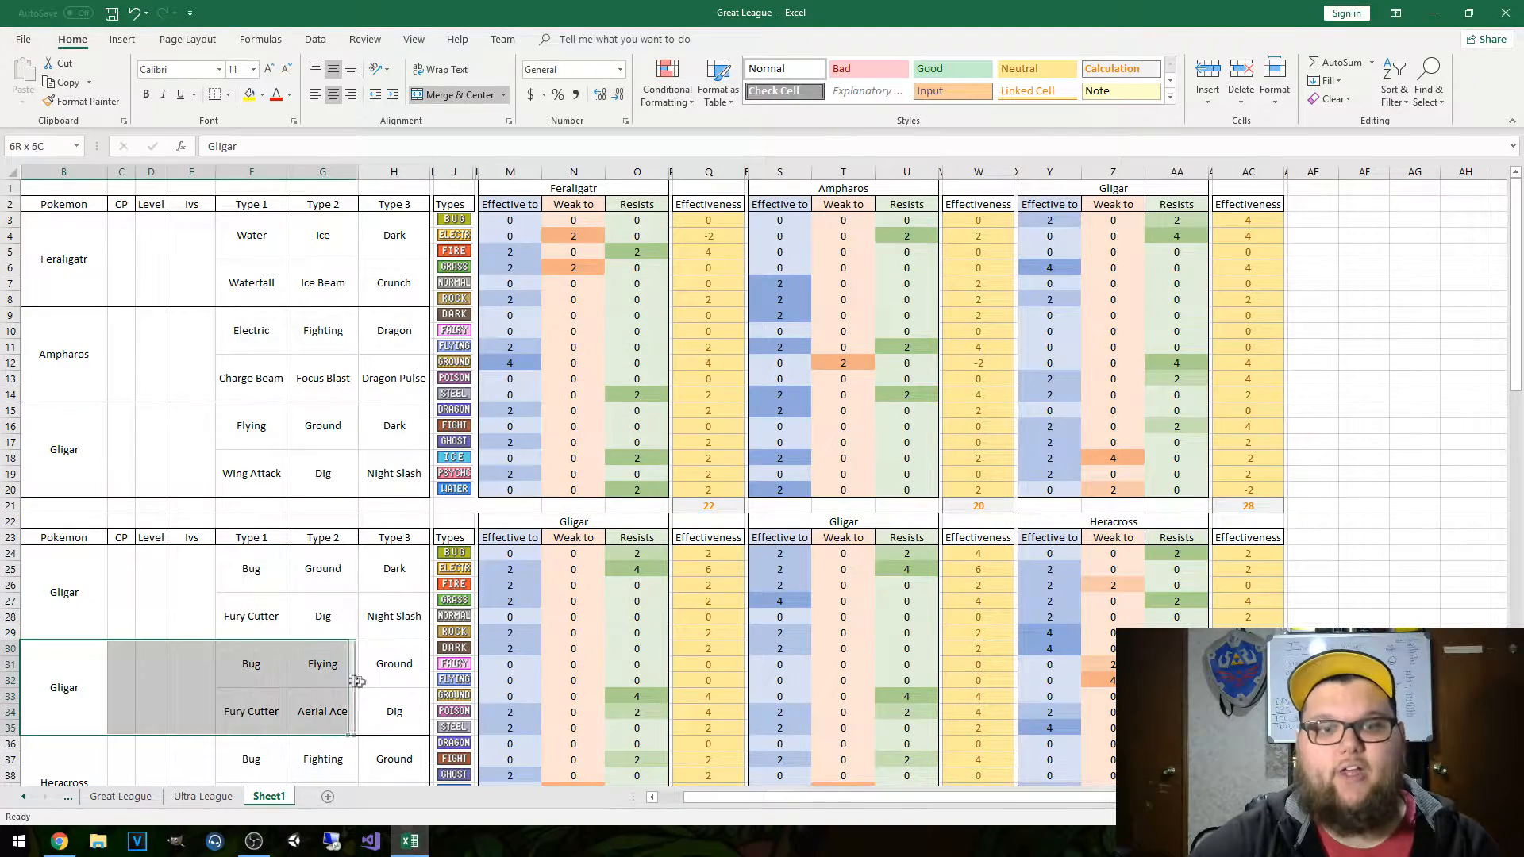
left_click(251, 616)
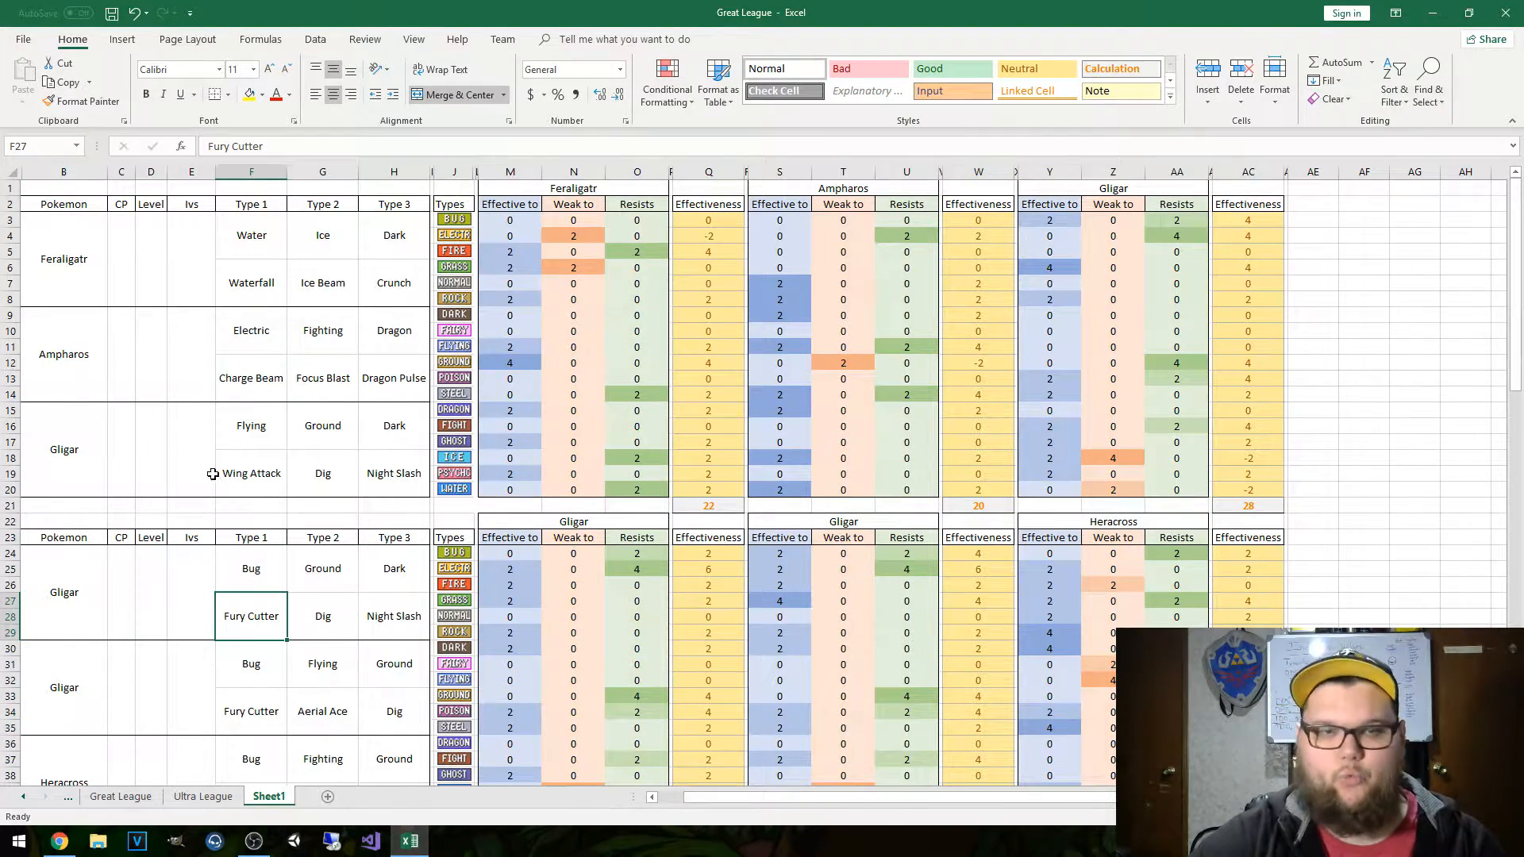
scroll("down", 3)
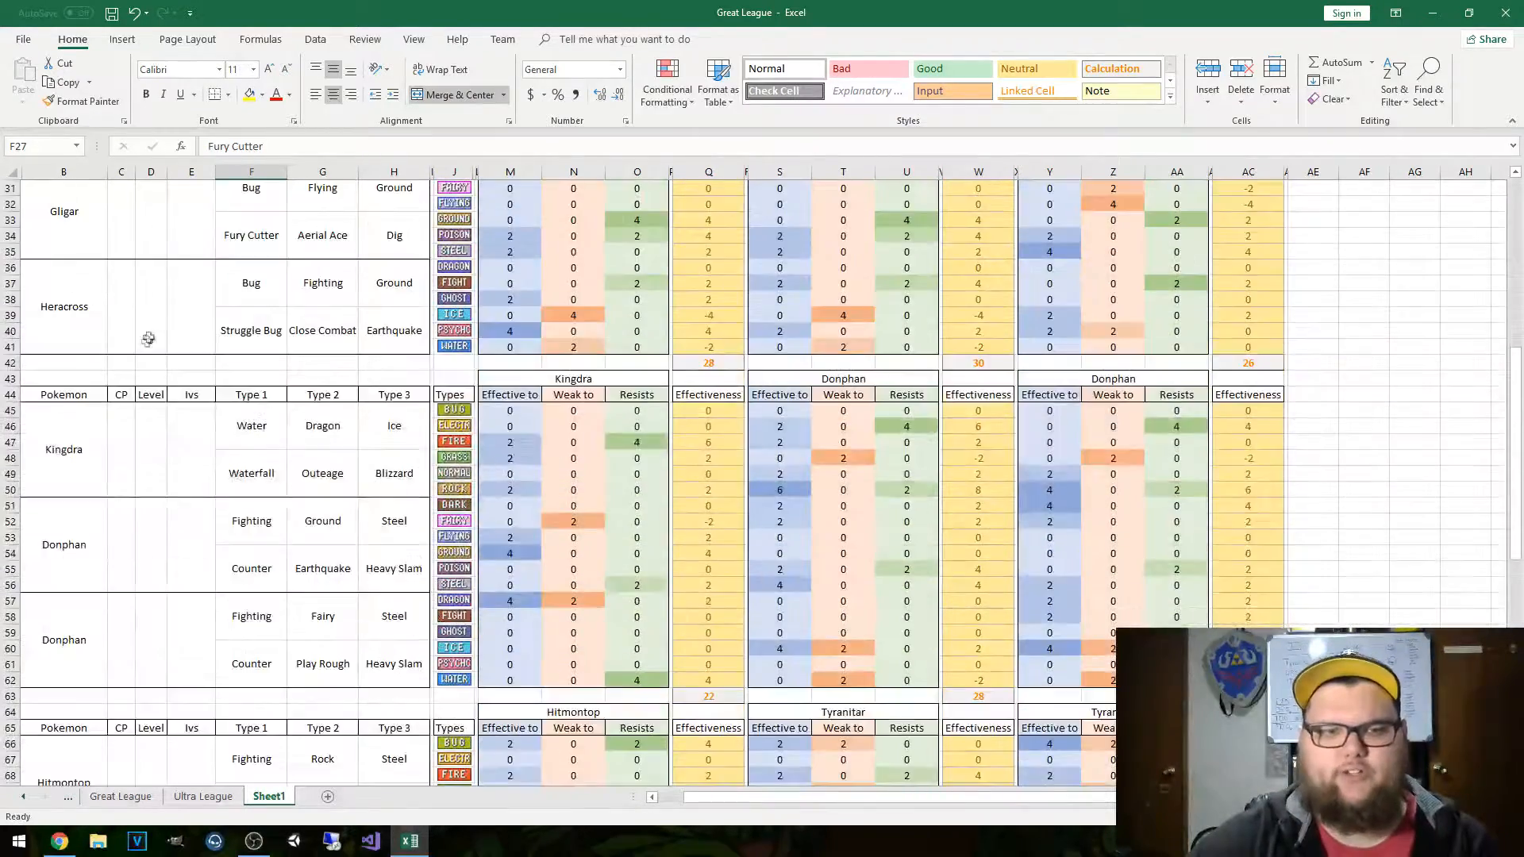
scroll("down", 3)
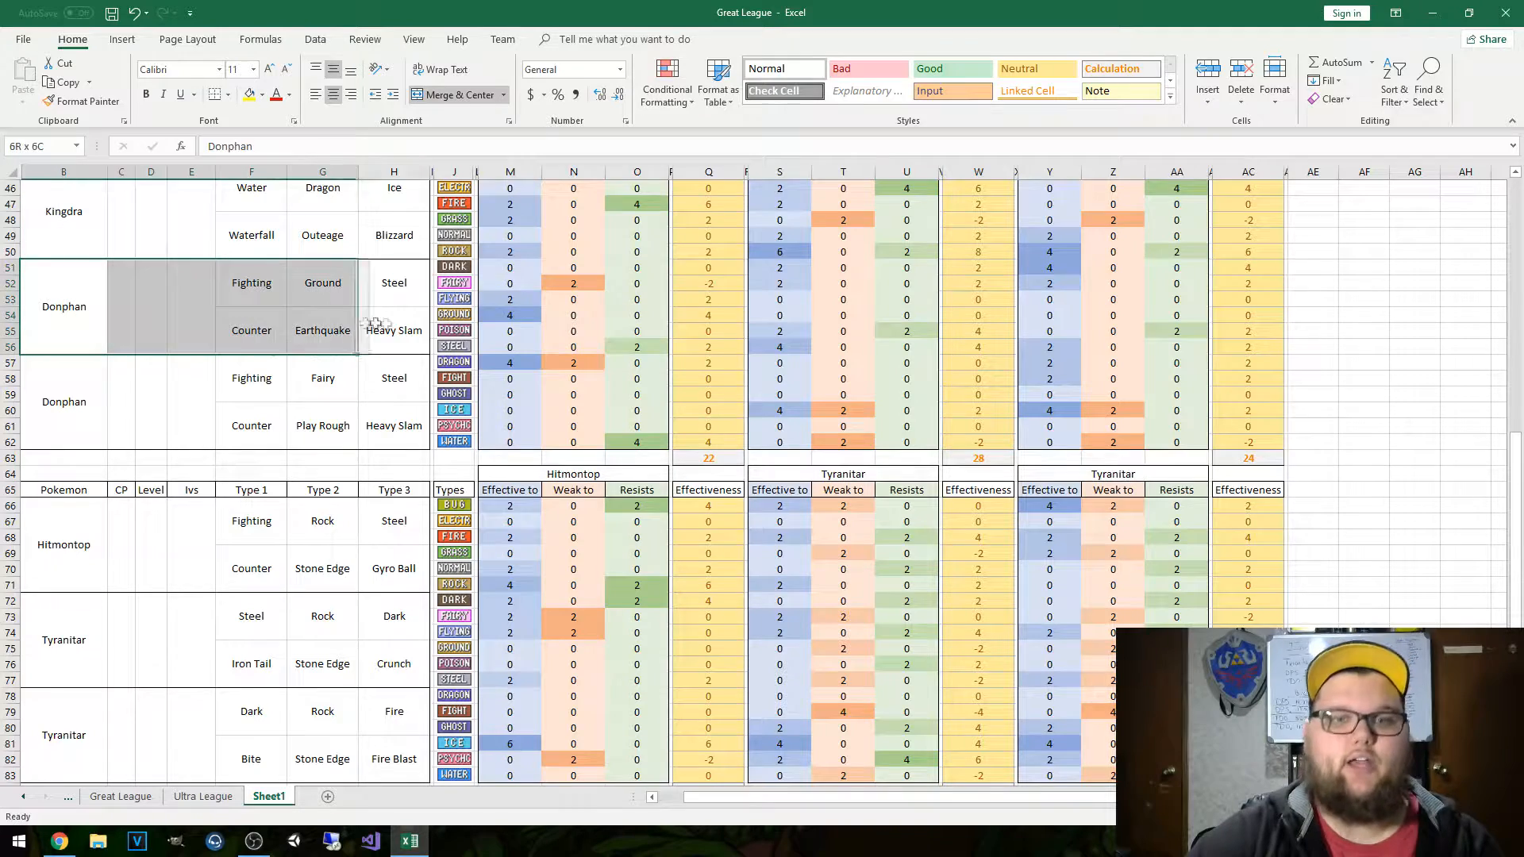
left_click(251, 424)
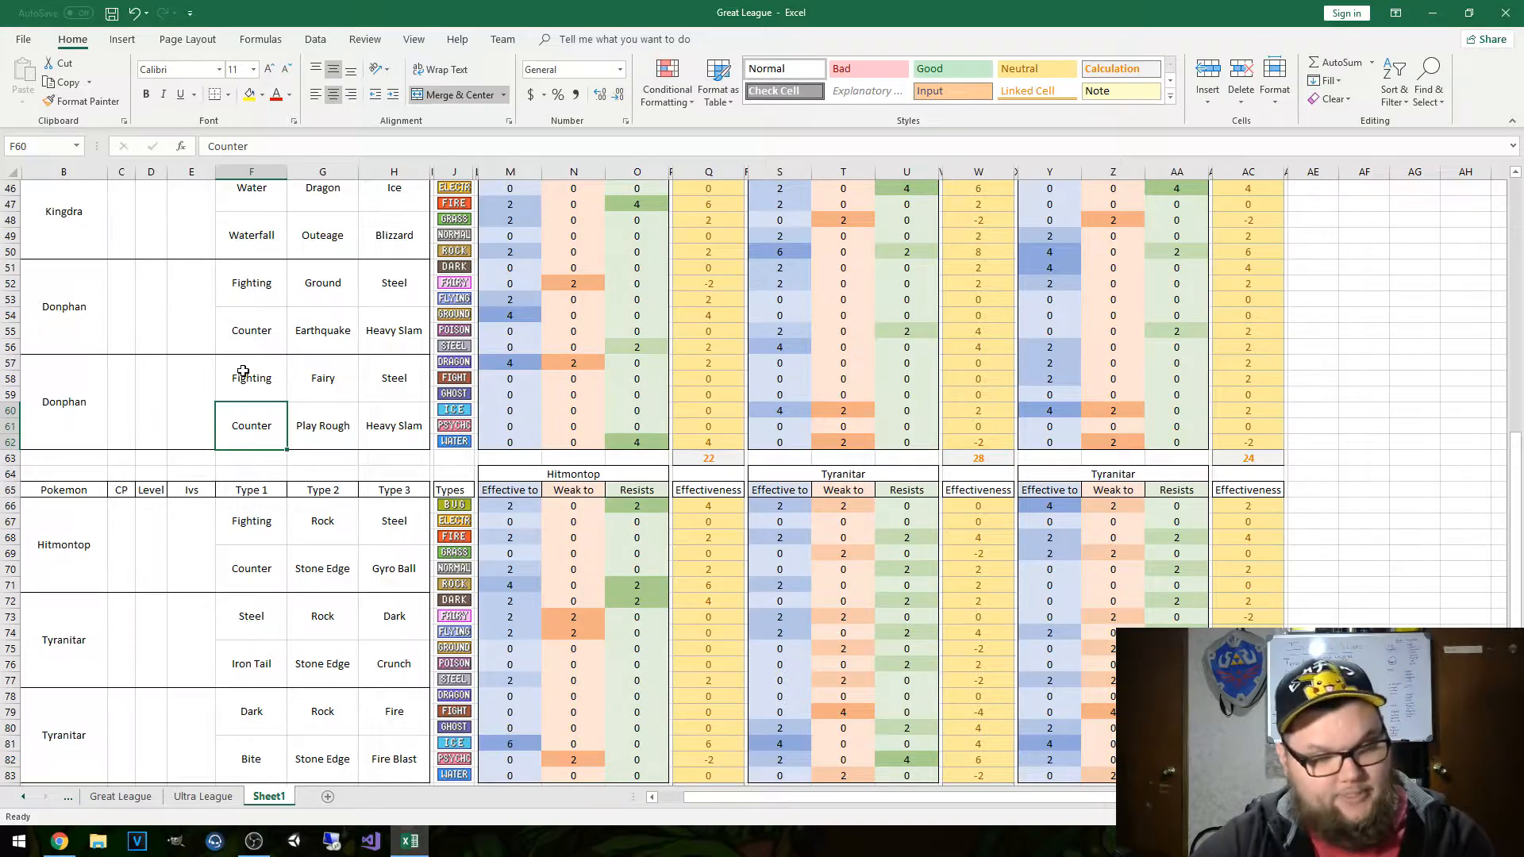
mouse_move(380, 263)
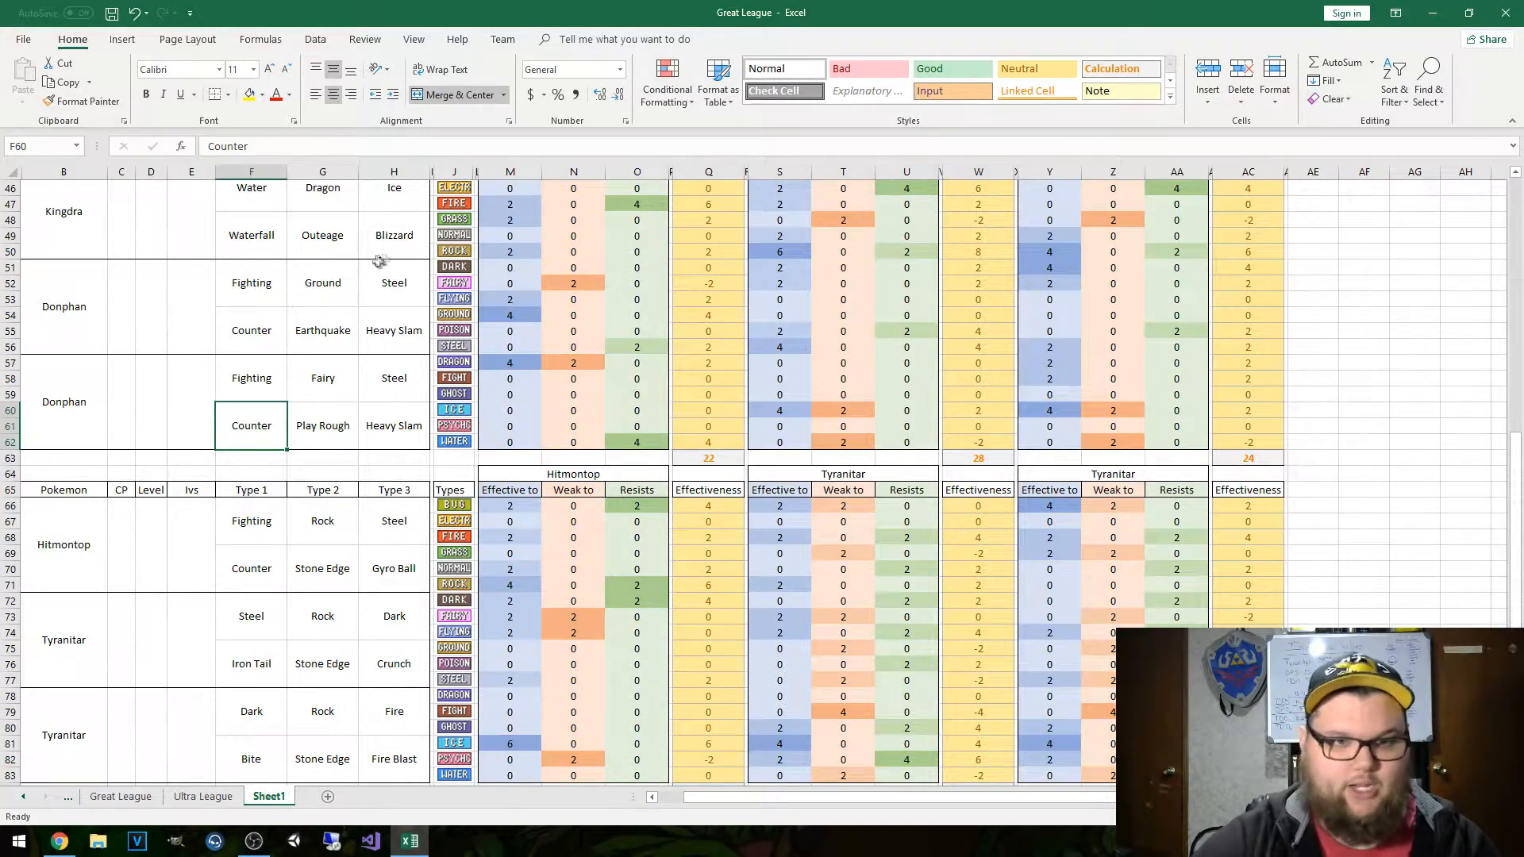
scroll("down", 3)
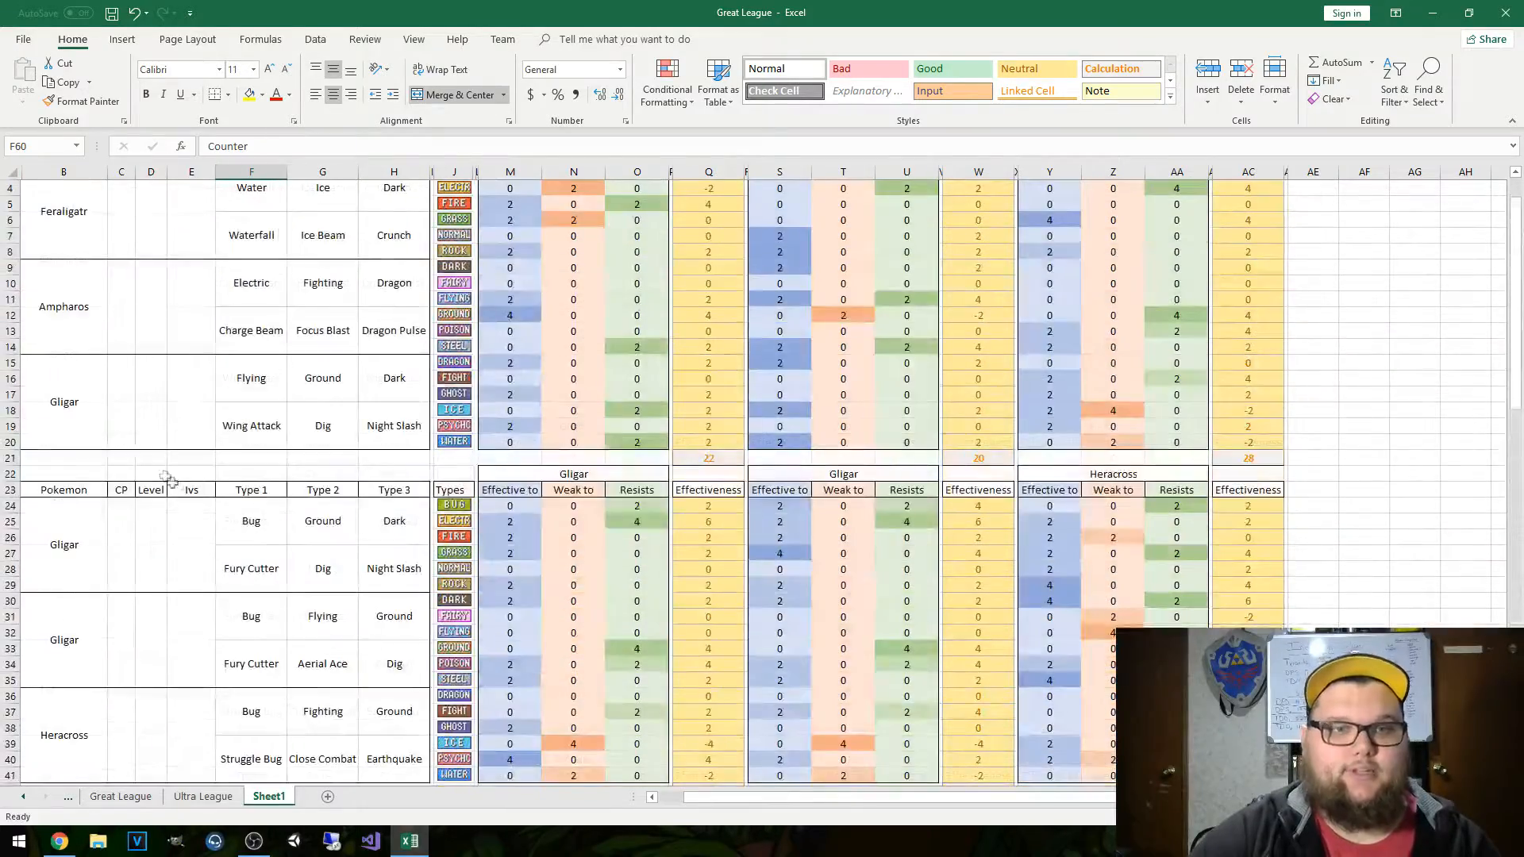
scroll("down", 3)
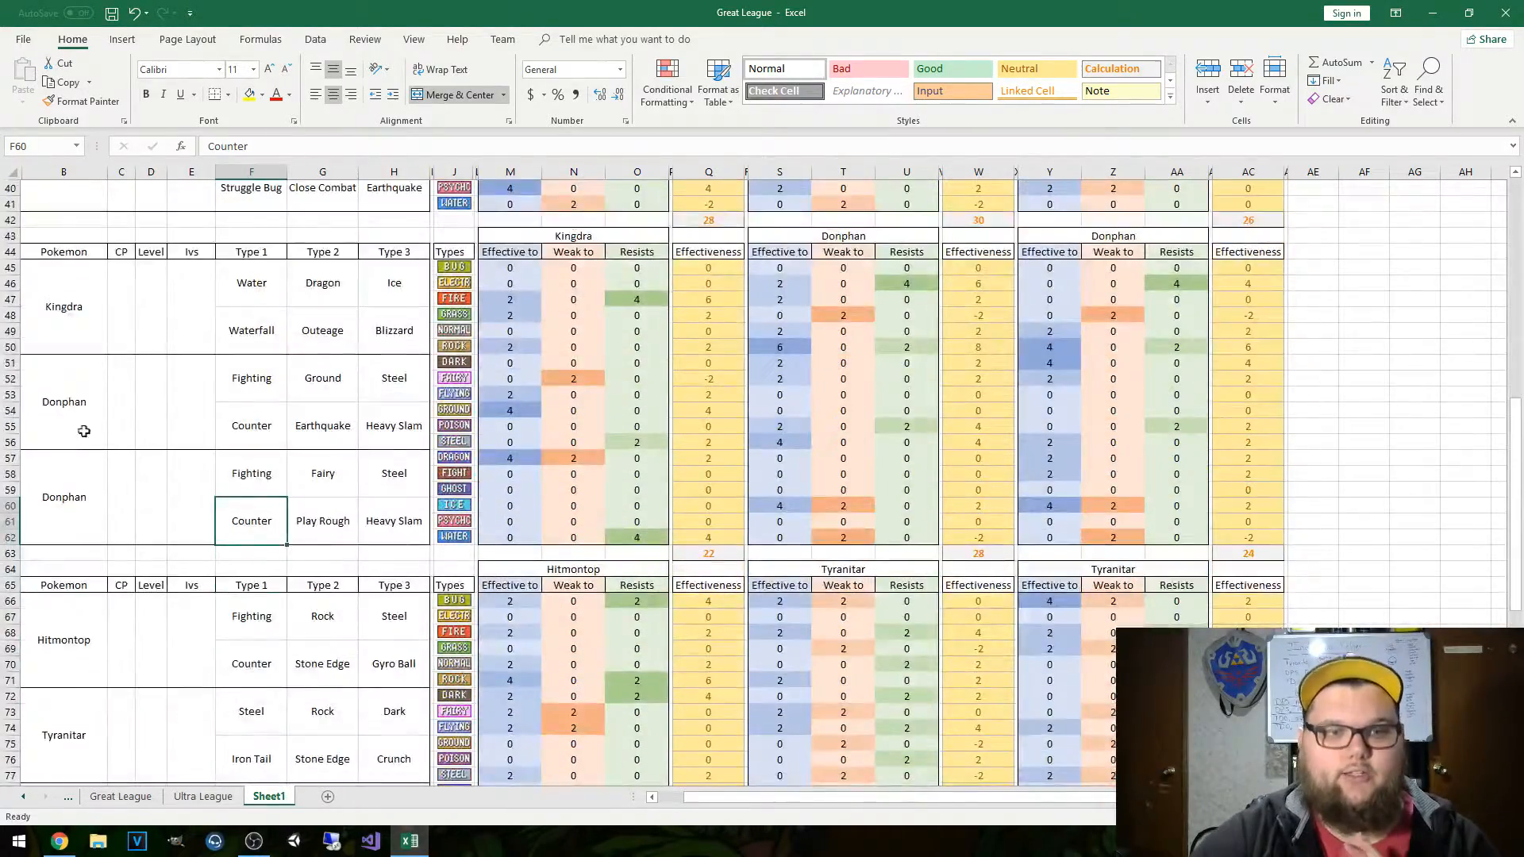
scroll("down", 3)
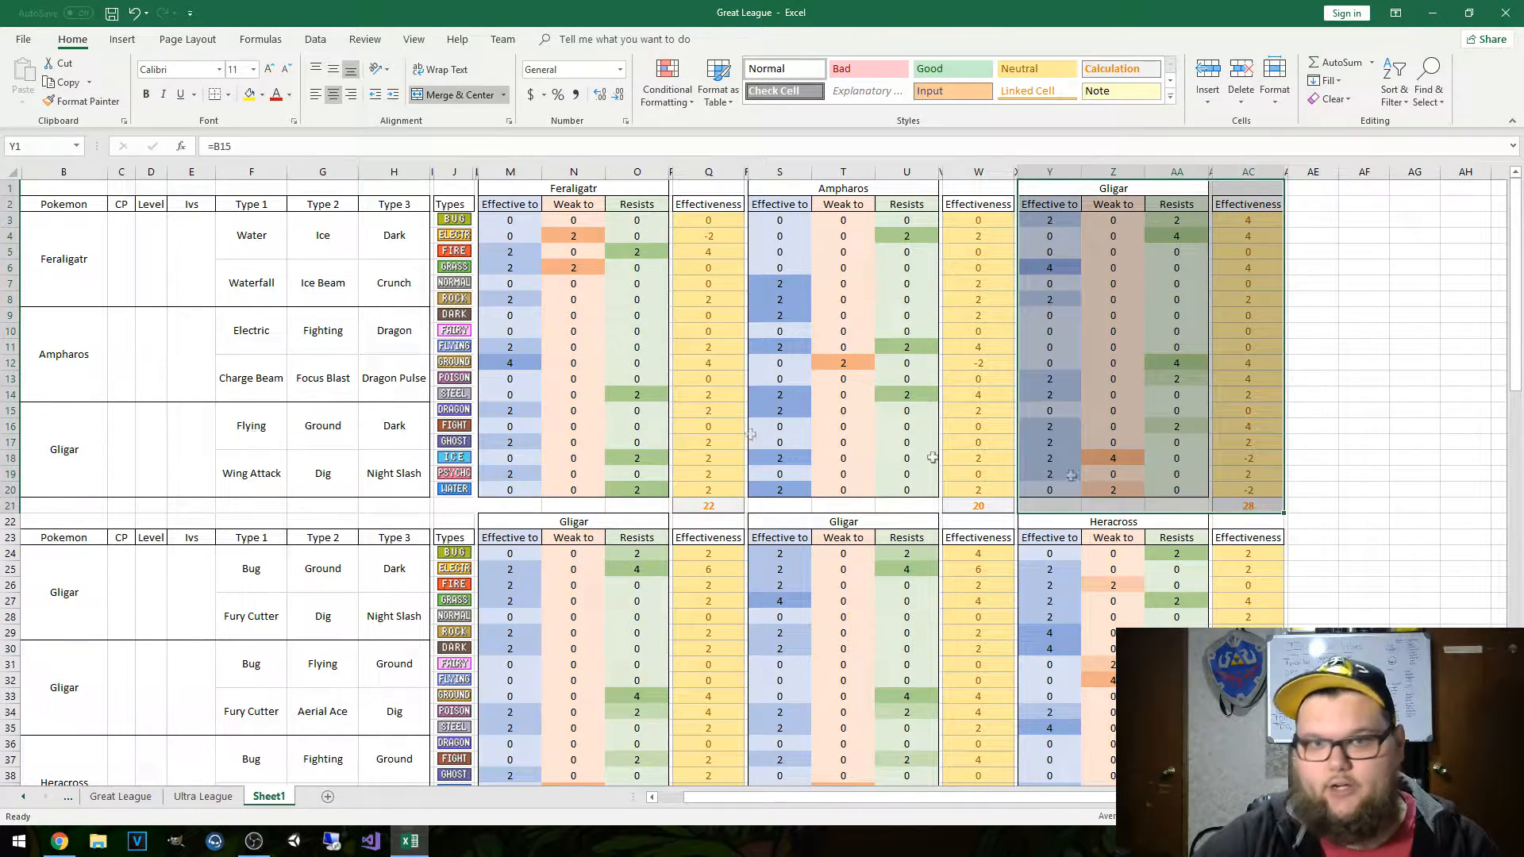
mouse_move(264, 426)
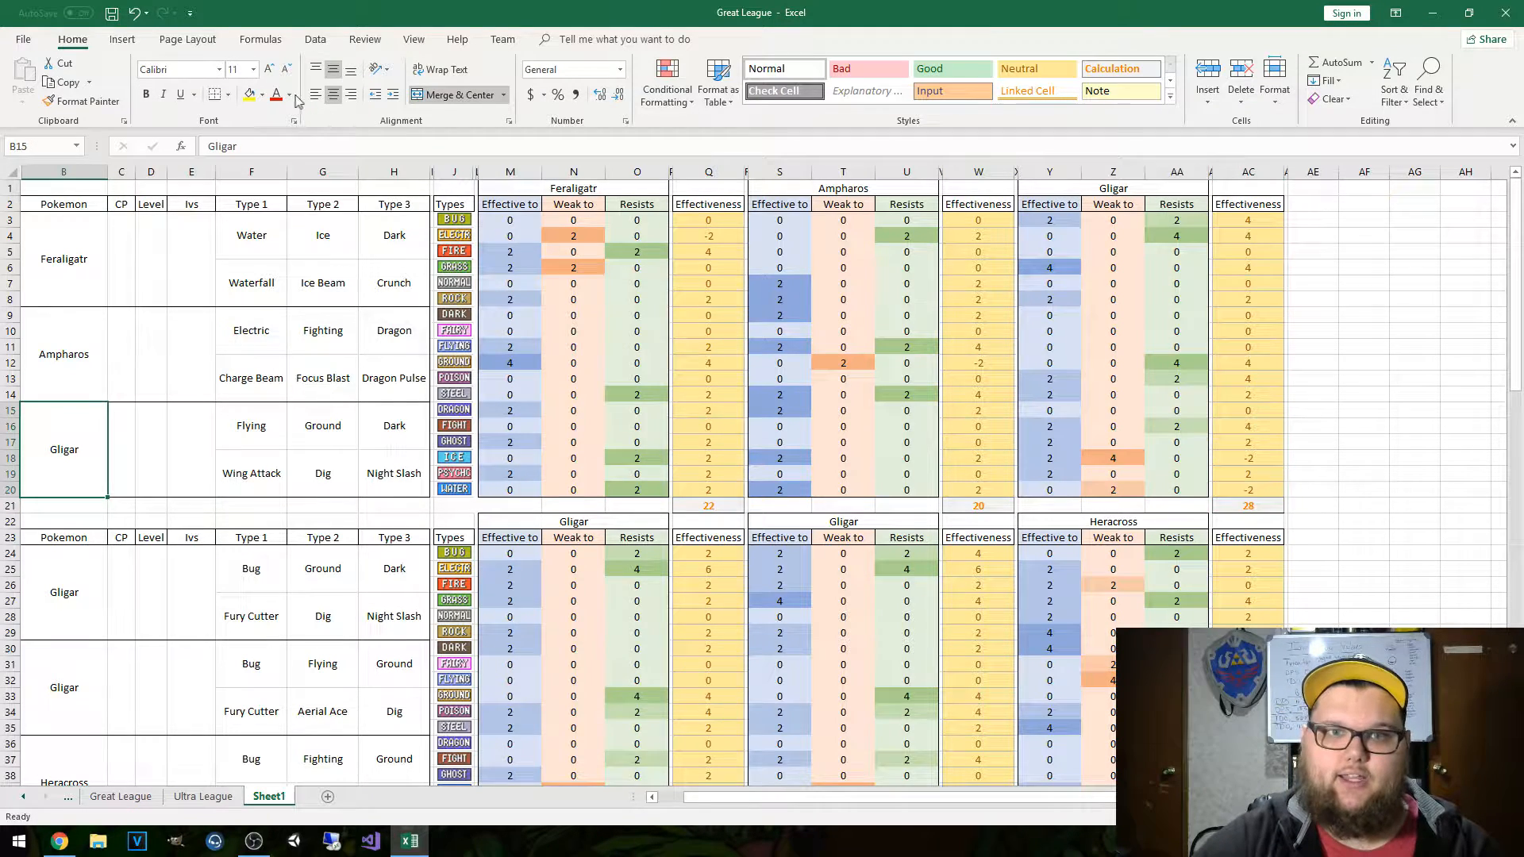
- Apply a green fill to the top-scoring Gligar move-set rows
left_click(264, 94)
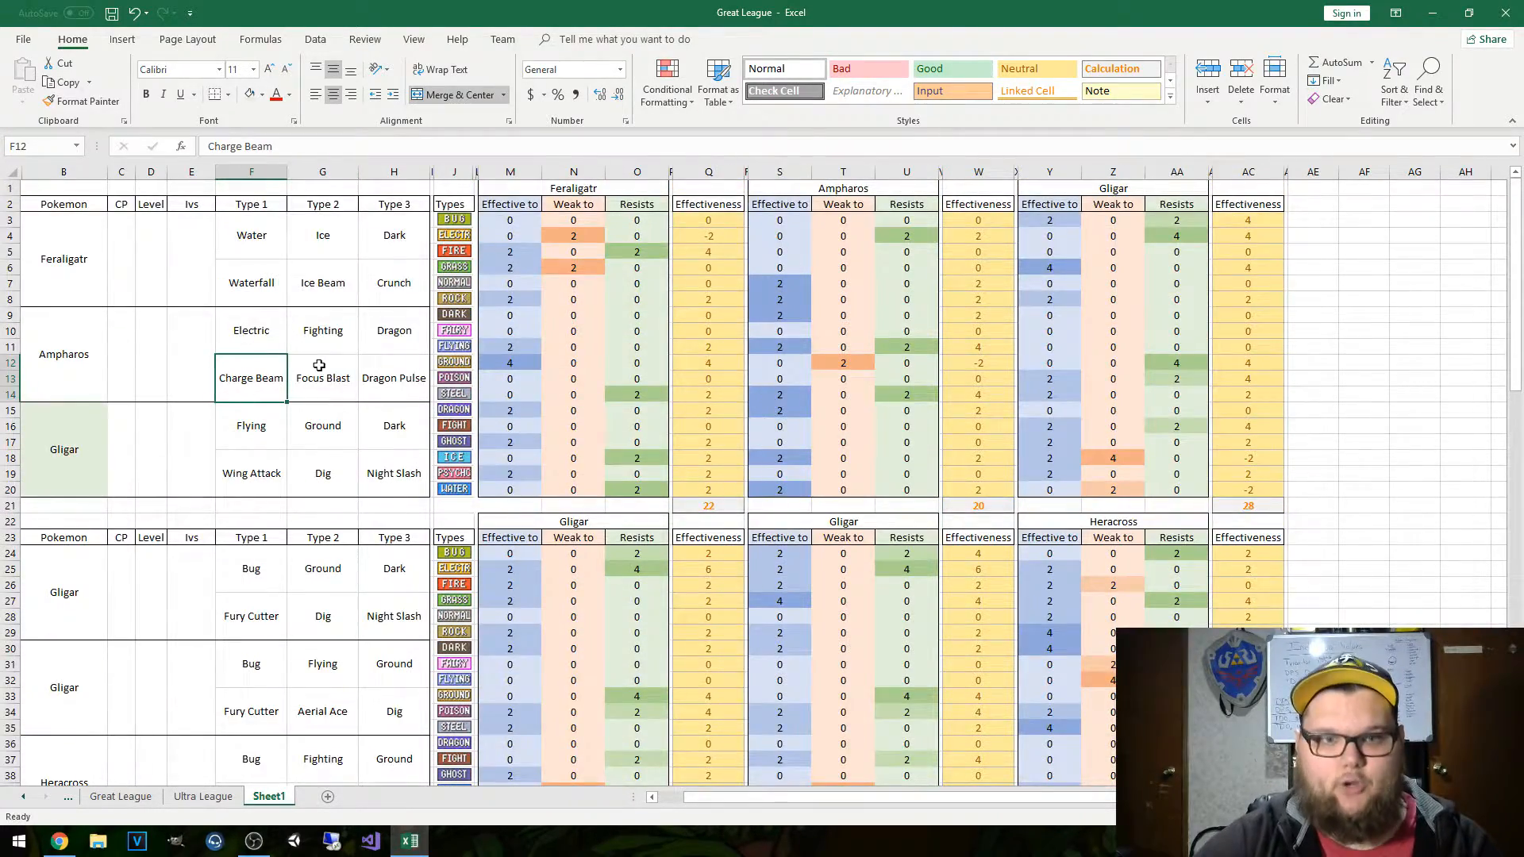
scroll("down", 3)
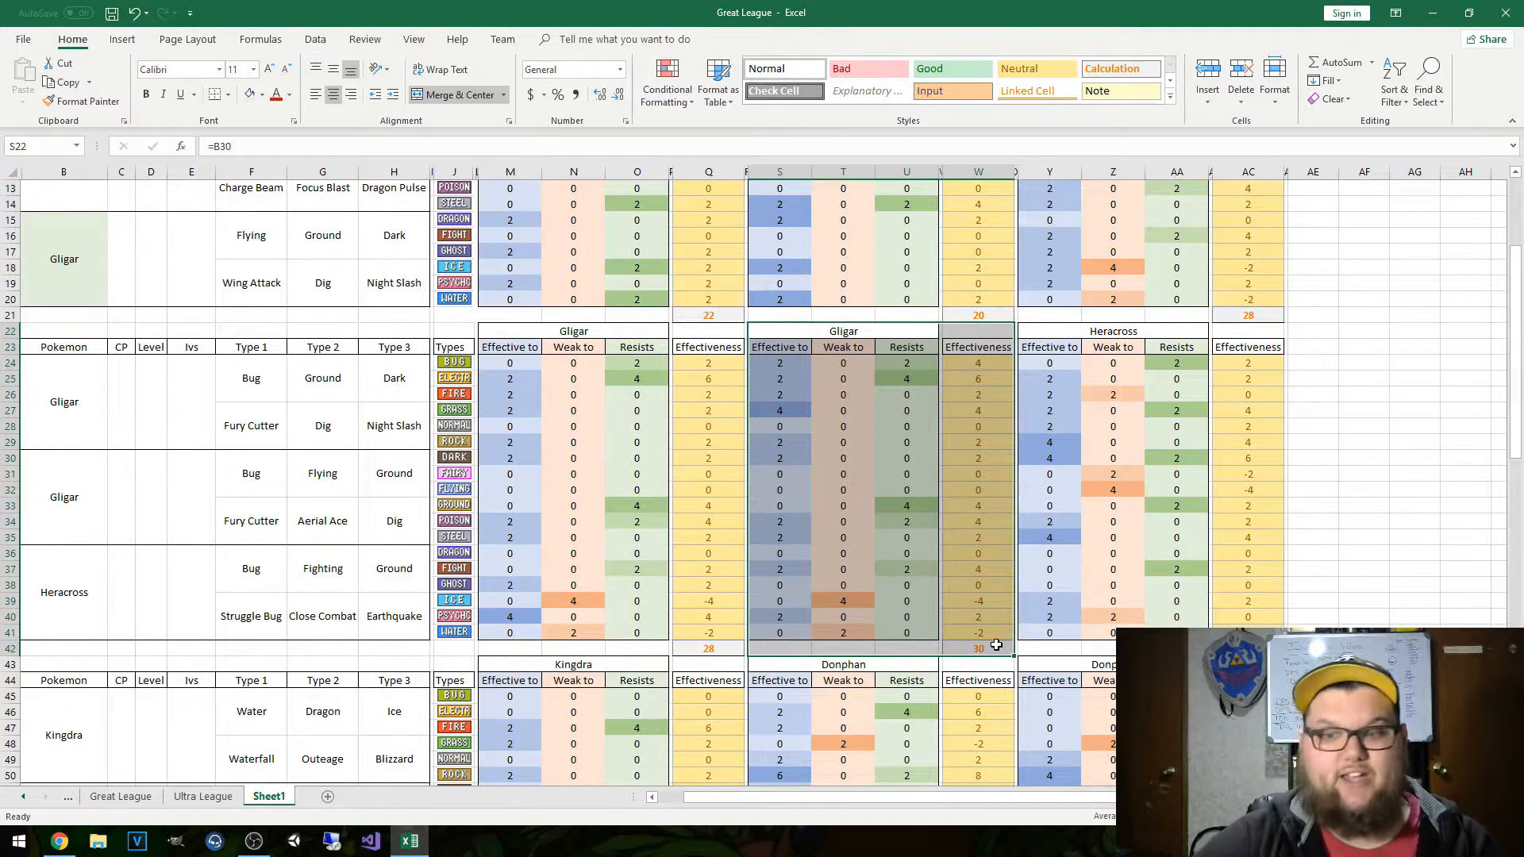
mouse_move(990, 659)
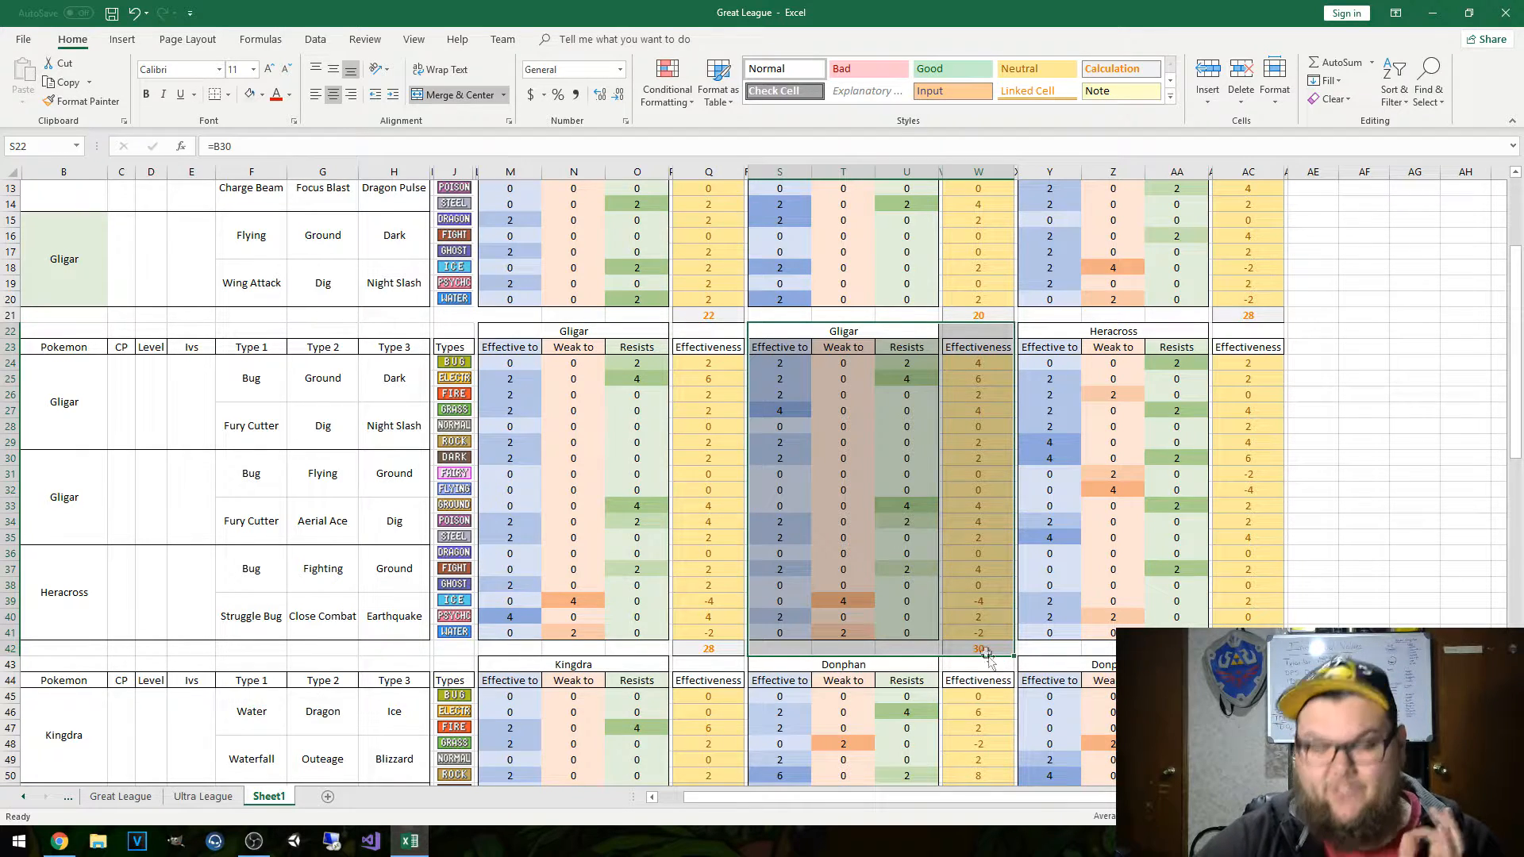
mouse_move(58, 488)
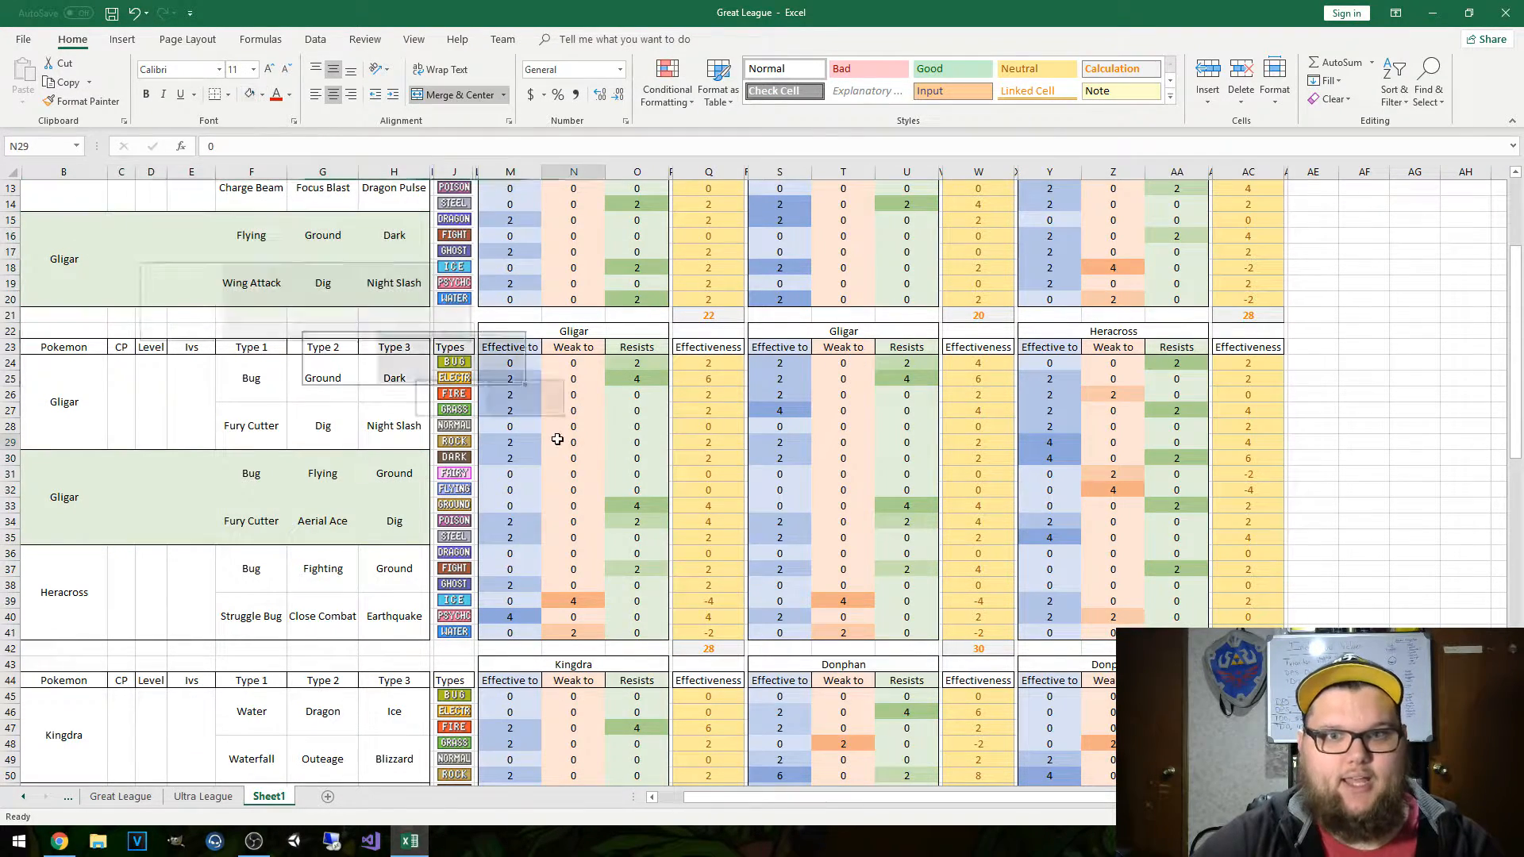
- Compare the Donphan effectiveness figures and select the stronger variant's rows 51–56
scroll("down", 3)
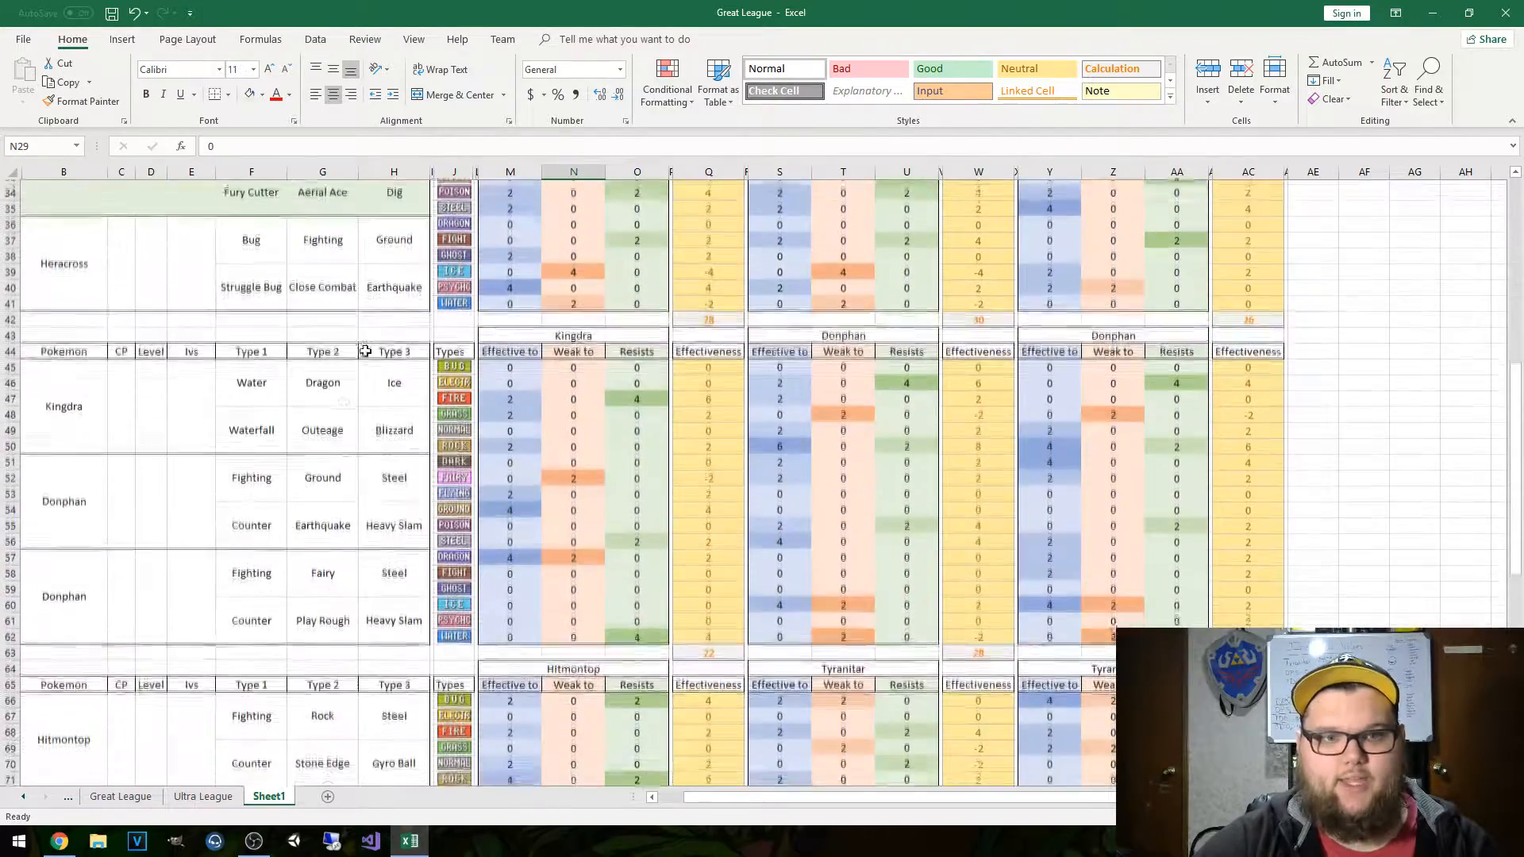
scroll("down", 3)
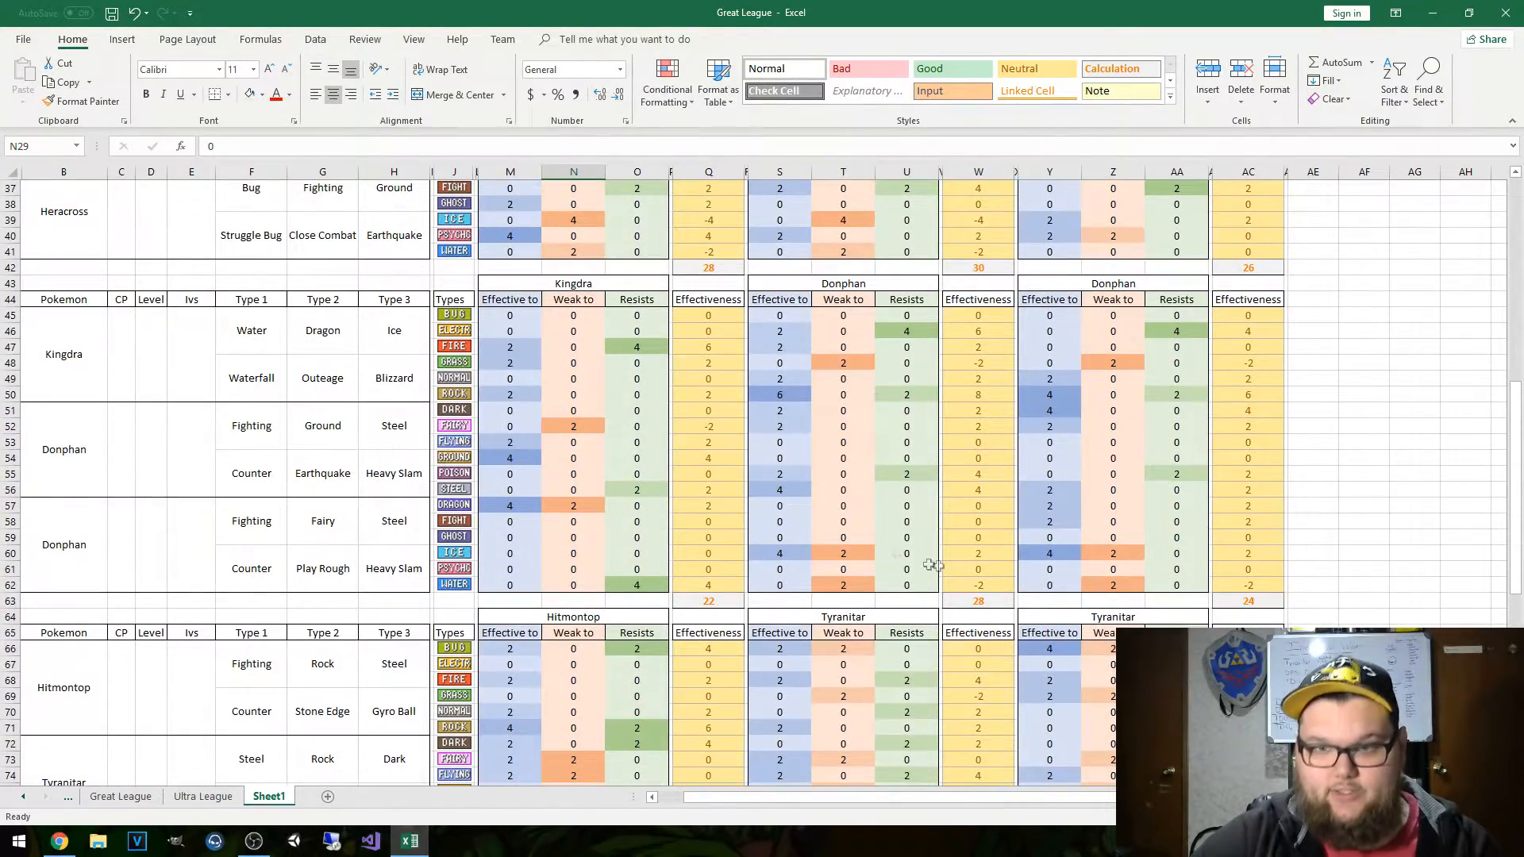
left_click_drag(779, 315, 978, 585)
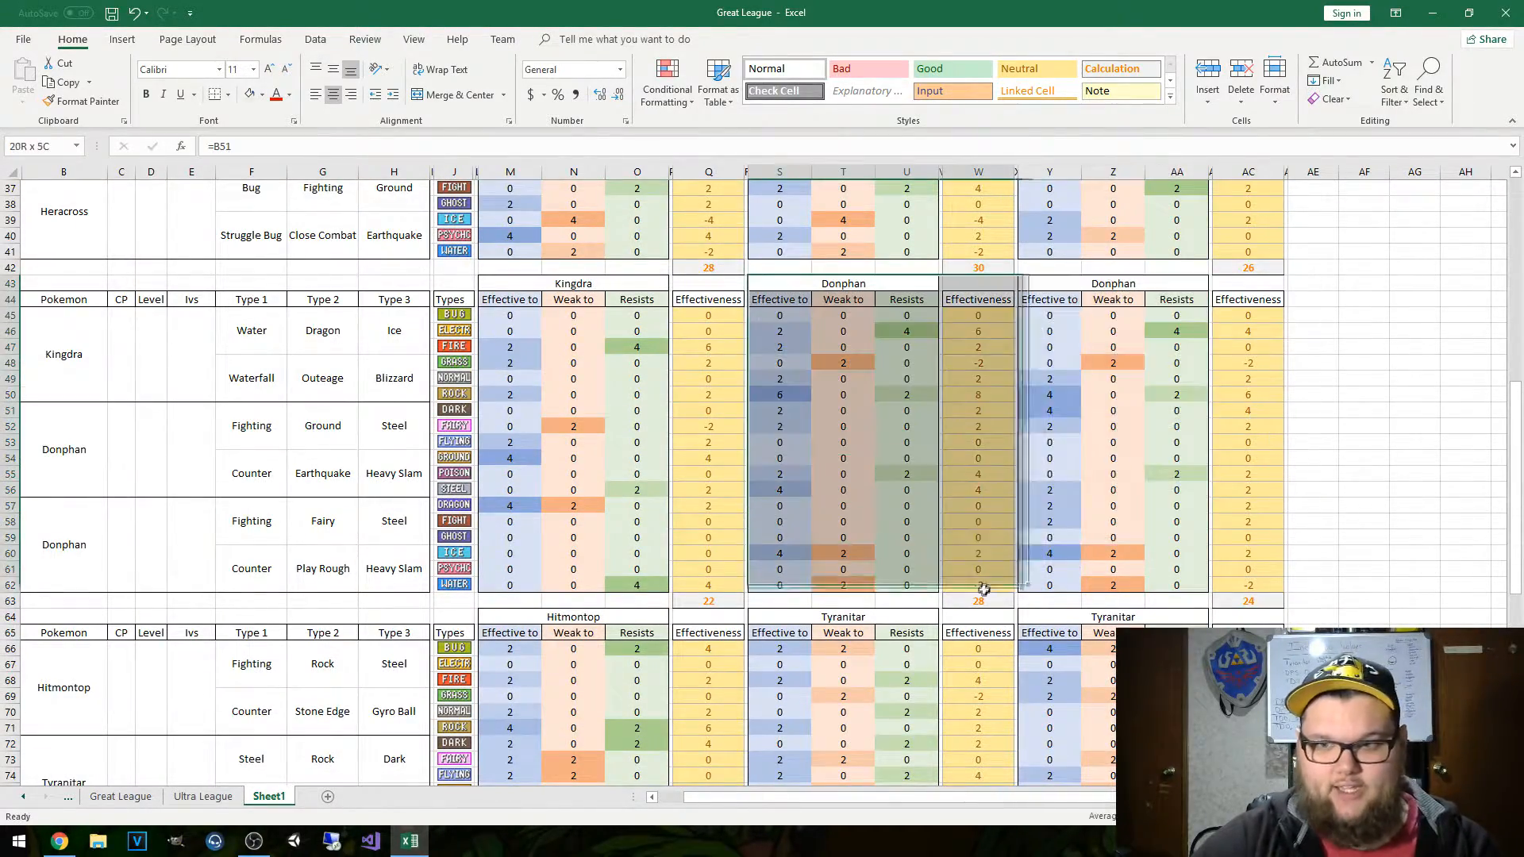
left_click(64, 449)
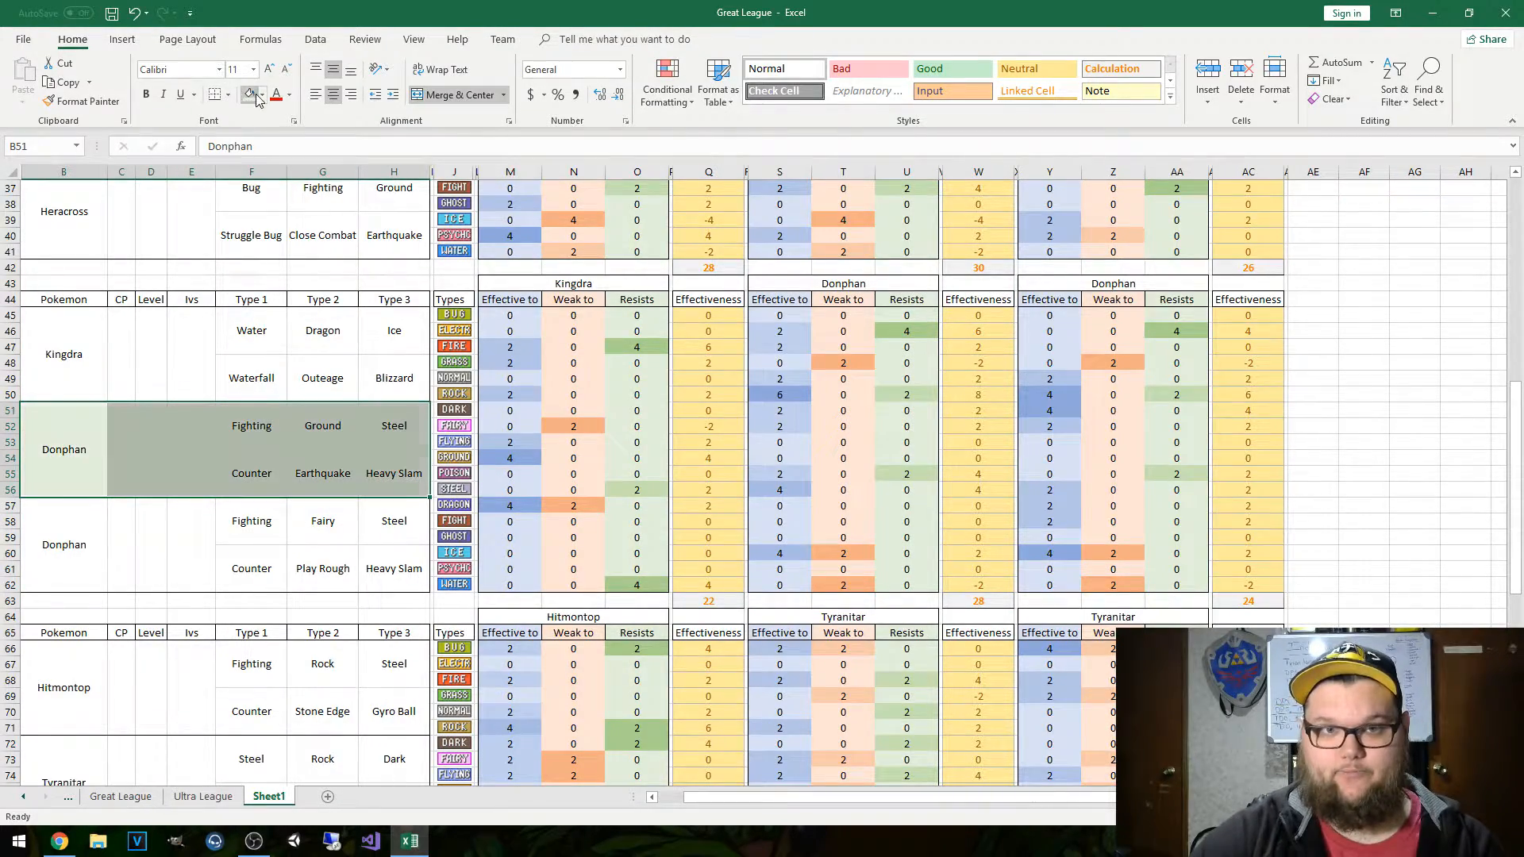
scroll("down", 3)
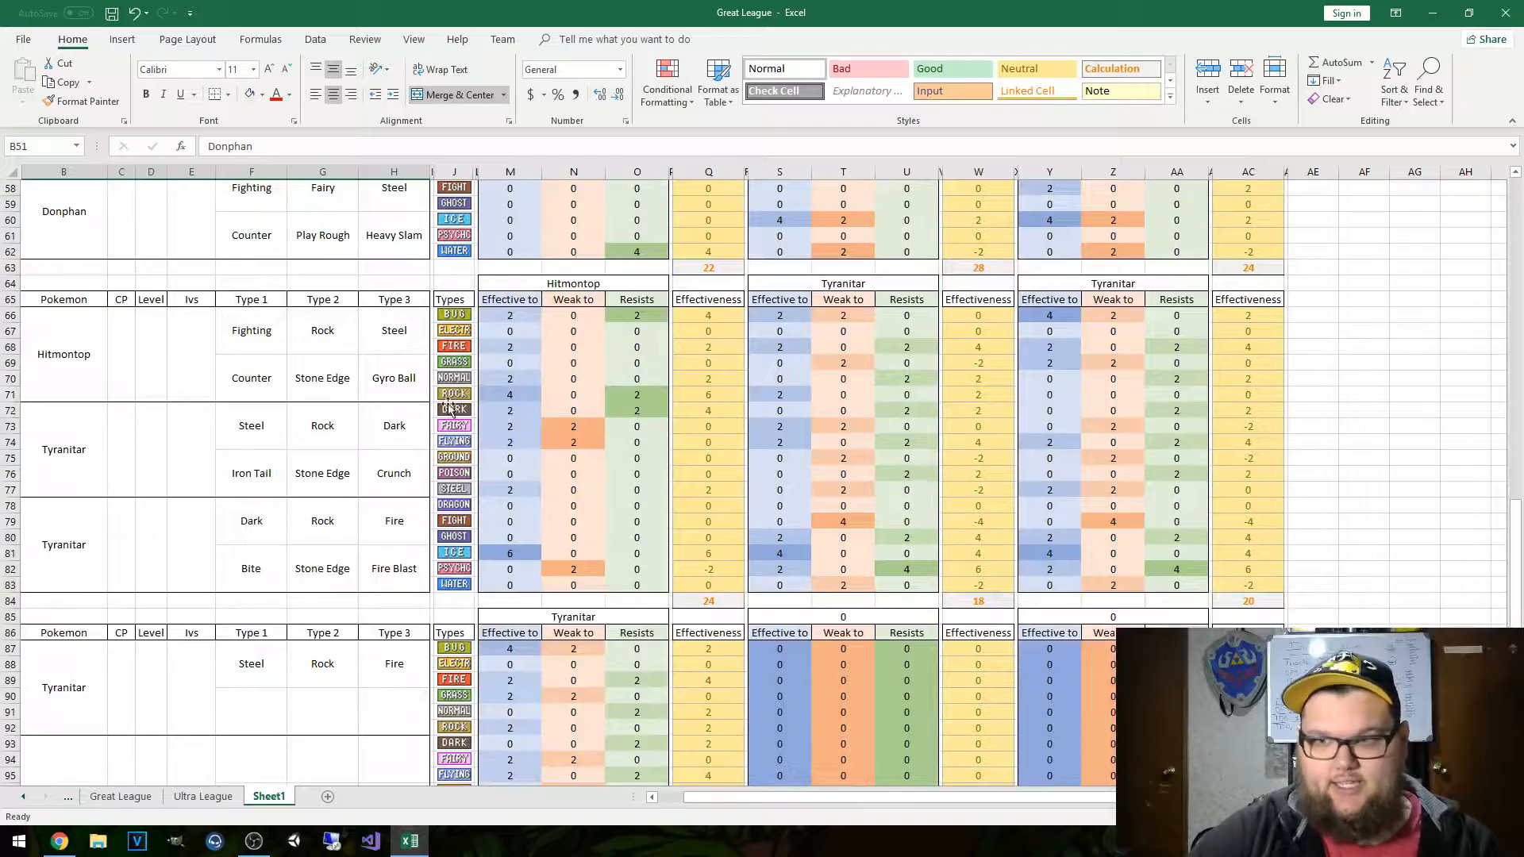
scroll("down", 3)
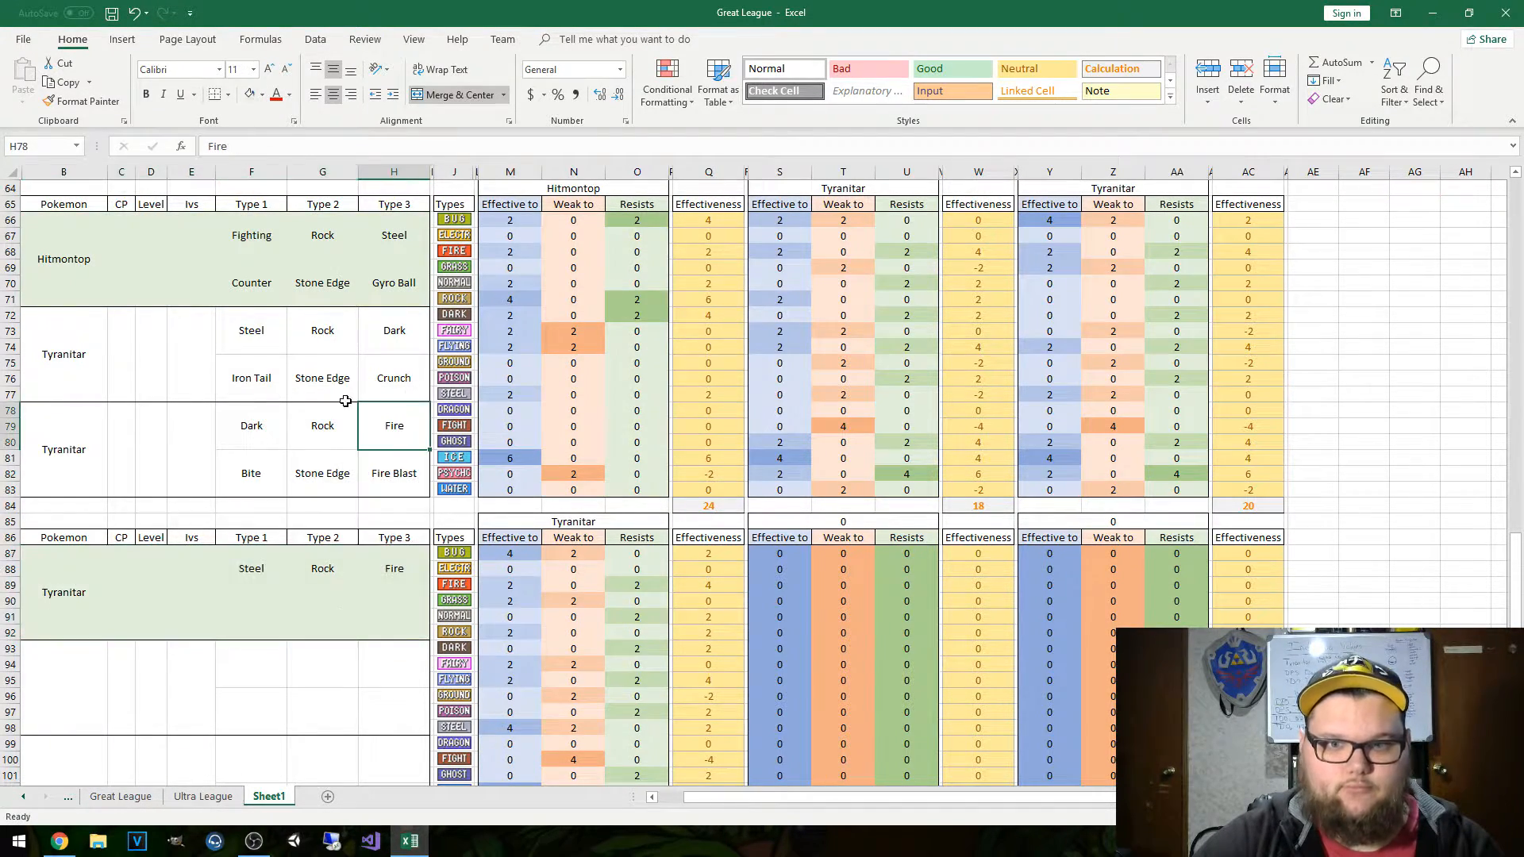
scroll("down", 3)
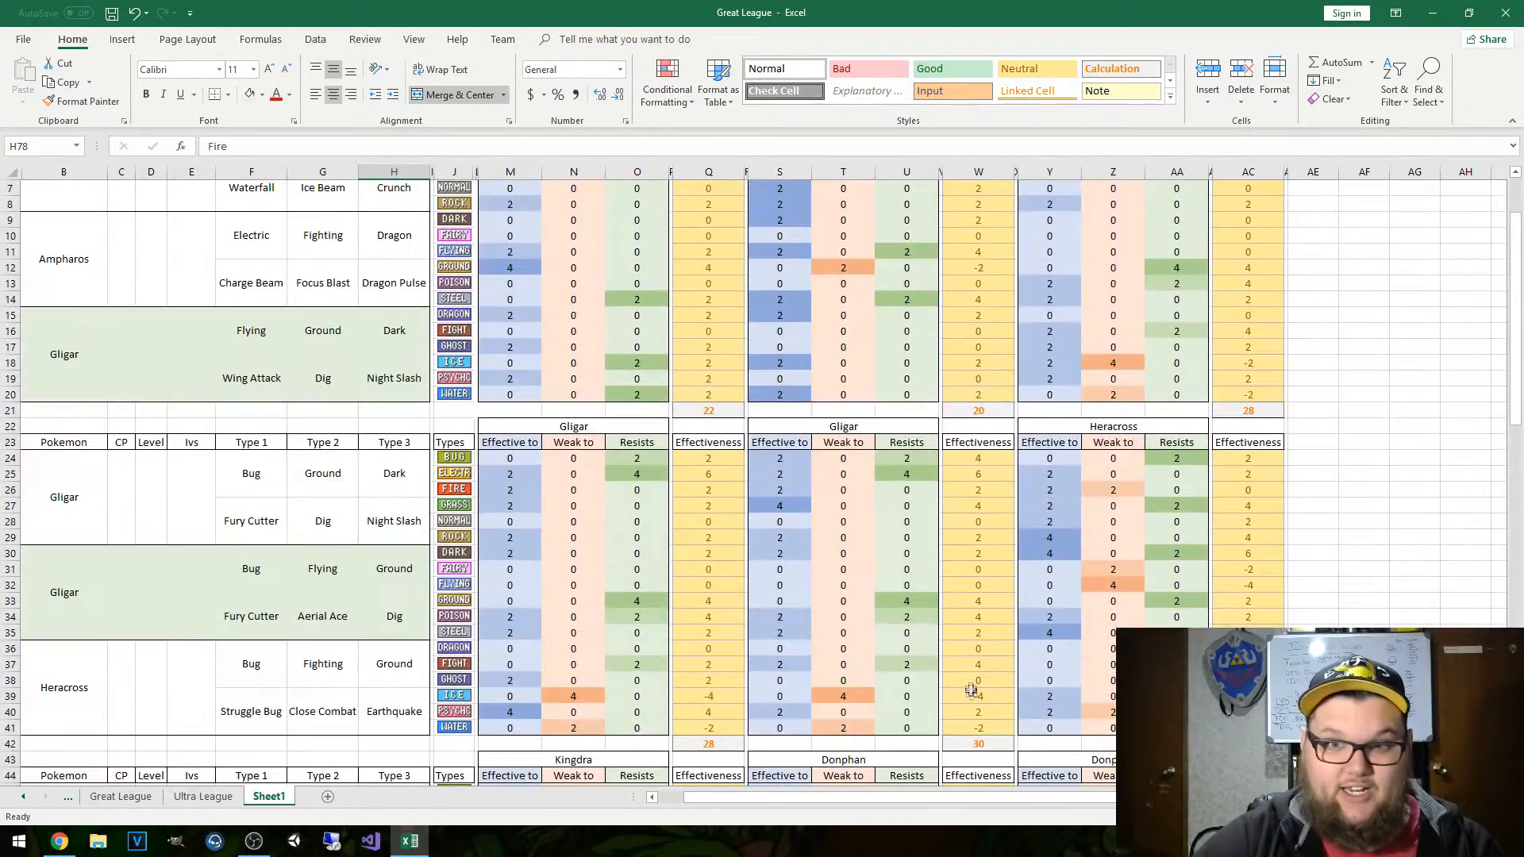
scroll("down", 3)
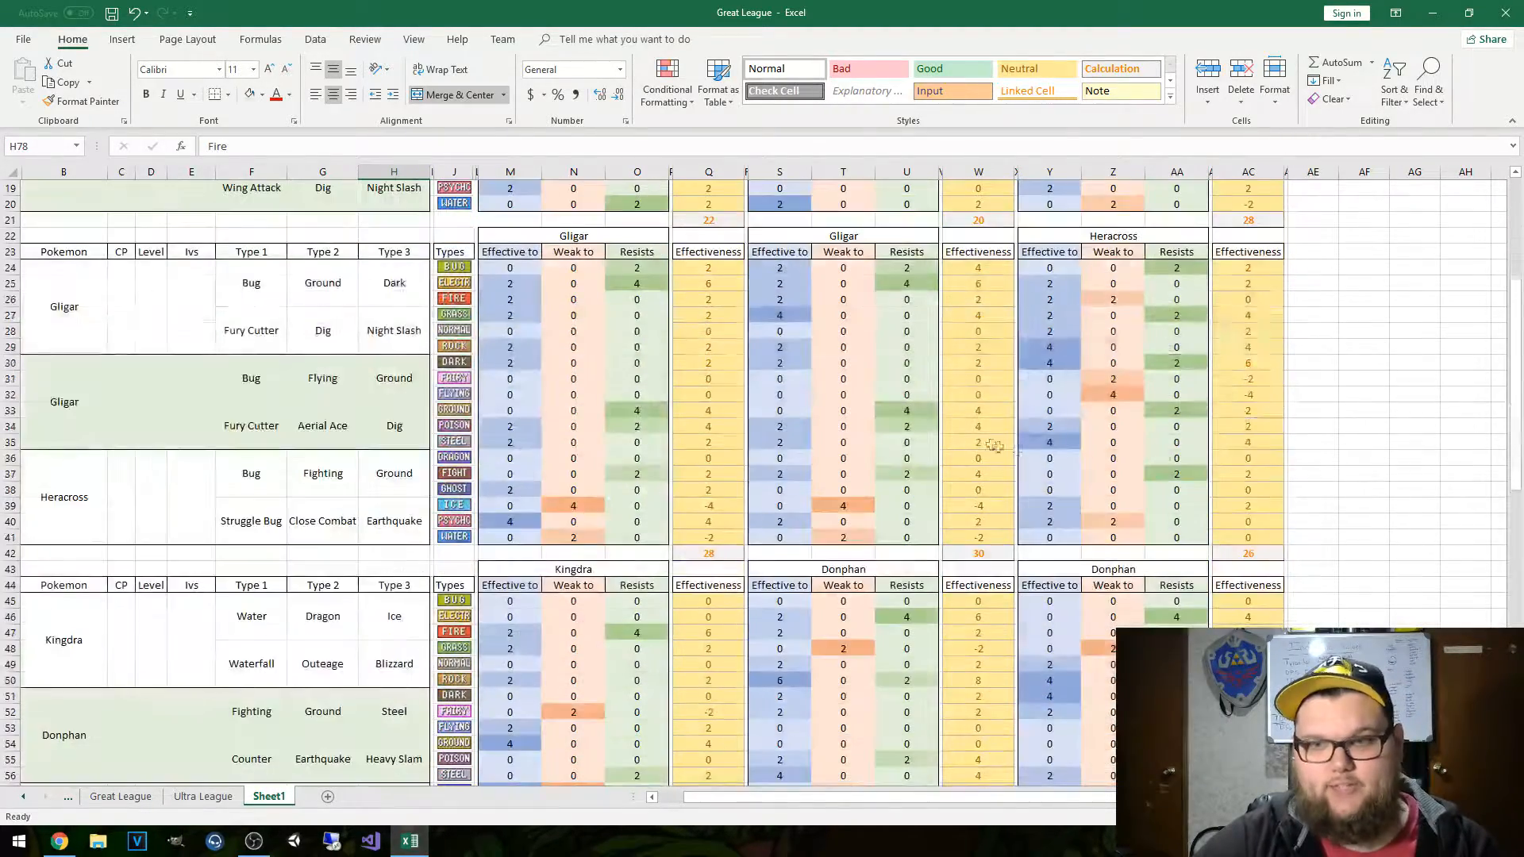